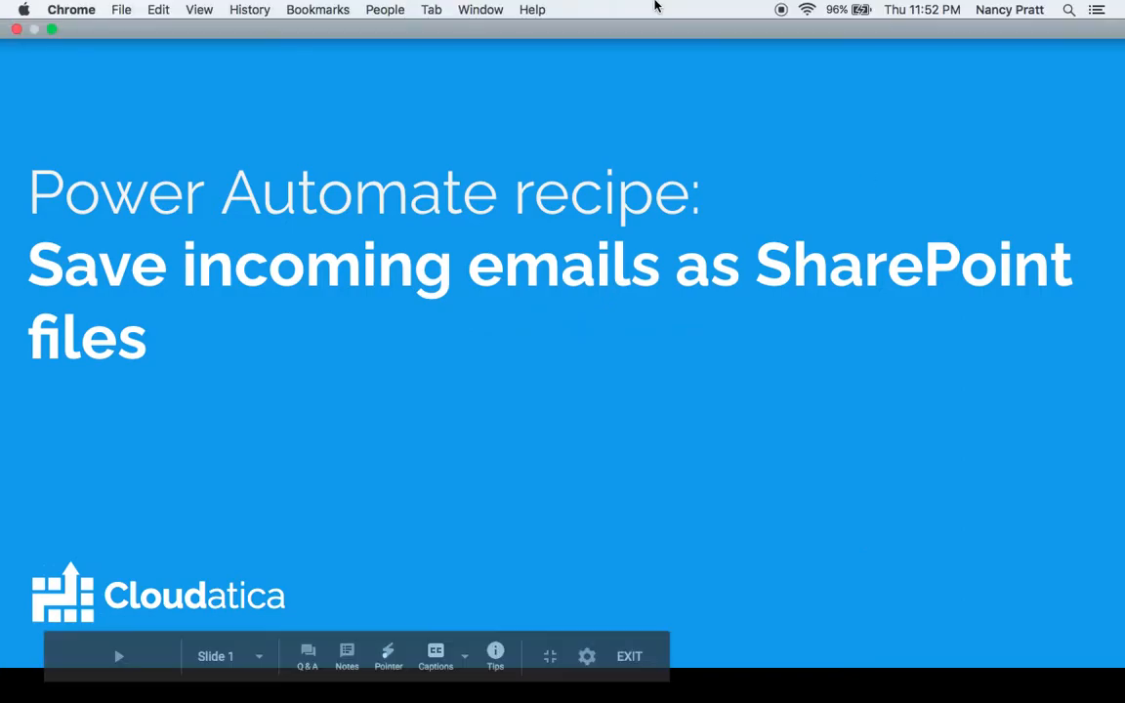
Step: Leave the title slide to show Chrome with the Operations SharePoint Documents library
{"action": "left_click", "coordinate": [481, 8]}
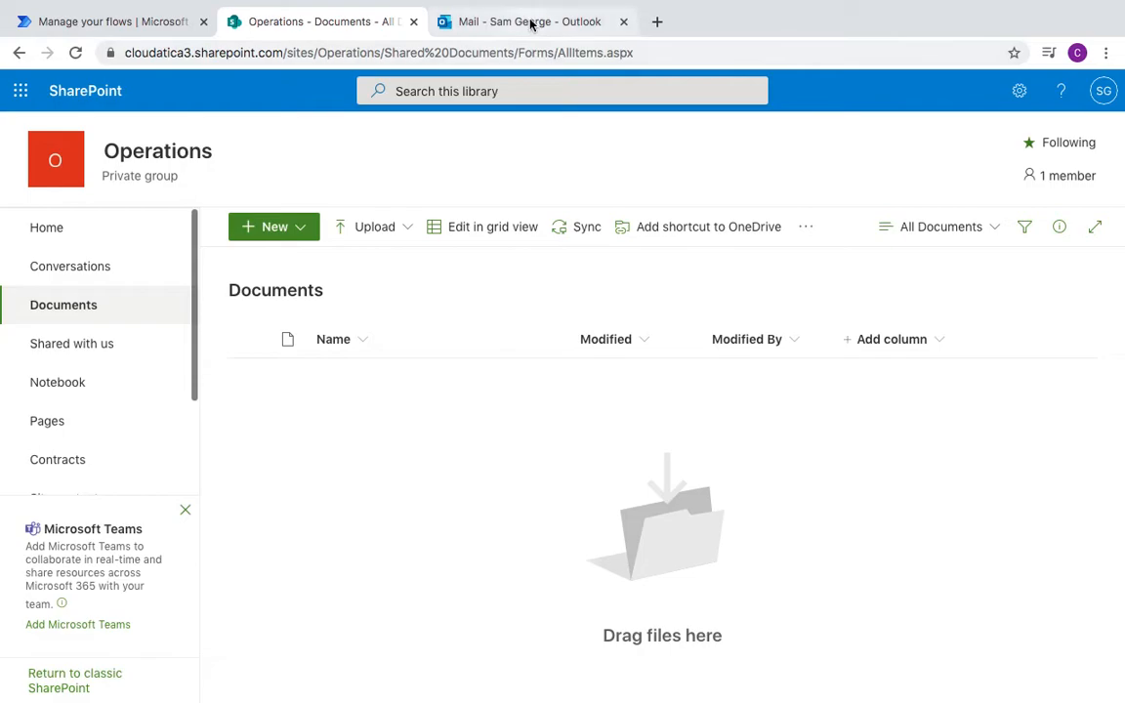
{"action": "left_click", "coordinate": [532, 21]}
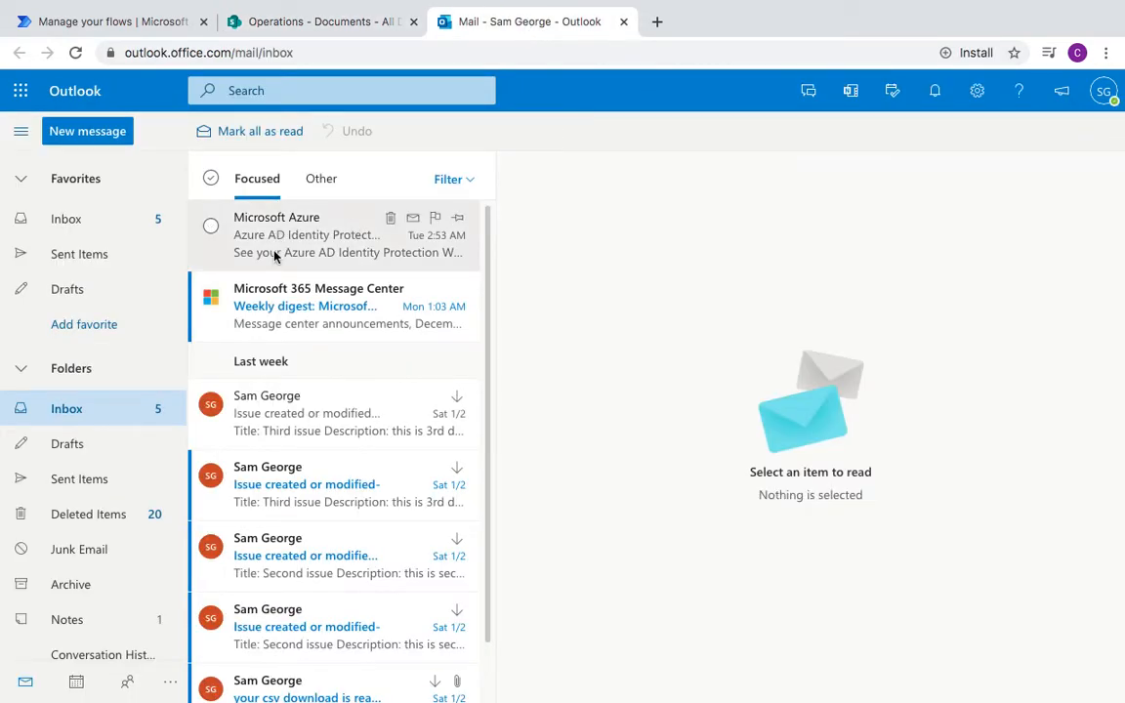
{"action": "mouse_move", "coordinate": [655, 301]}
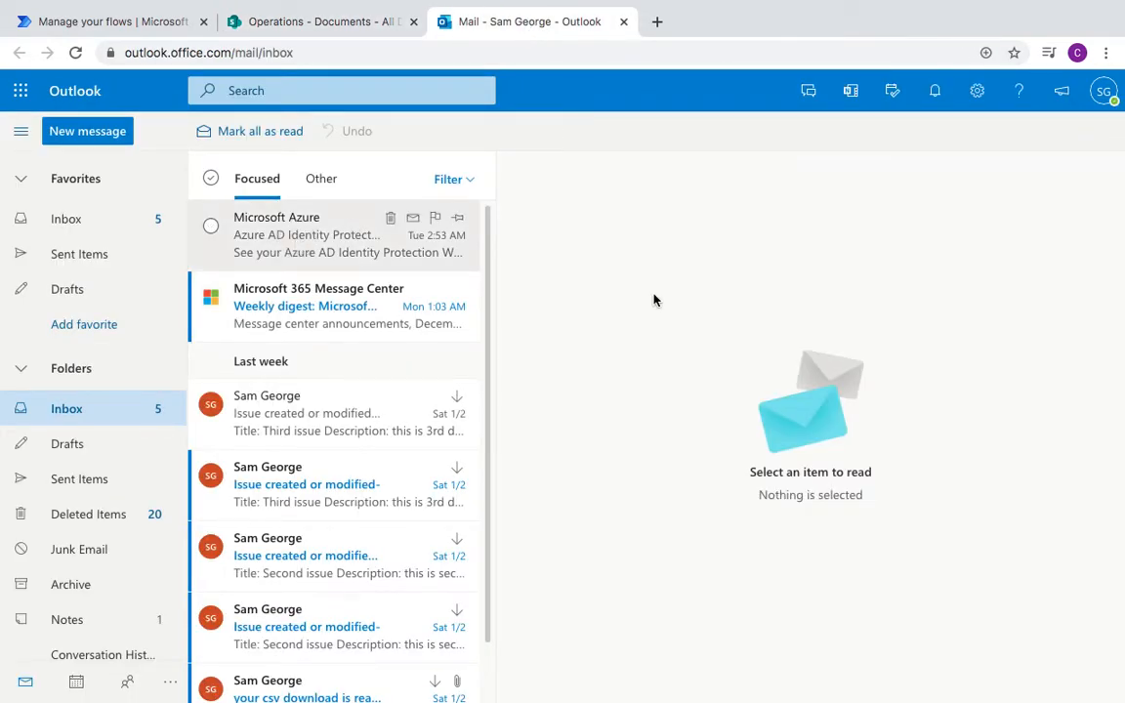
{"action": "left_click", "coordinate": [308, 235]}
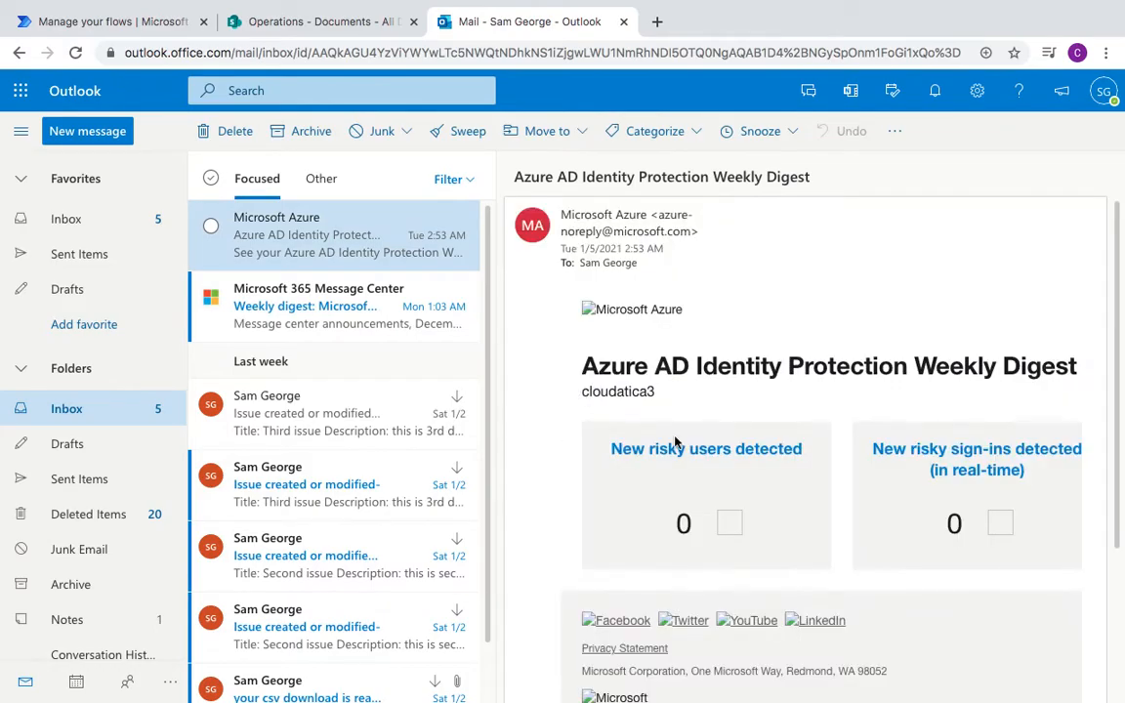
{"action": "left_click", "coordinate": [332, 414]}
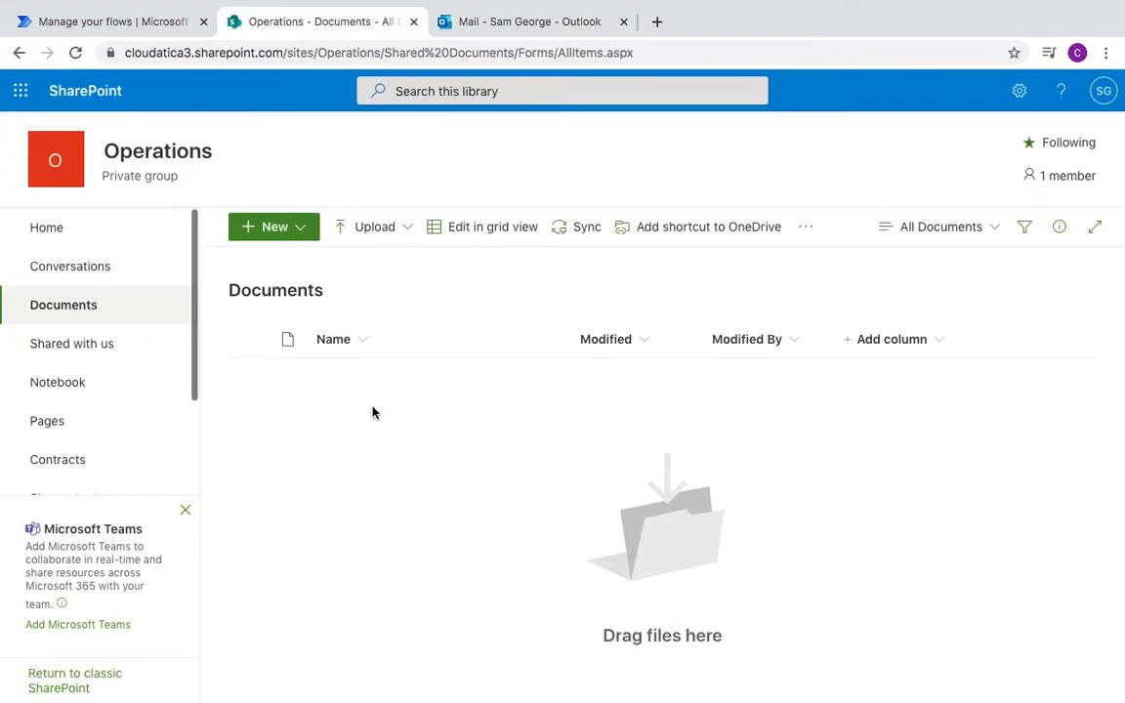
{"action": "mouse_move", "coordinate": [430, 399]}
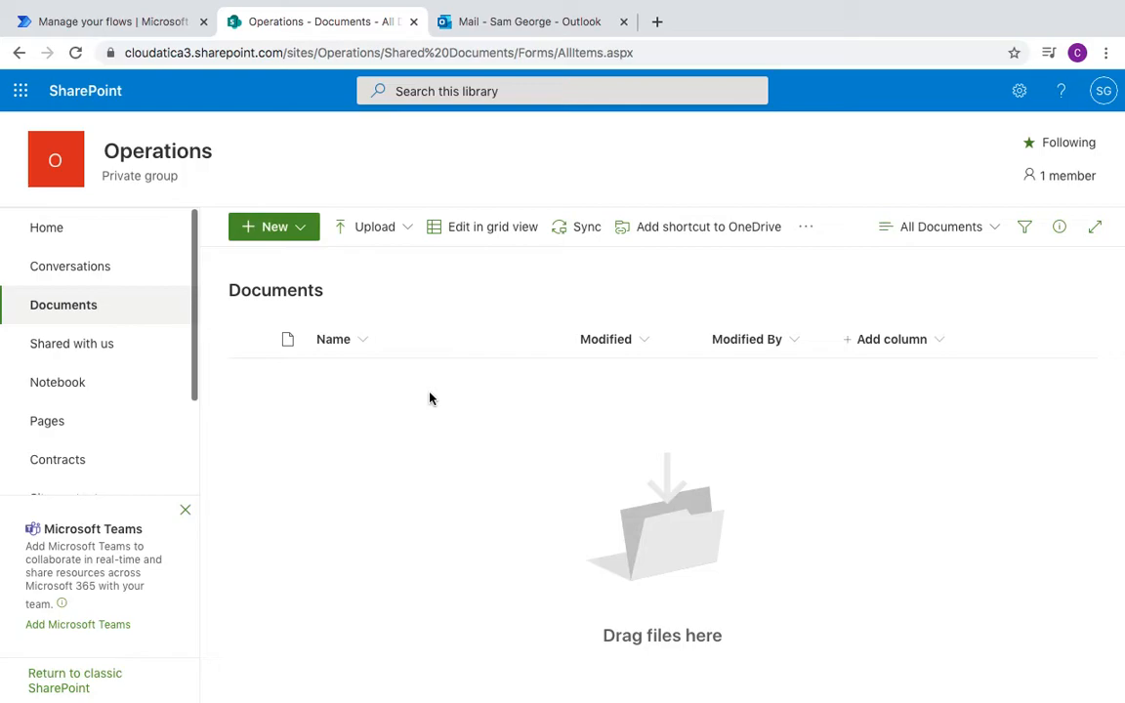
{"action": "mouse_move", "coordinate": [528, 20]}
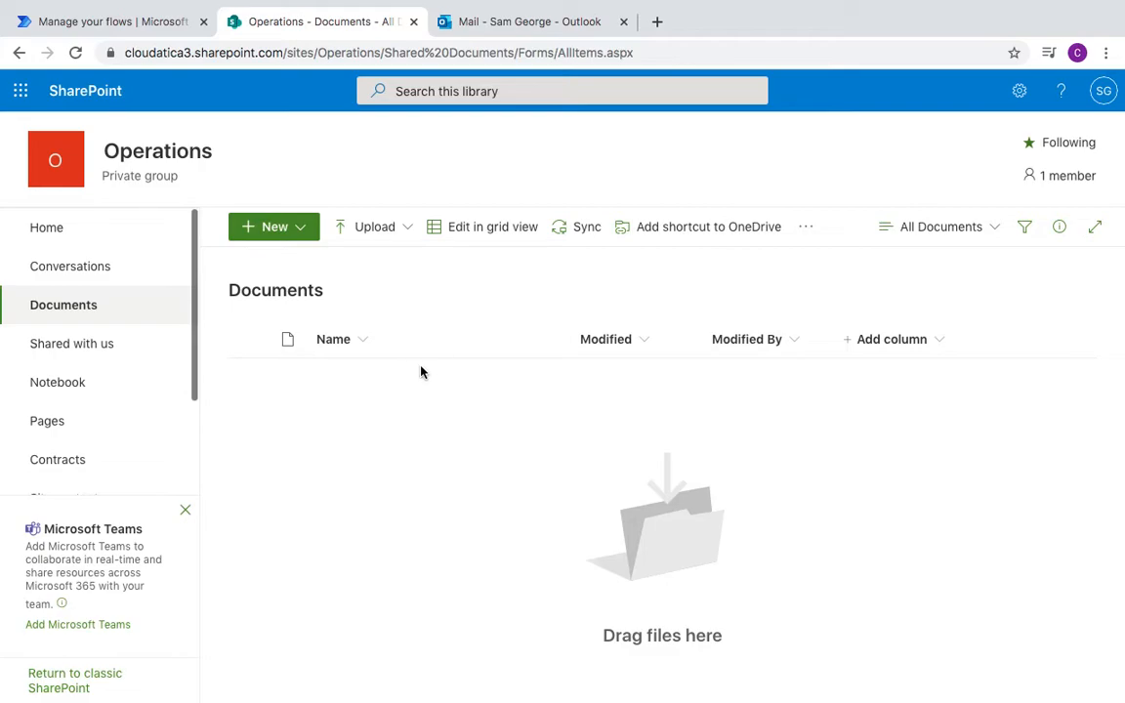
{"action": "mouse_move", "coordinate": [102, 22]}
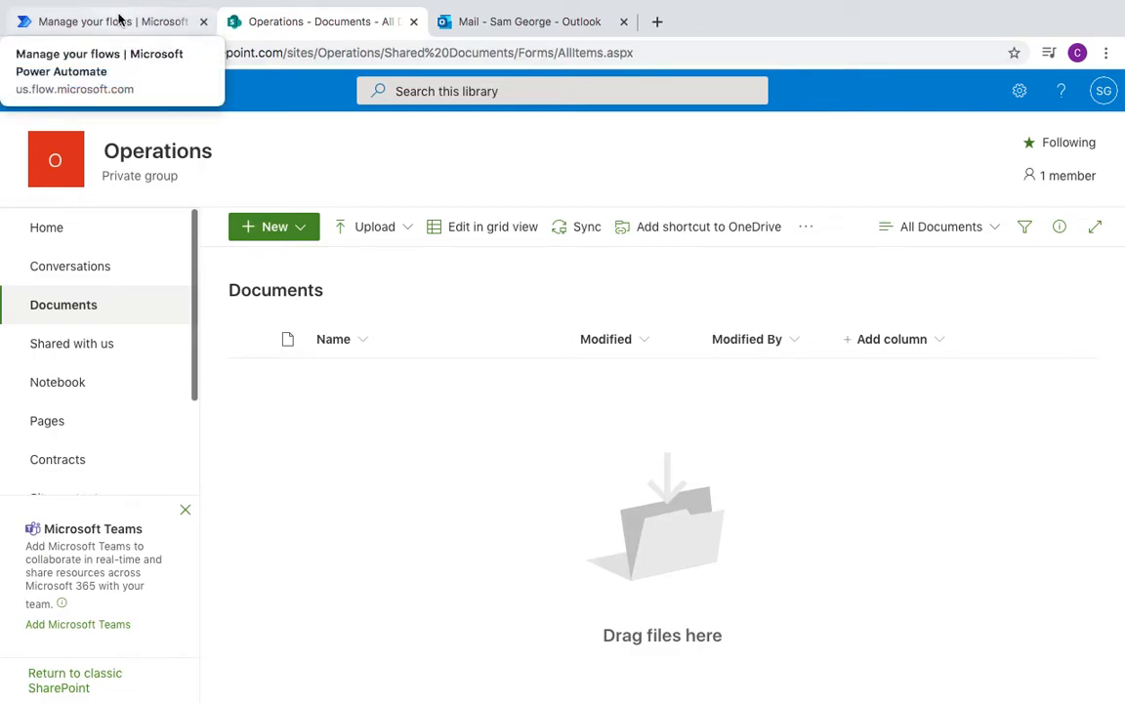
Step: Start a blank automated cloud flow in Power Automate and skip the naming dialog
{"action": "left_click", "coordinate": [98, 19]}
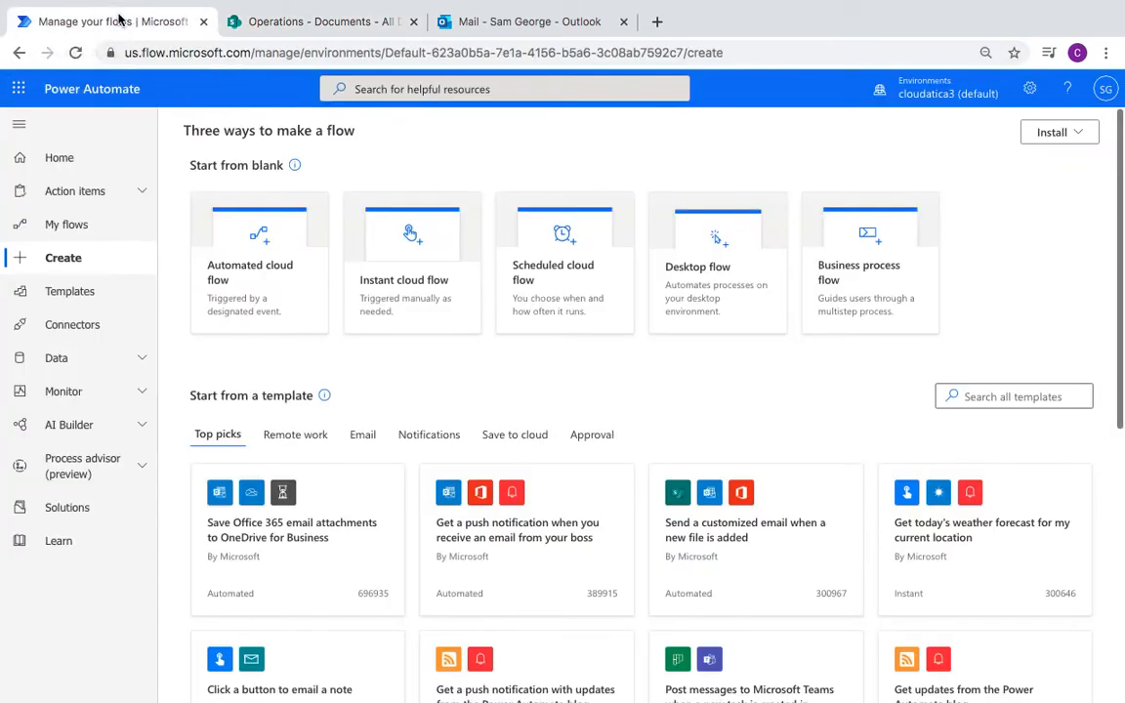
{"action": "mouse_move", "coordinate": [283, 293]}
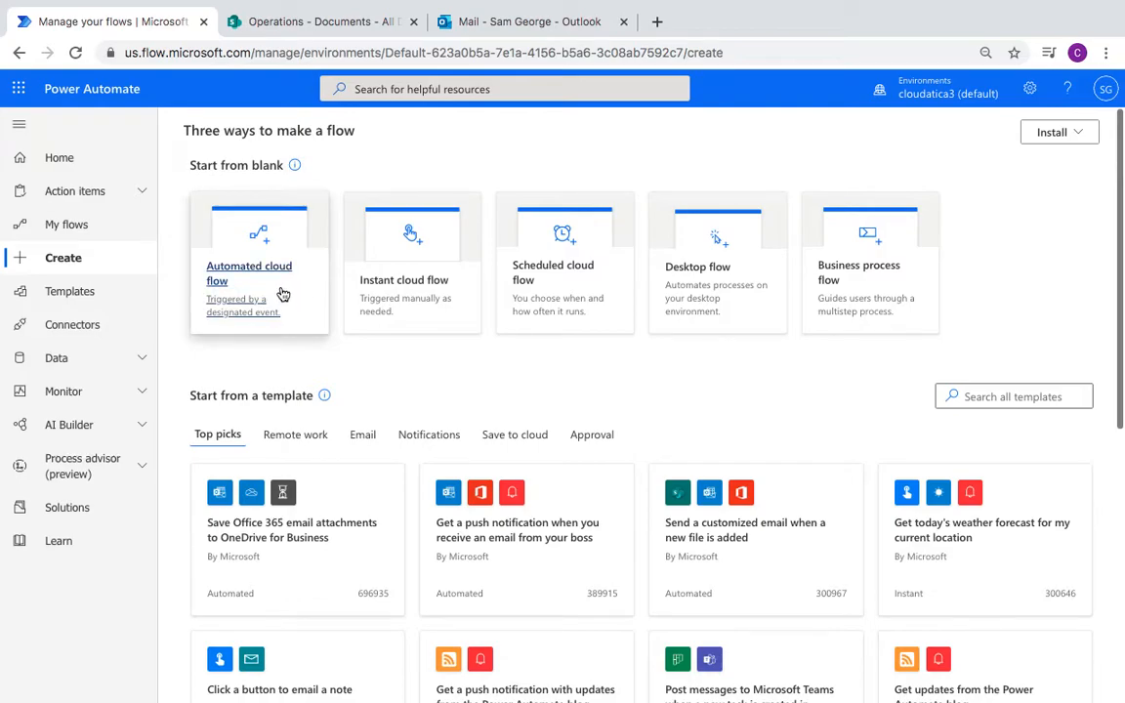
{"action": "mouse_move", "coordinate": [273, 352]}
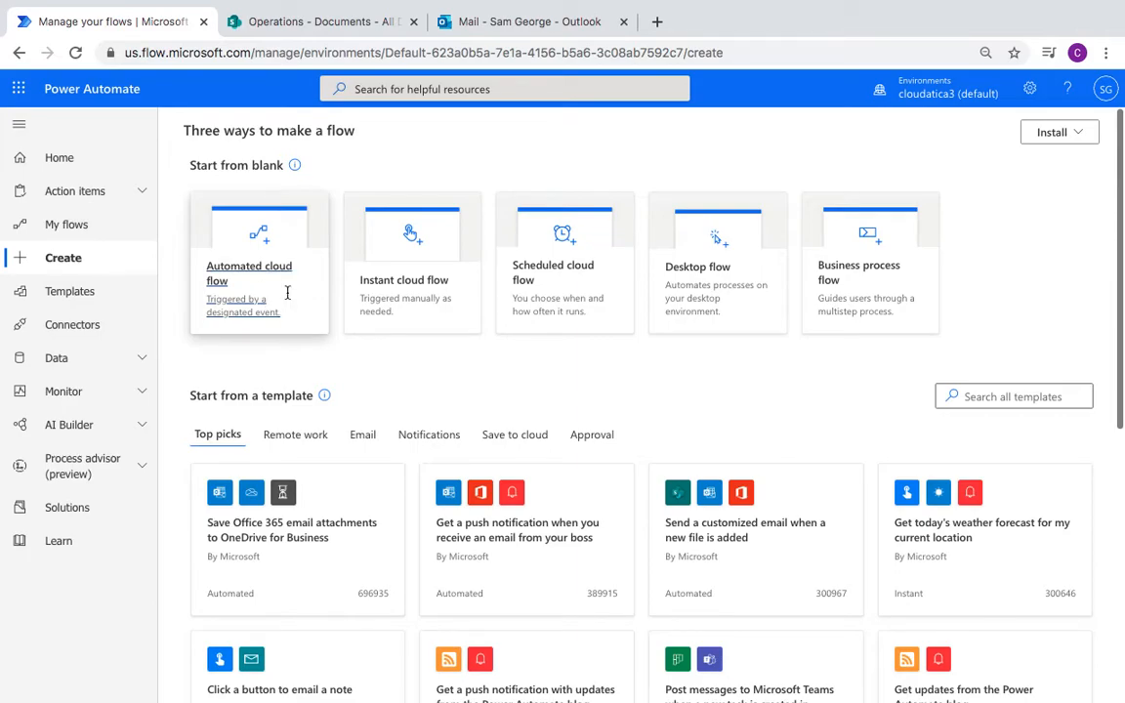
{"action": "left_click", "coordinate": [258, 264]}
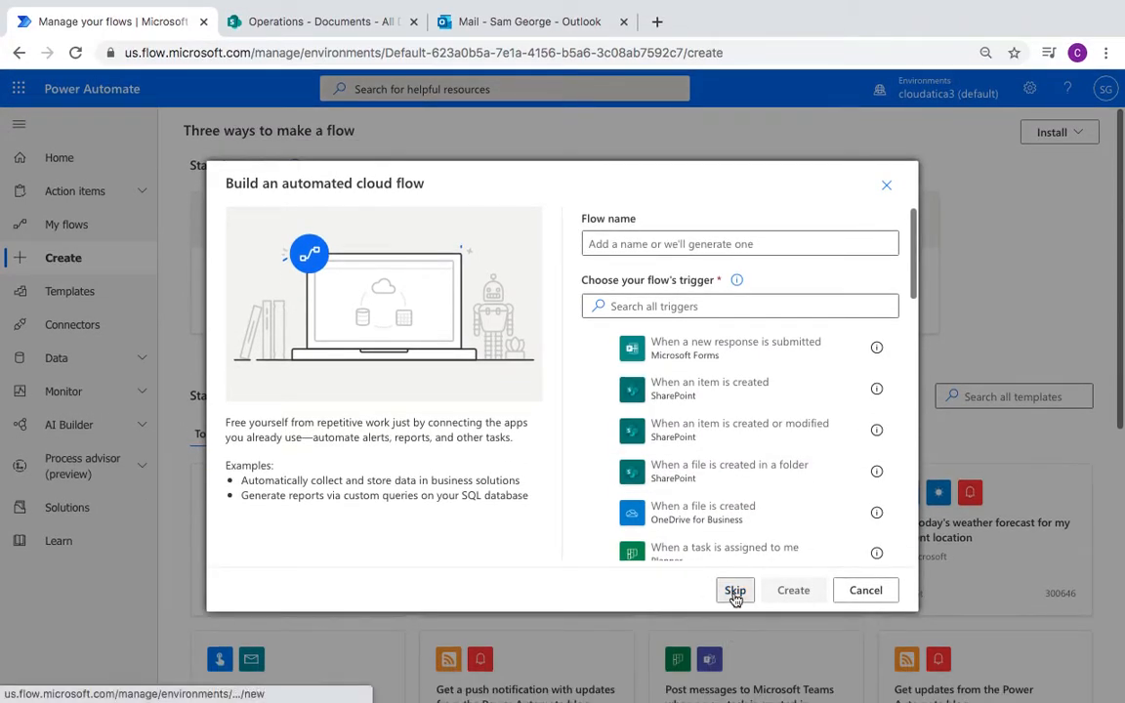
{"action": "left_click", "coordinate": [734, 590]}
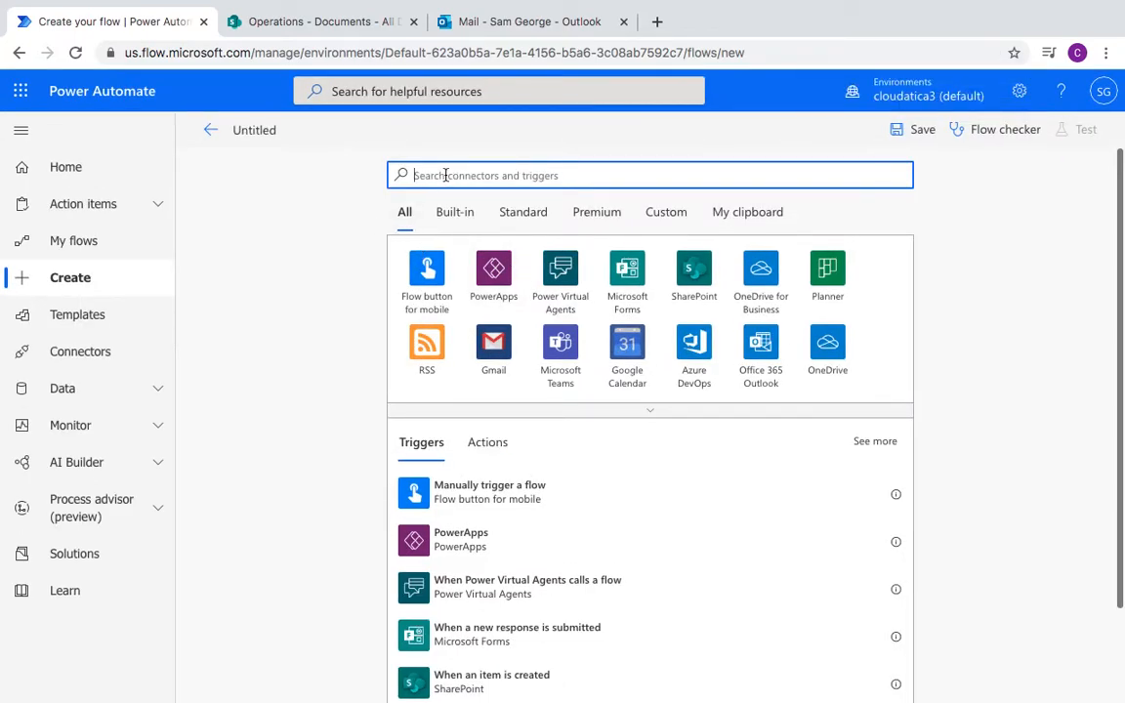
Step: Choose the Office 365 Outlook trigger 'When a new email arrives (V3)' watching the Inbox
{"action": "type", "text": "emia"}
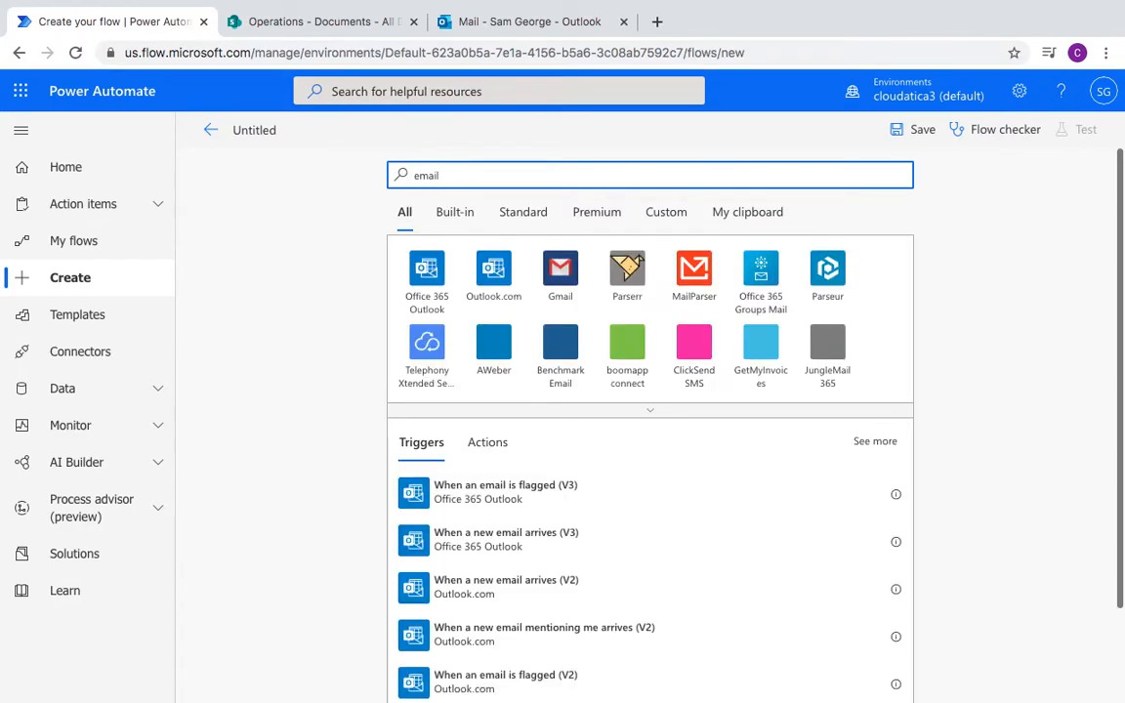
{"action": "mouse_move", "coordinate": [440, 539]}
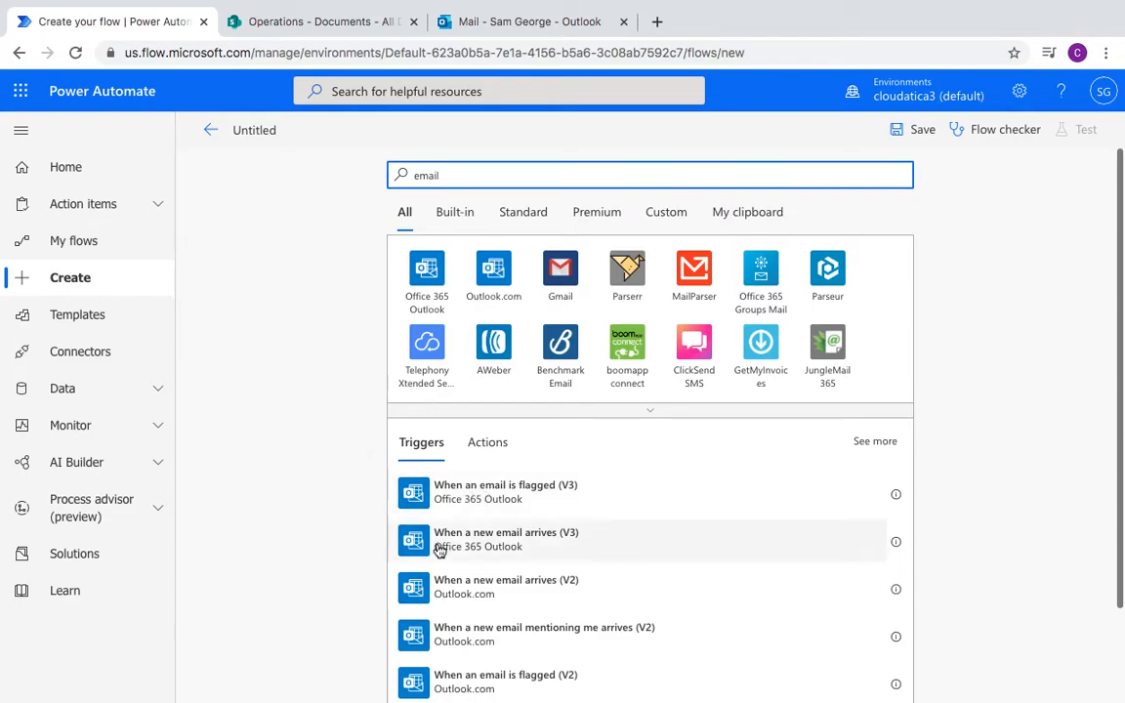
{"action": "mouse_move", "coordinate": [477, 547]}
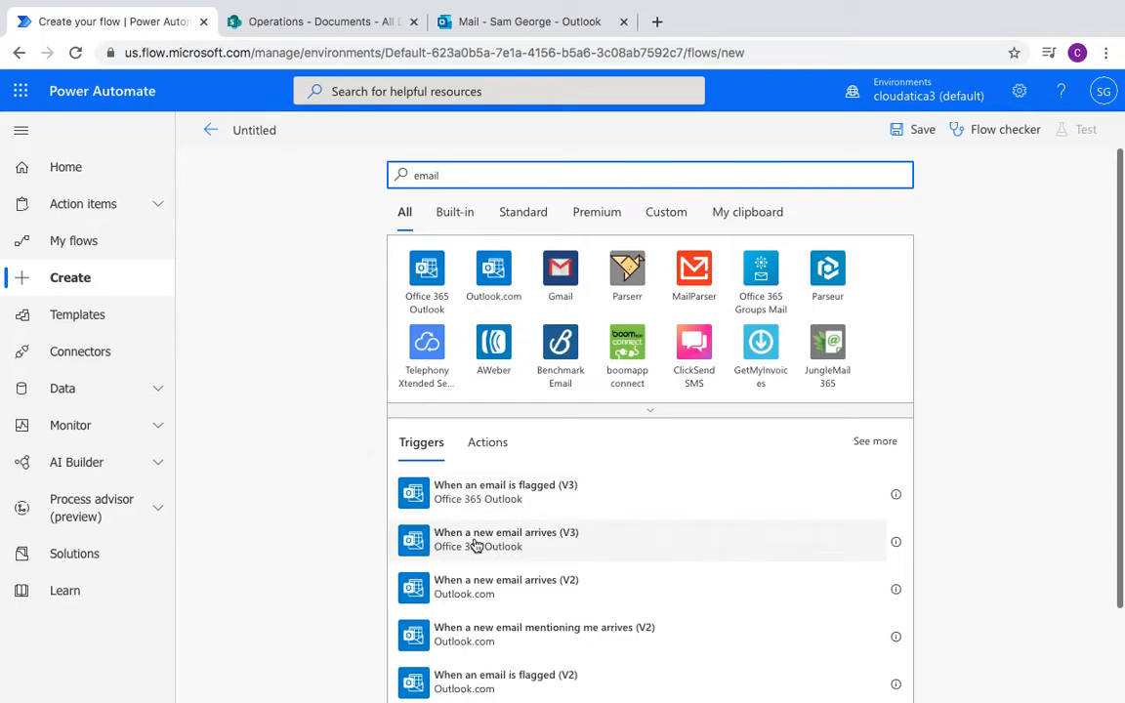
{"action": "left_click", "coordinate": [594, 541]}
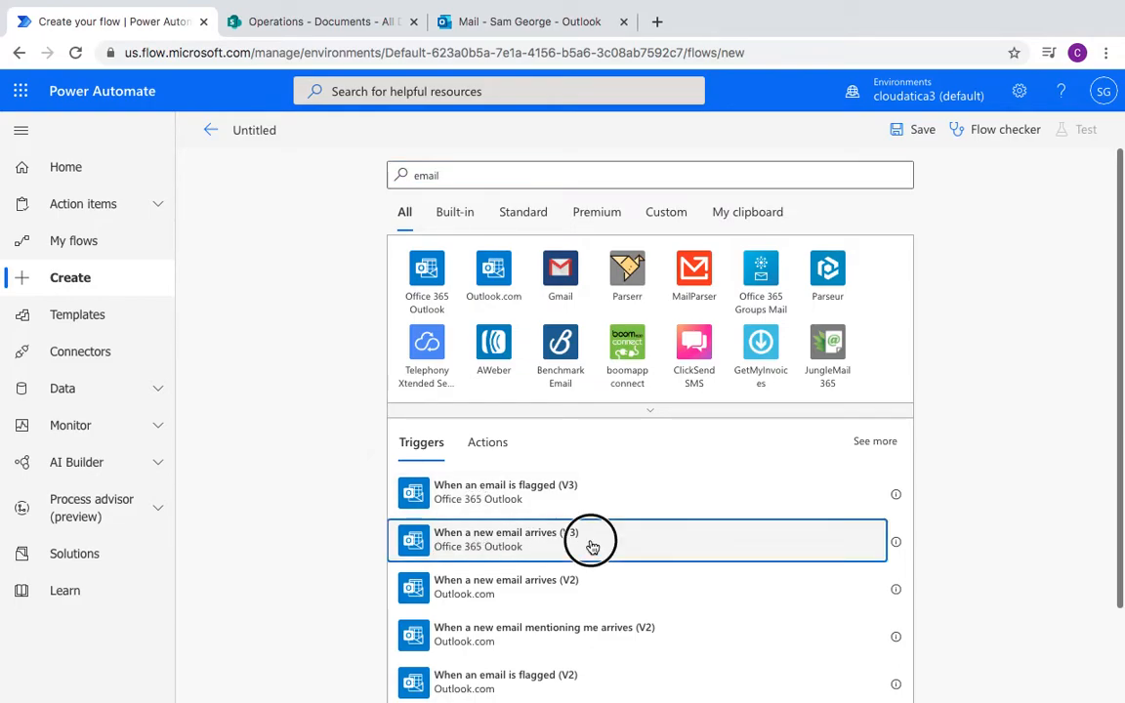
{"action": "left_click", "coordinate": [594, 540]}
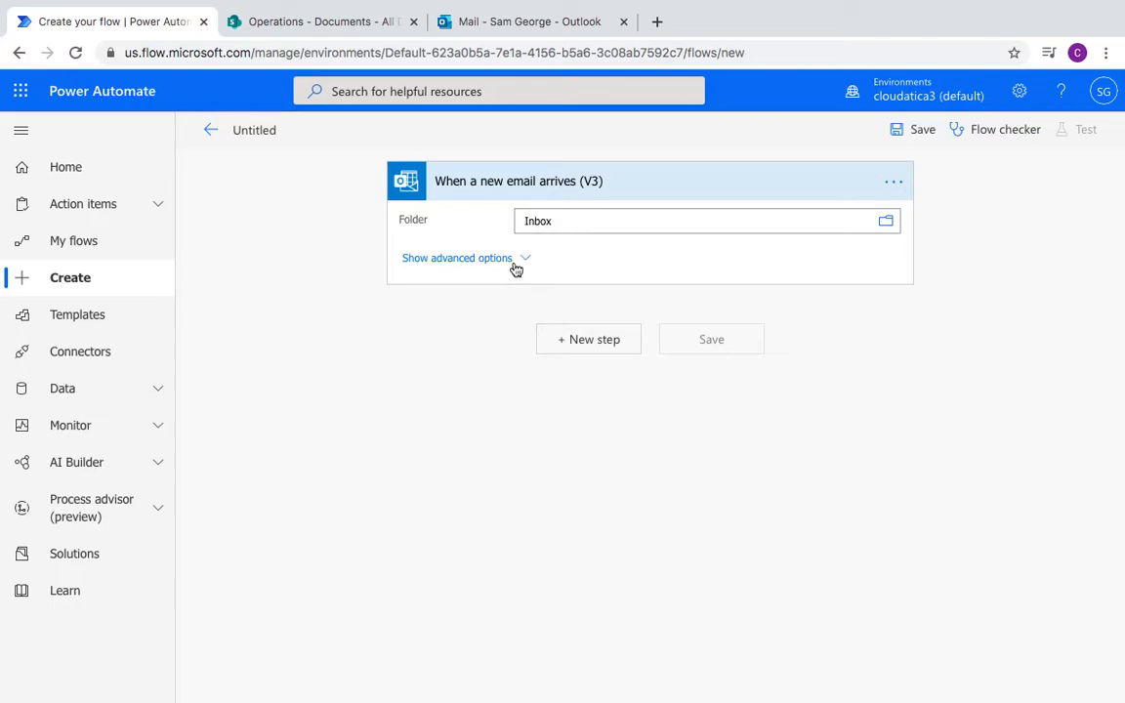
{"action": "mouse_move", "coordinate": [922, 183]}
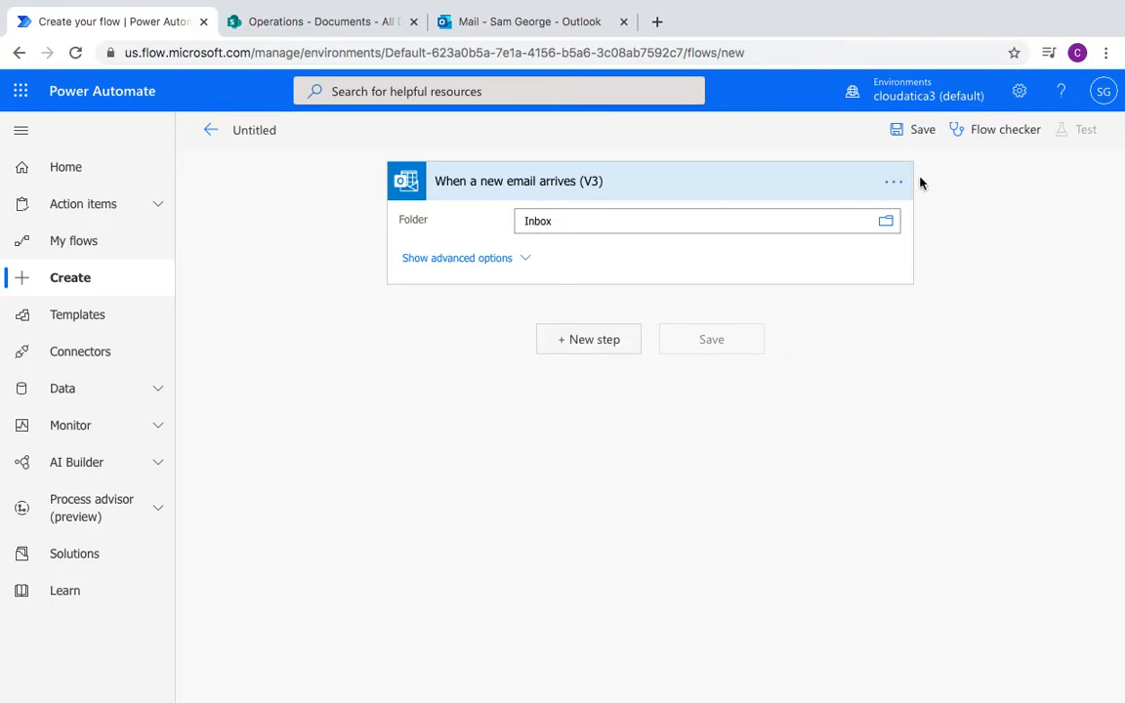
{"action": "left_click", "coordinate": [893, 179]}
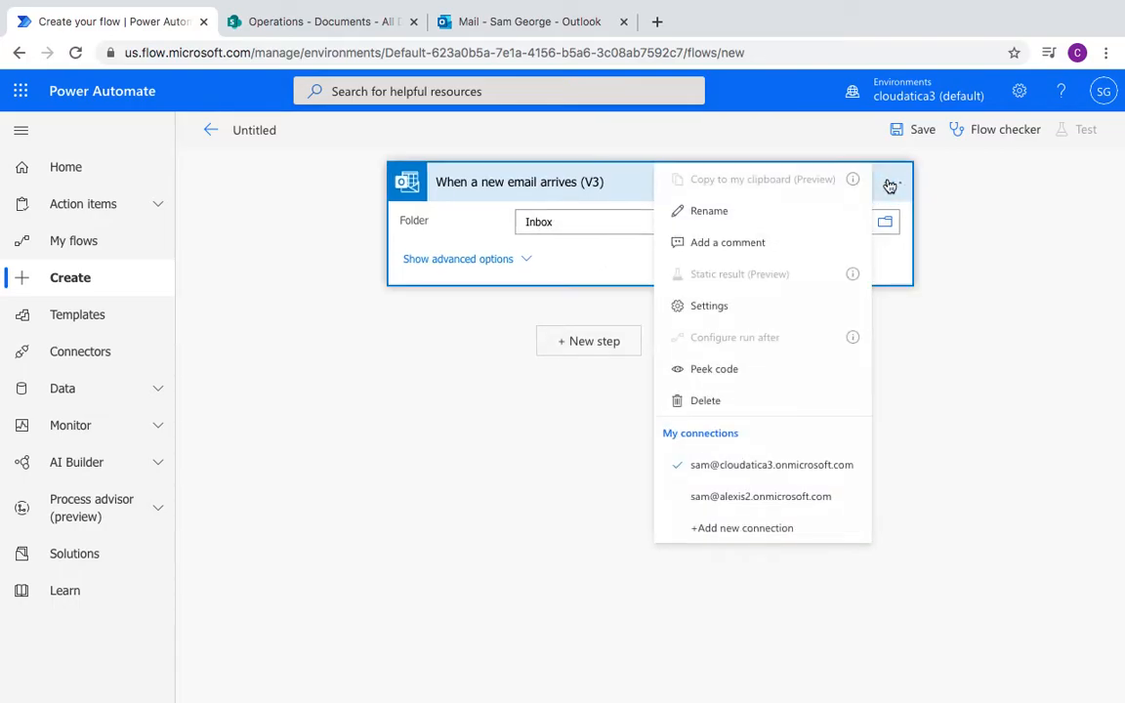
{"action": "left_click", "coordinate": [891, 180]}
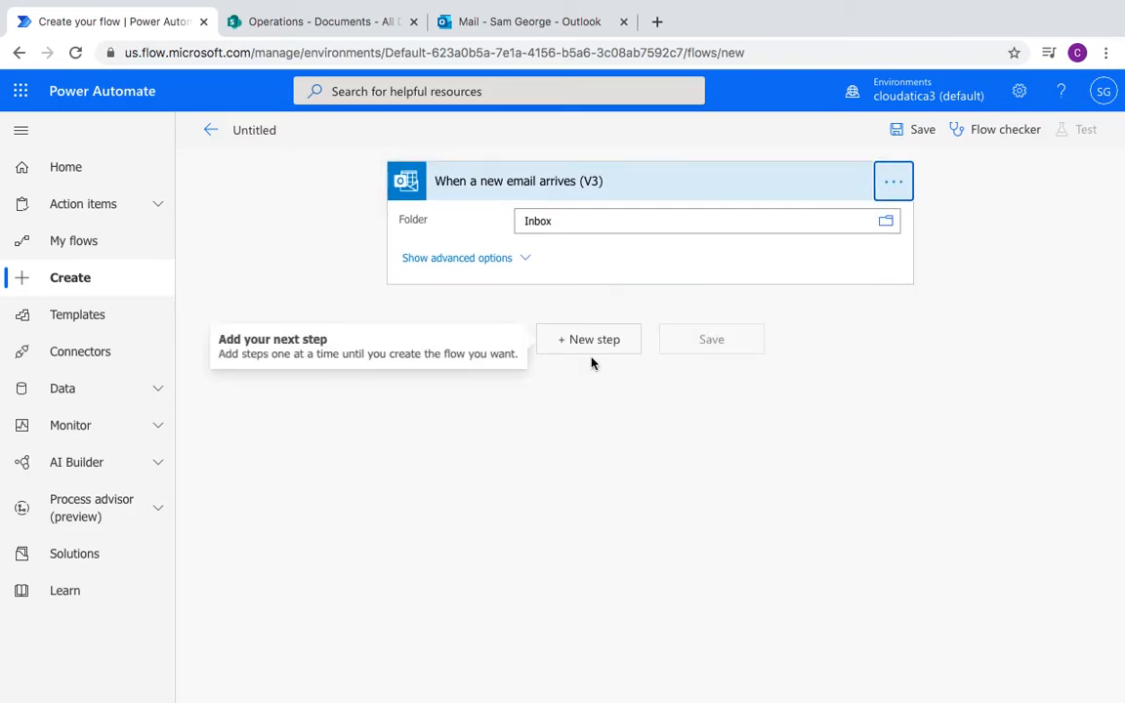
Step: Add a new step and select the Office 365 Outlook action Export email (V2)
{"action": "left_click", "coordinate": [588, 340]}
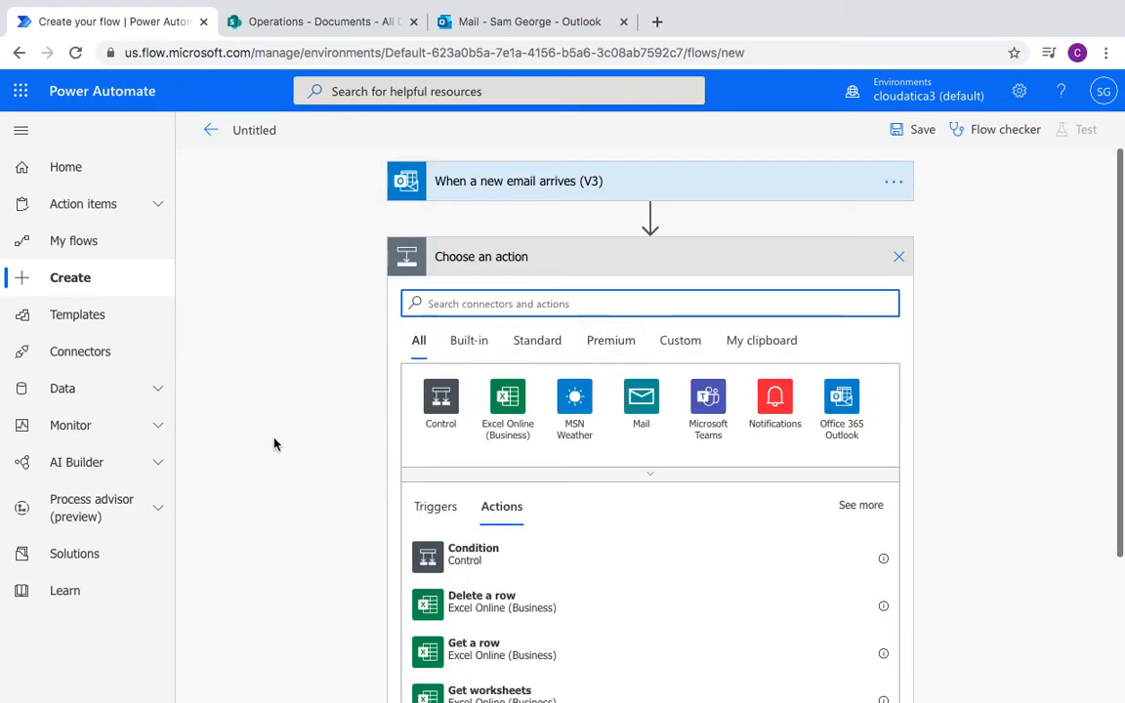
{"action": "type", "text": "e"}
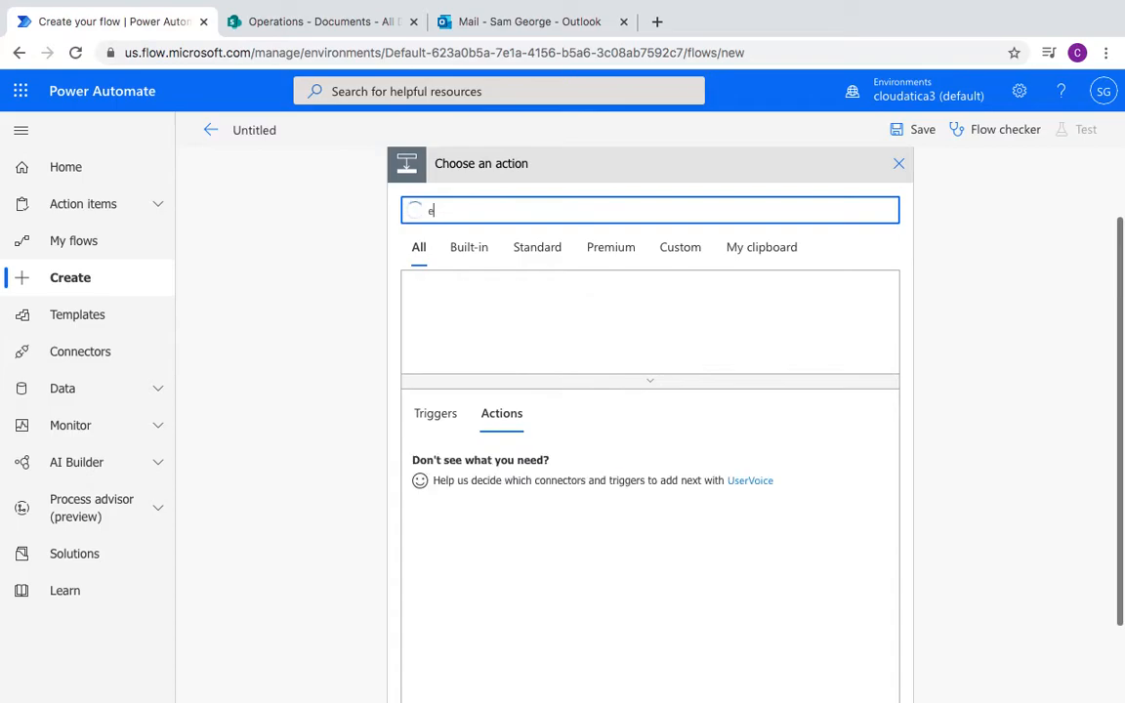
{"action": "type", "text": "xport"}
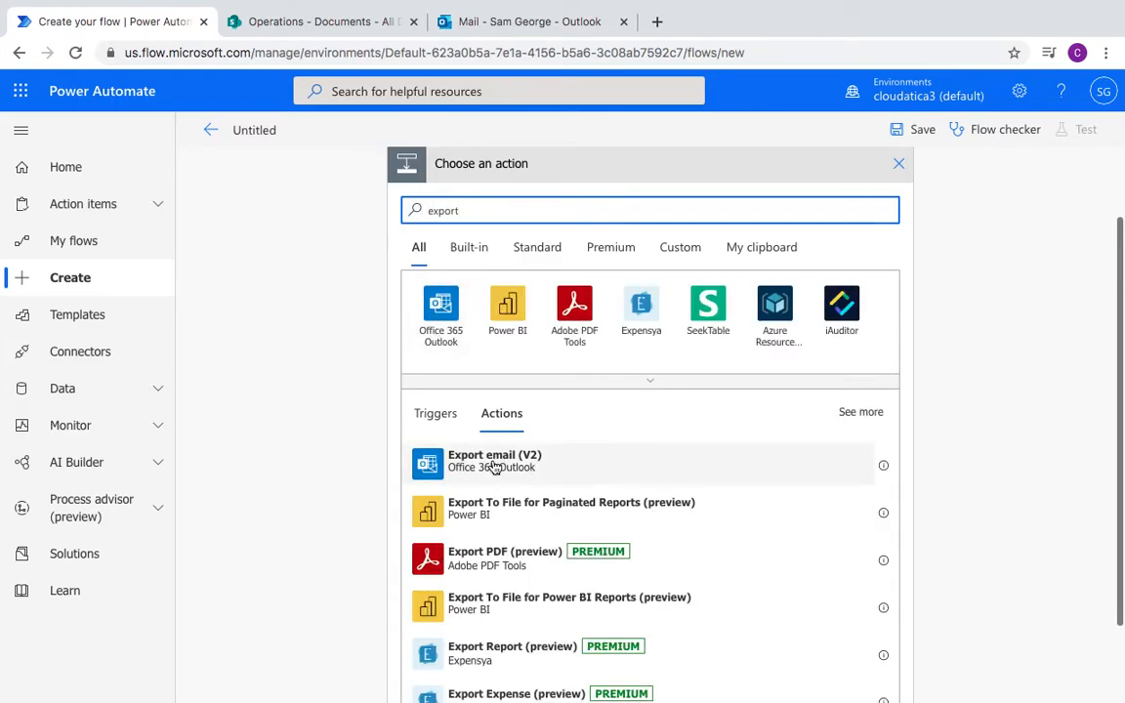
{"action": "left_click", "coordinate": [641, 461]}
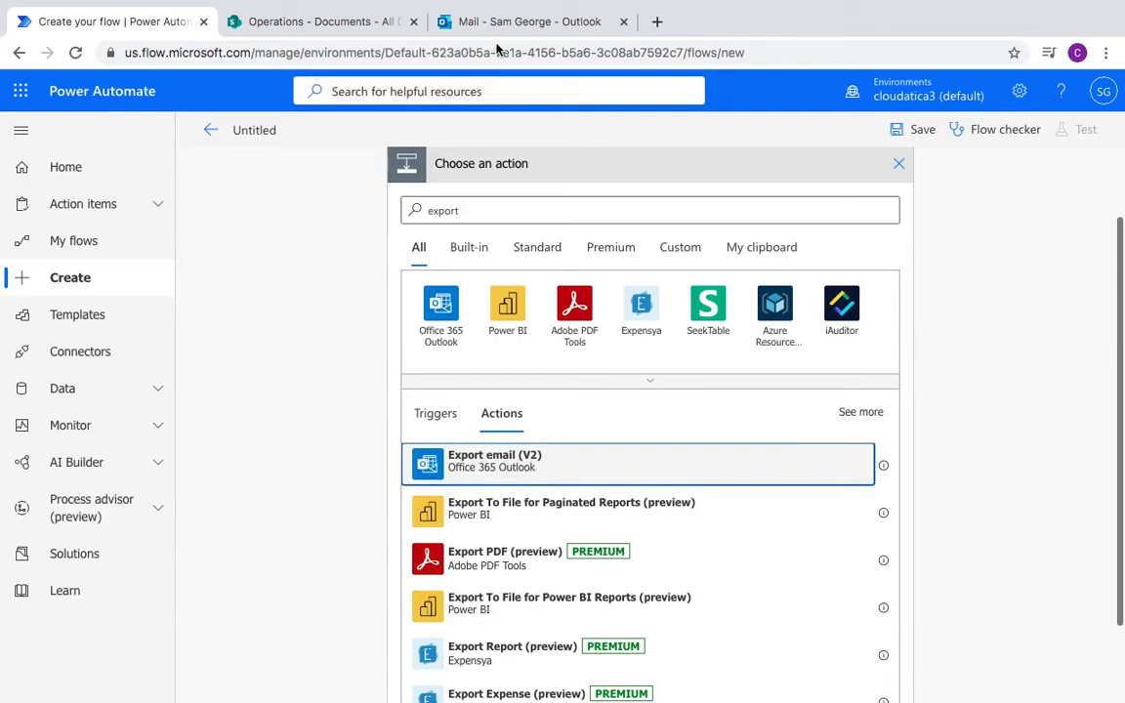
{"action": "left_click", "coordinate": [529, 21]}
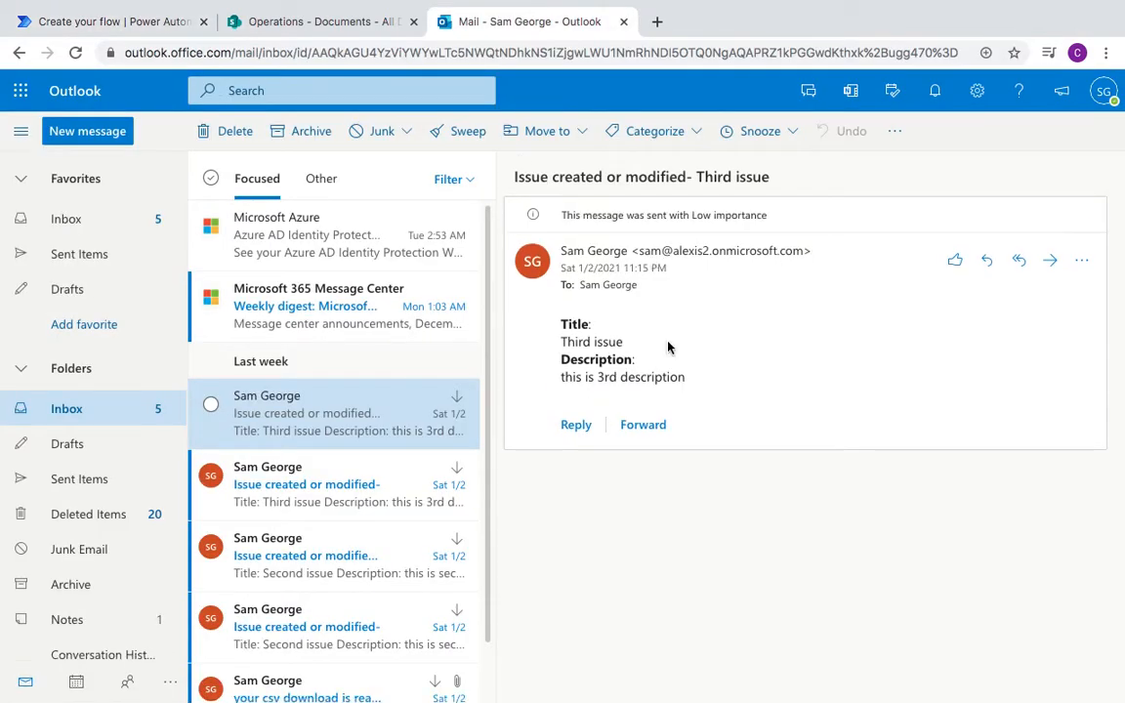
{"action": "mouse_move", "coordinate": [336, 117]}
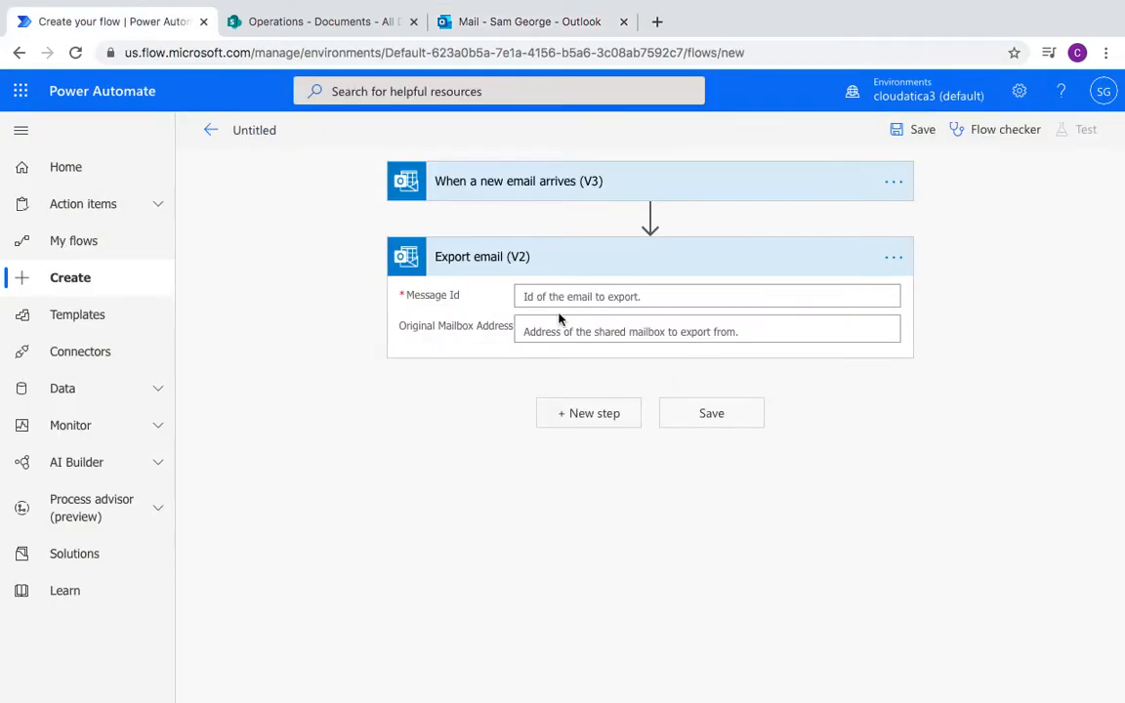
{"action": "mouse_move", "coordinate": [549, 297]}
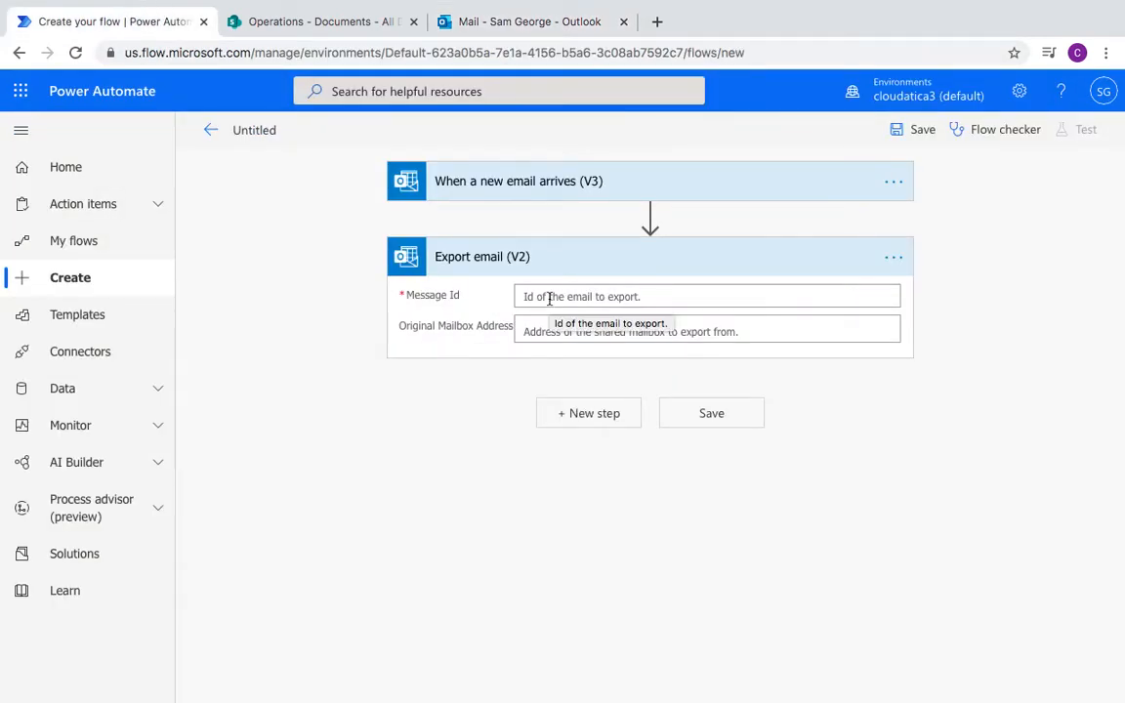
{"action": "mouse_move", "coordinate": [518, 351]}
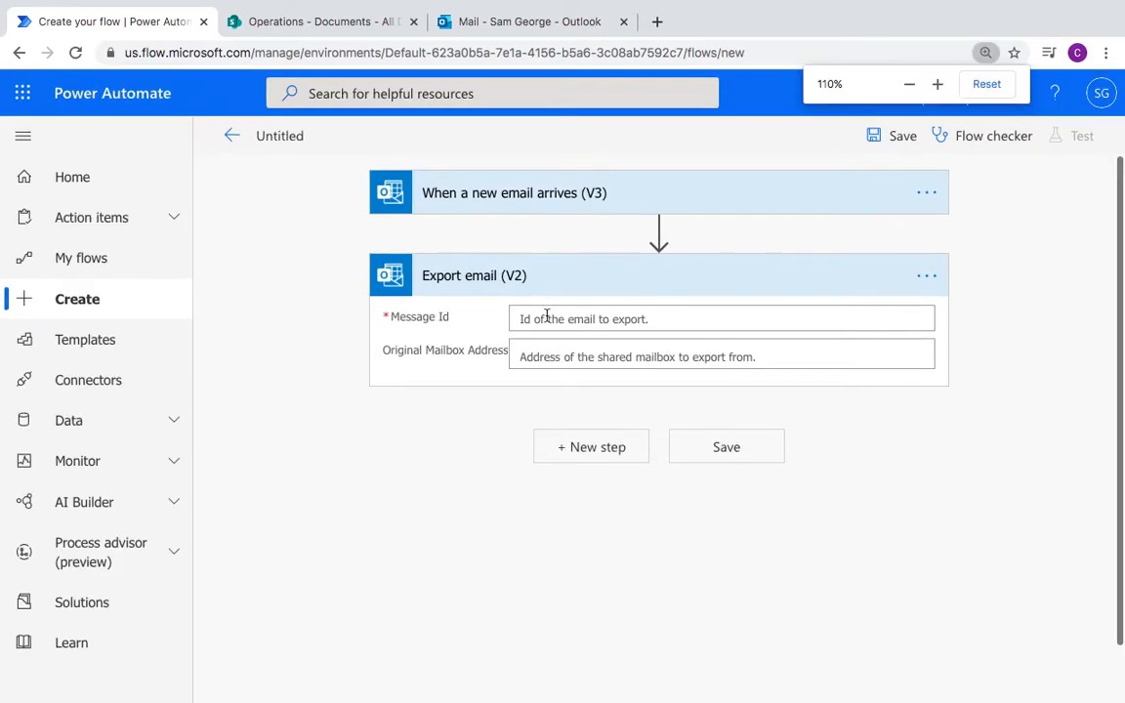
Step: Fill Export email's Message Id with the trigger's Message Id dynamic content
{"action": "left_click", "coordinate": [723, 318]}
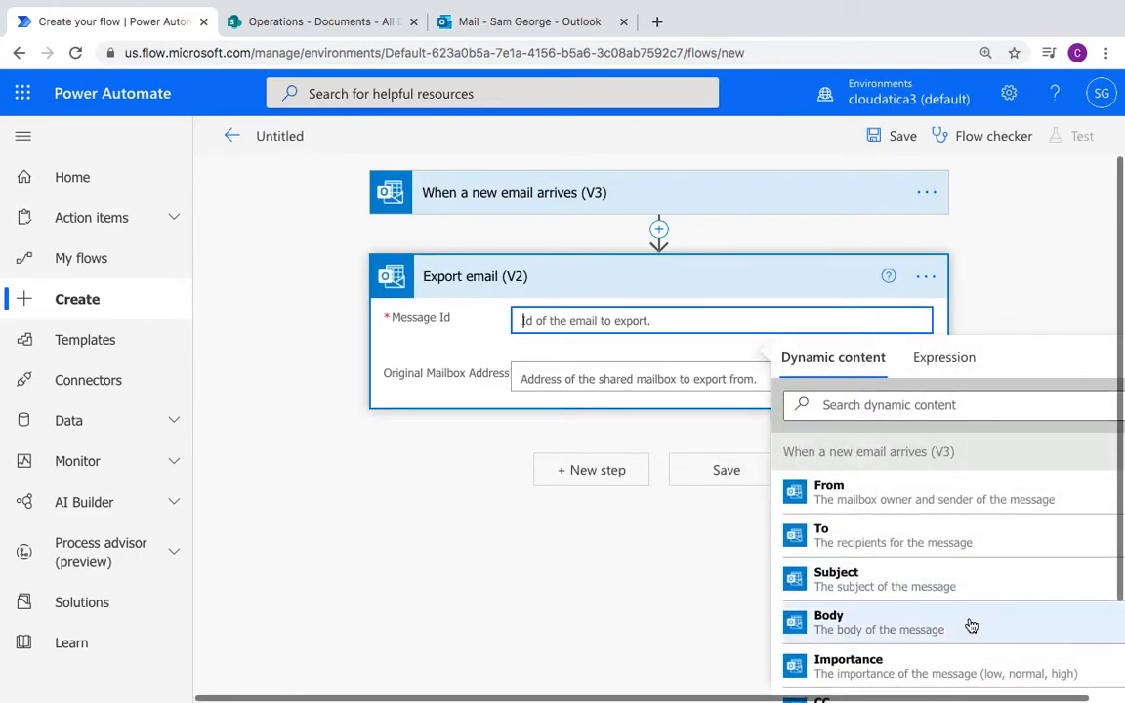
{"action": "scroll", "scroll_direction": "down", "scroll_amount": 3}
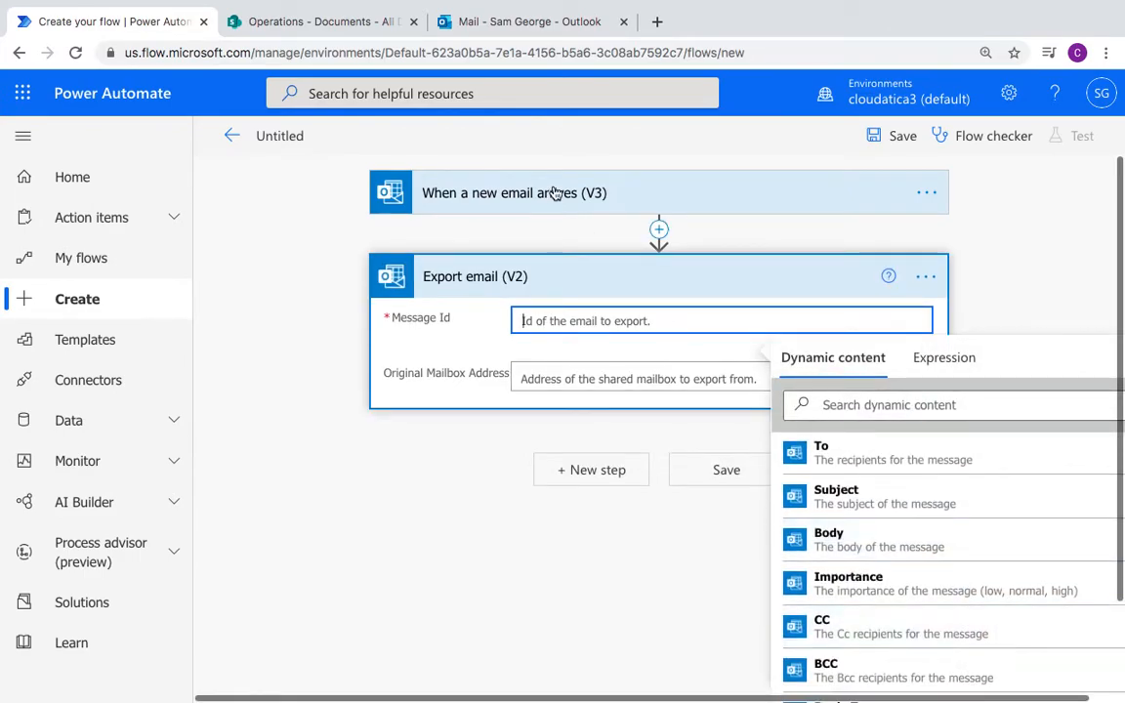
{"action": "mouse_move", "coordinate": [549, 207]}
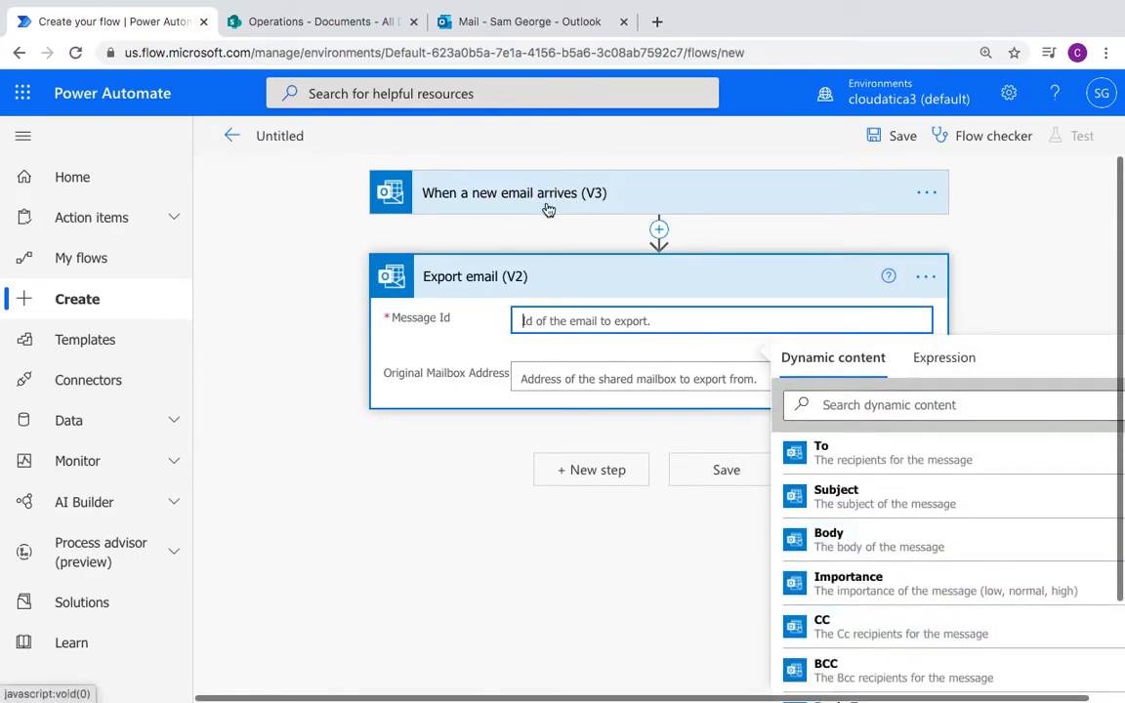
{"action": "scroll", "scroll_direction": "up", "scroll_amount": 3}
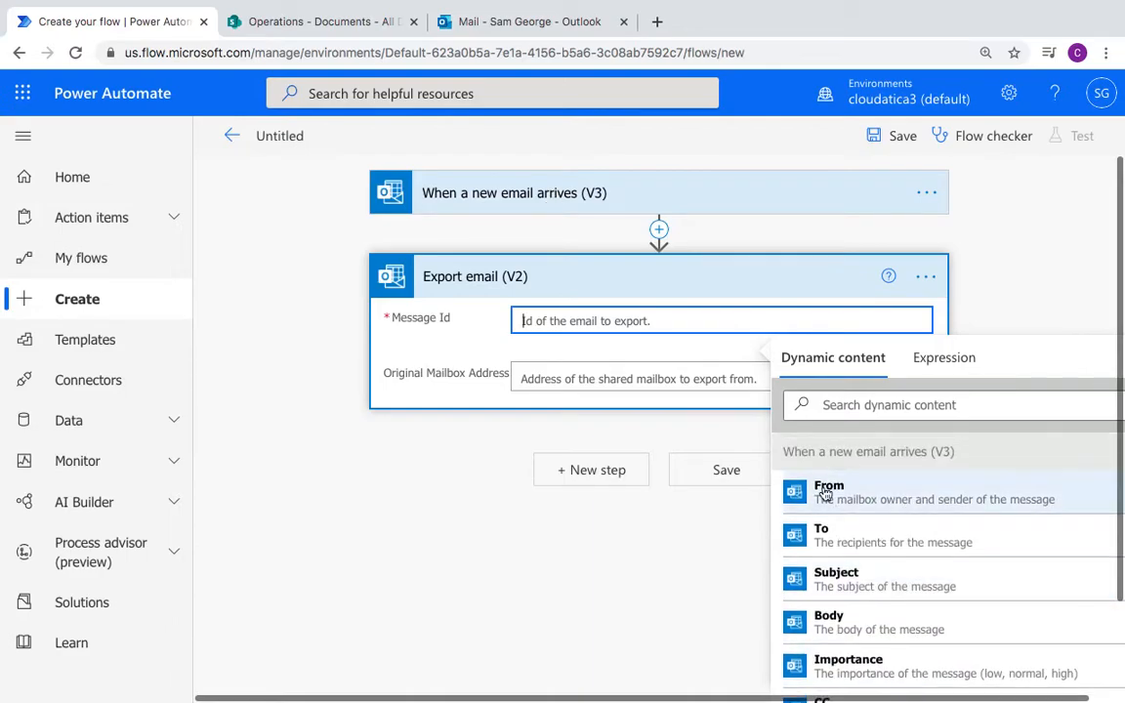
{"action": "scroll", "scroll_direction": "down", "scroll_amount": 3}
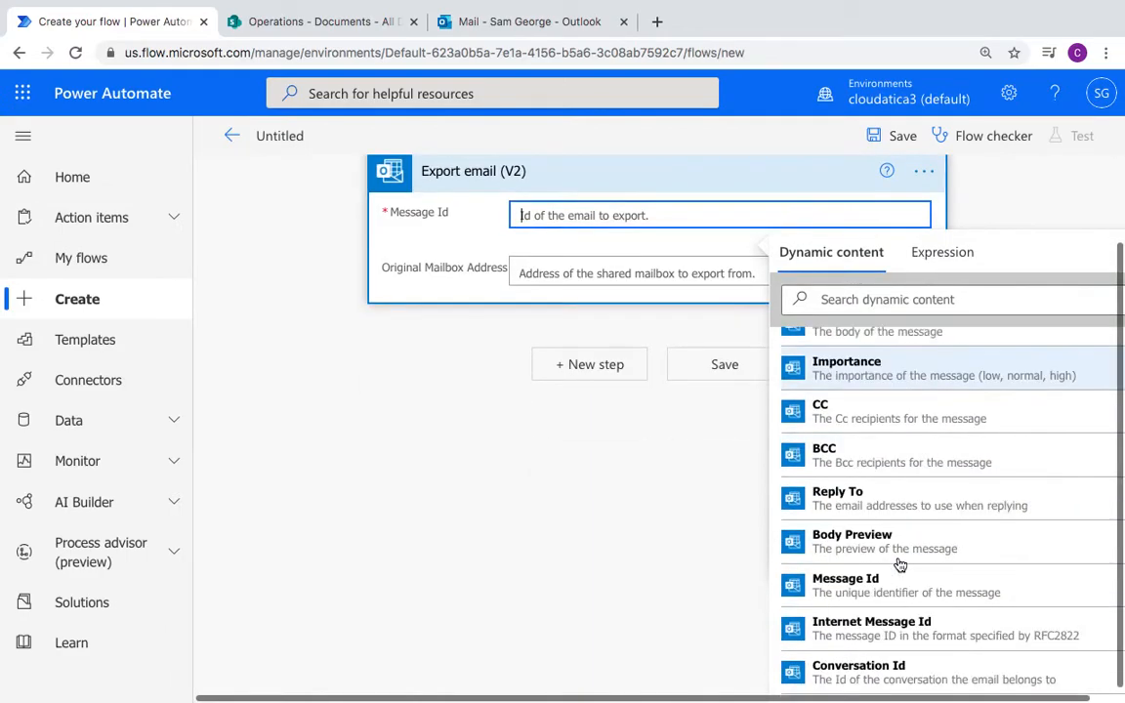
{"action": "scroll", "scroll_direction": "down", "scroll_amount": 3}
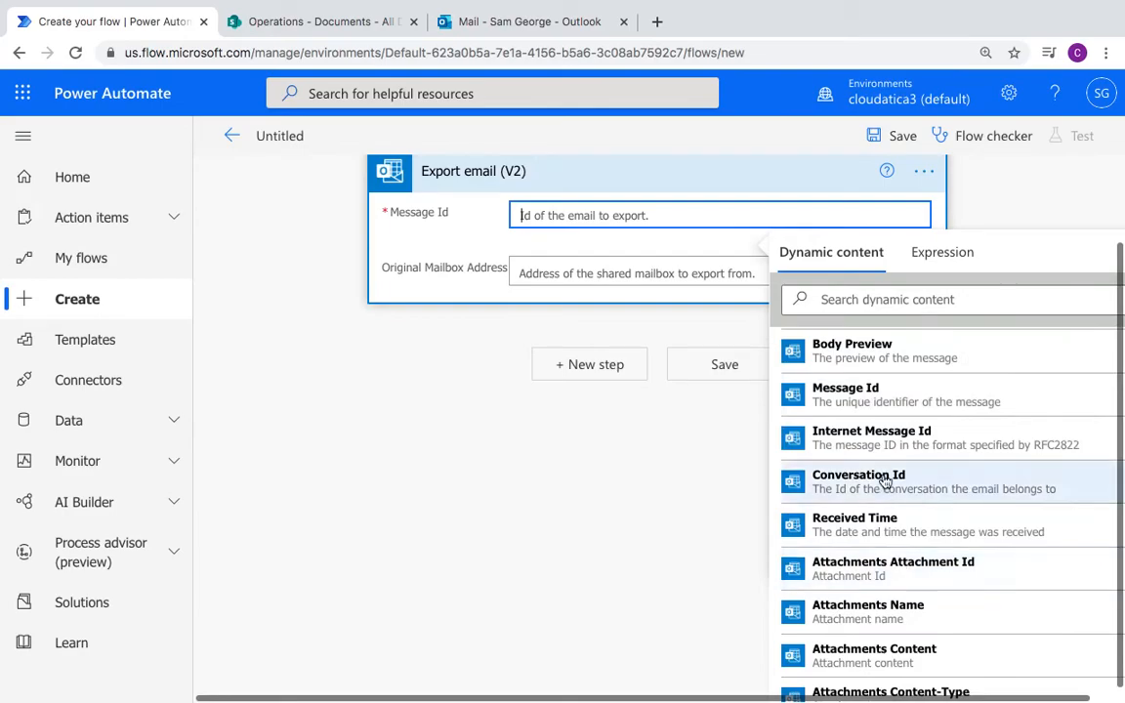
{"action": "mouse_move", "coordinate": [848, 395]}
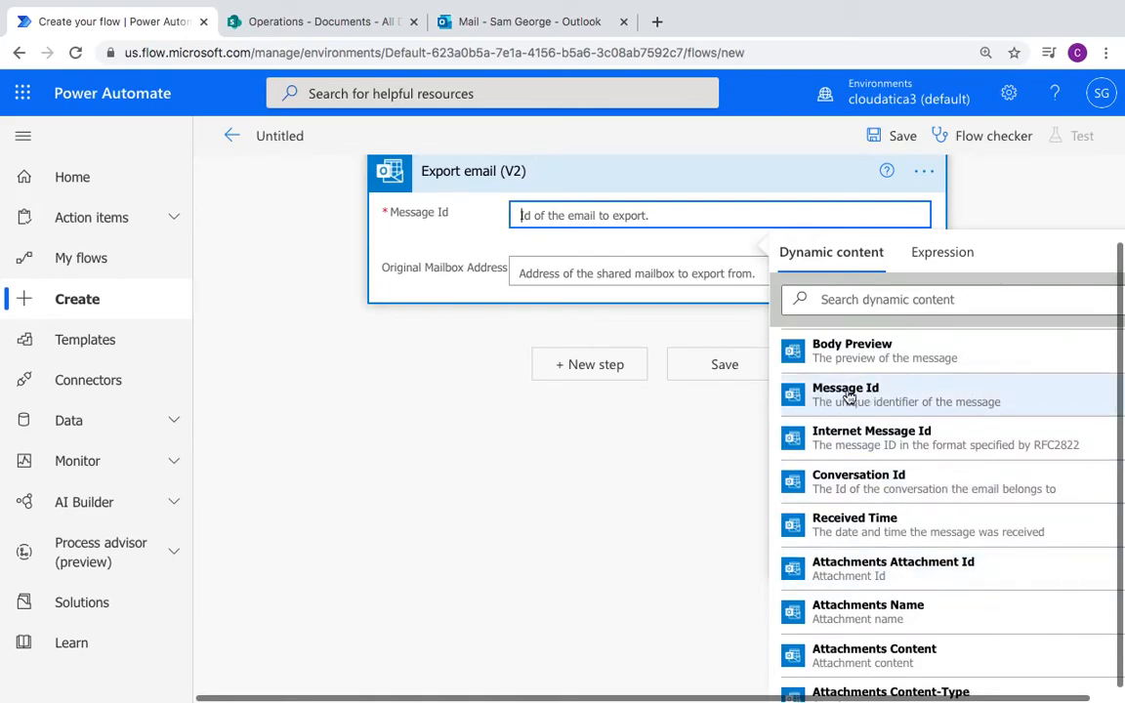
{"action": "left_click", "coordinate": [844, 395]}
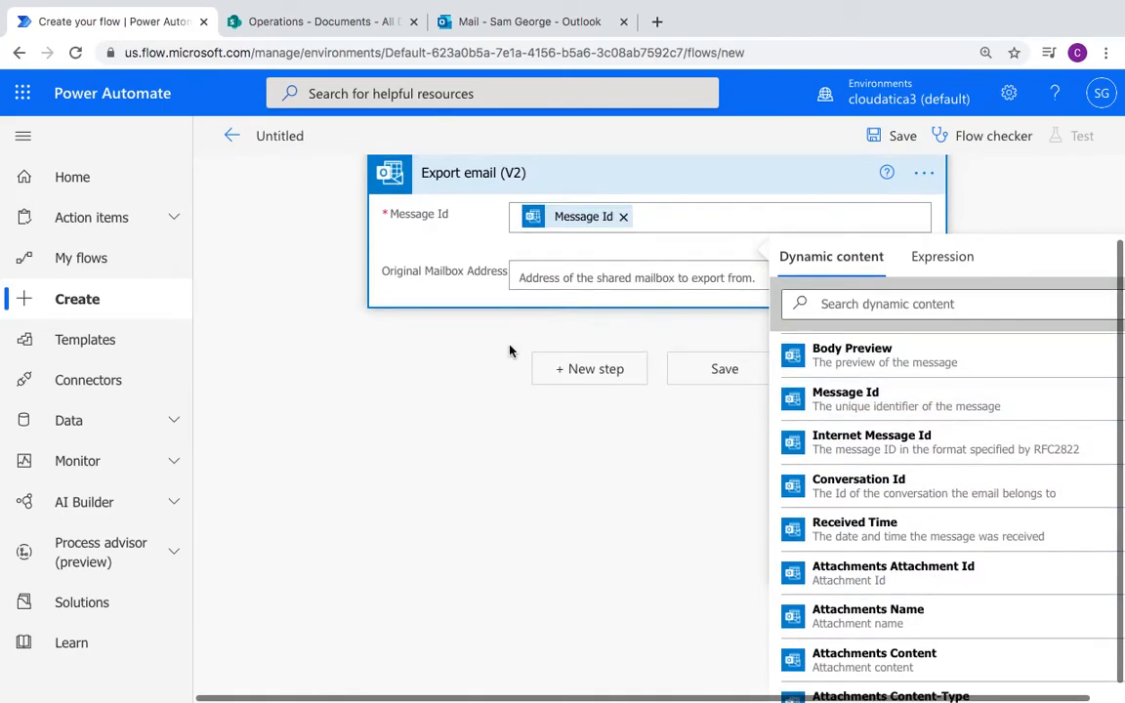
Step: Add a new step and search the actions for 'crea' to find SharePoint Create file
{"action": "left_click", "coordinate": [590, 367]}
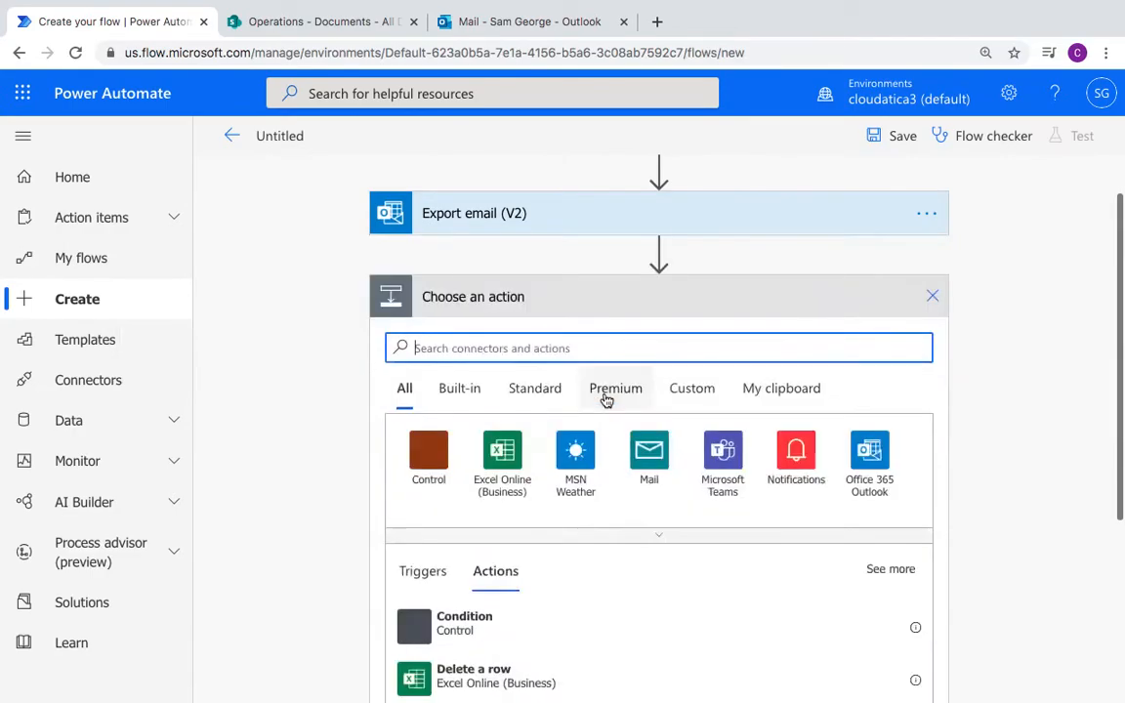
{"action": "mouse_move", "coordinate": [481, 328]}
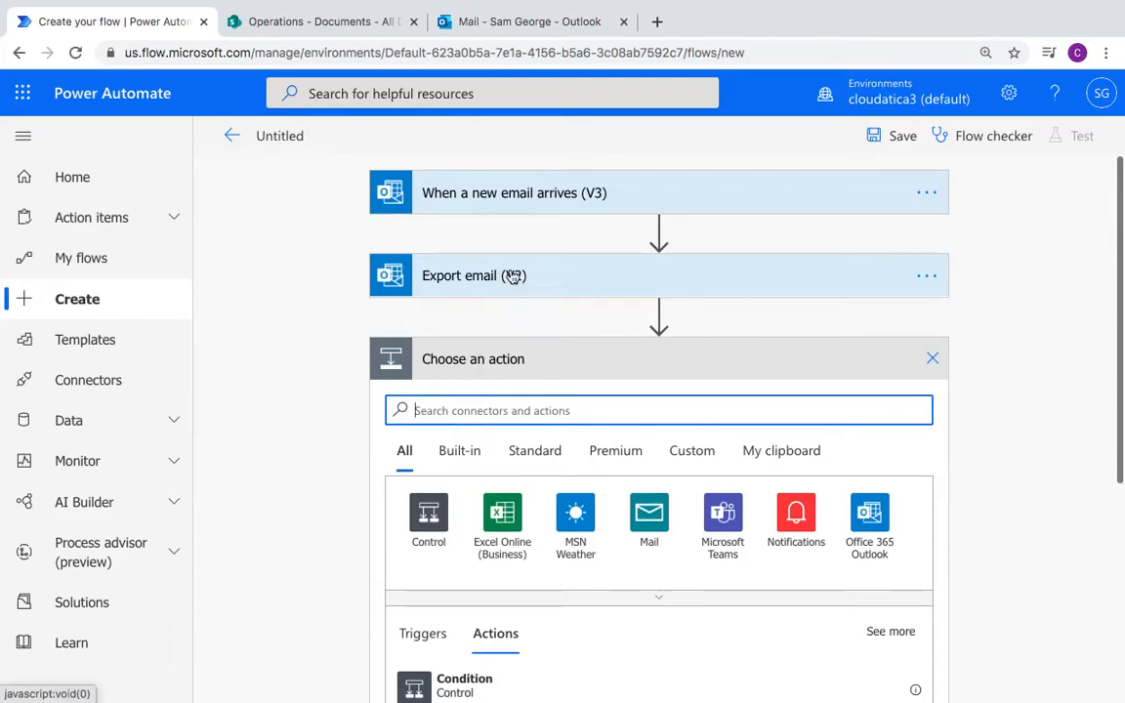
{"action": "mouse_move", "coordinate": [504, 282]}
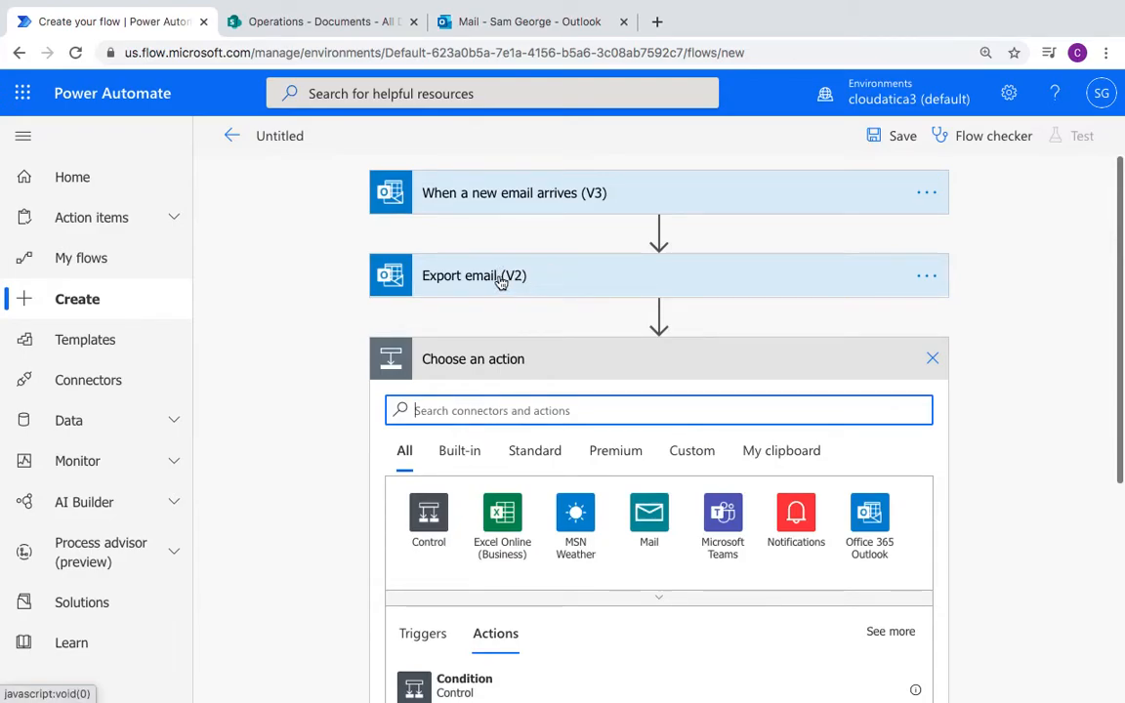
{"action": "left_click", "coordinate": [322, 22]}
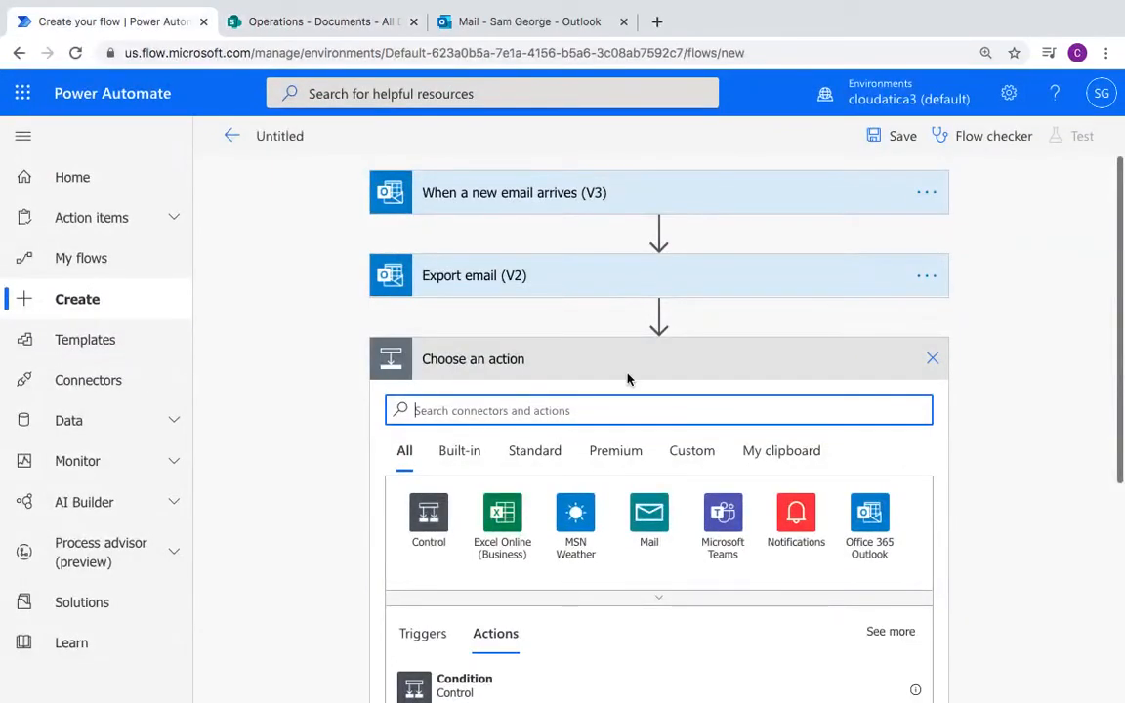
{"action": "type", "text": "crea"}
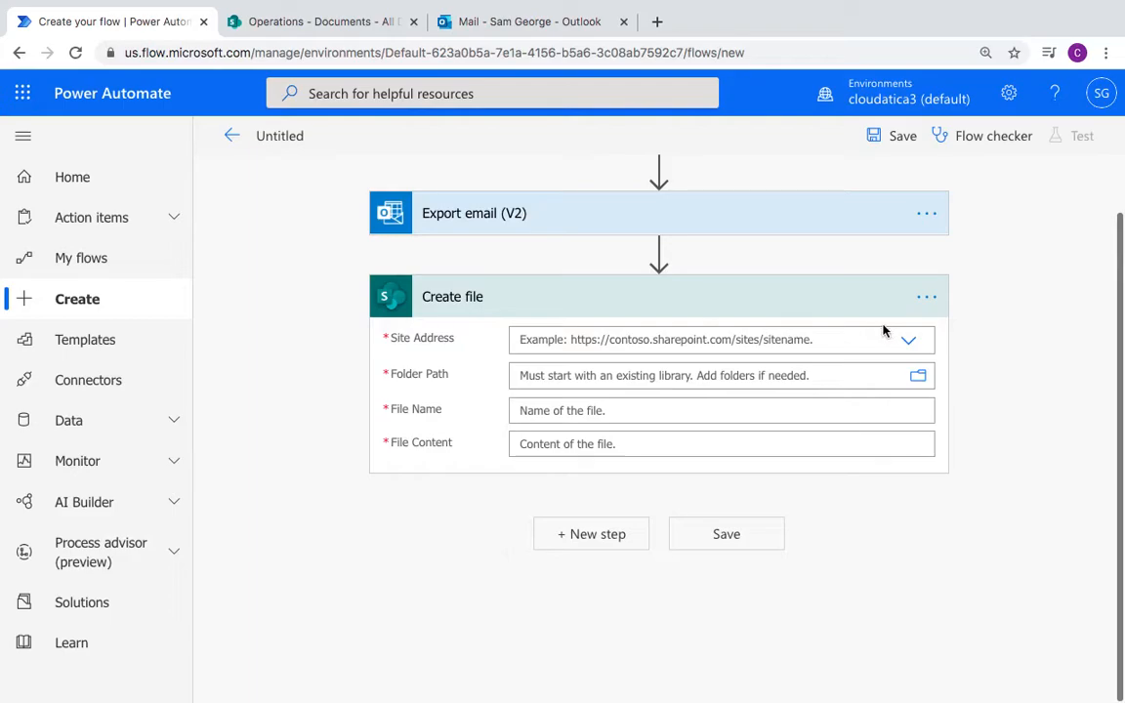
Step: Point Create file at the Operations site and its /Shared Documents folder
{"action": "left_click", "coordinate": [907, 340]}
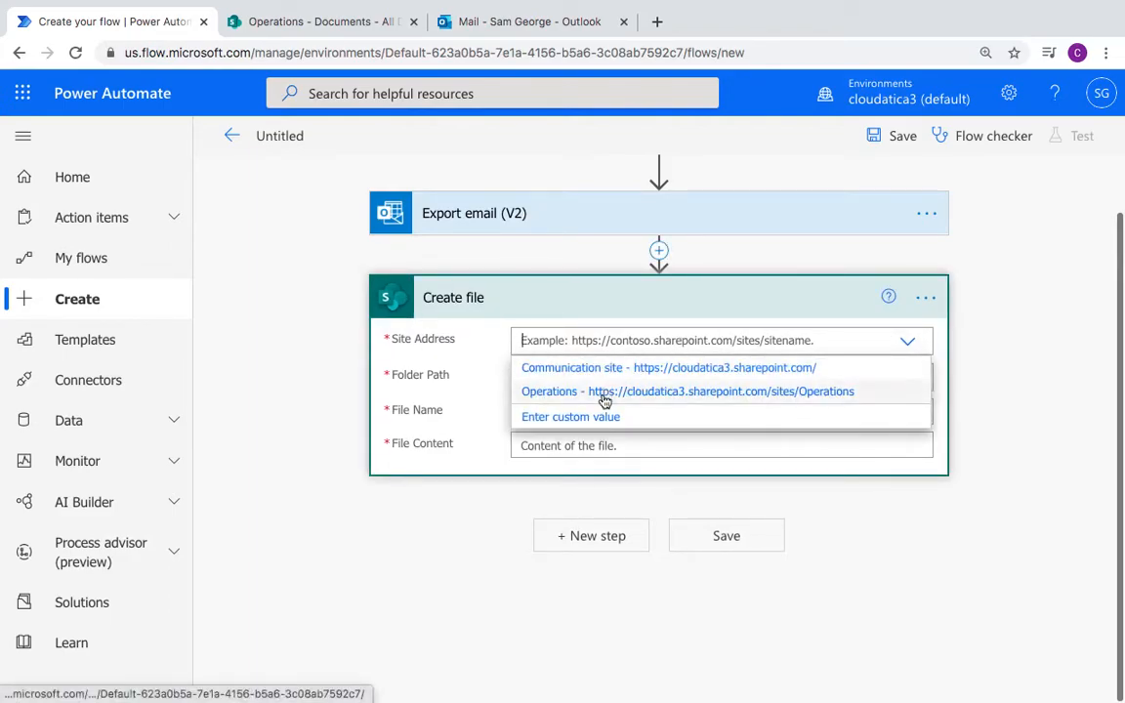
{"action": "left_click", "coordinate": [688, 391]}
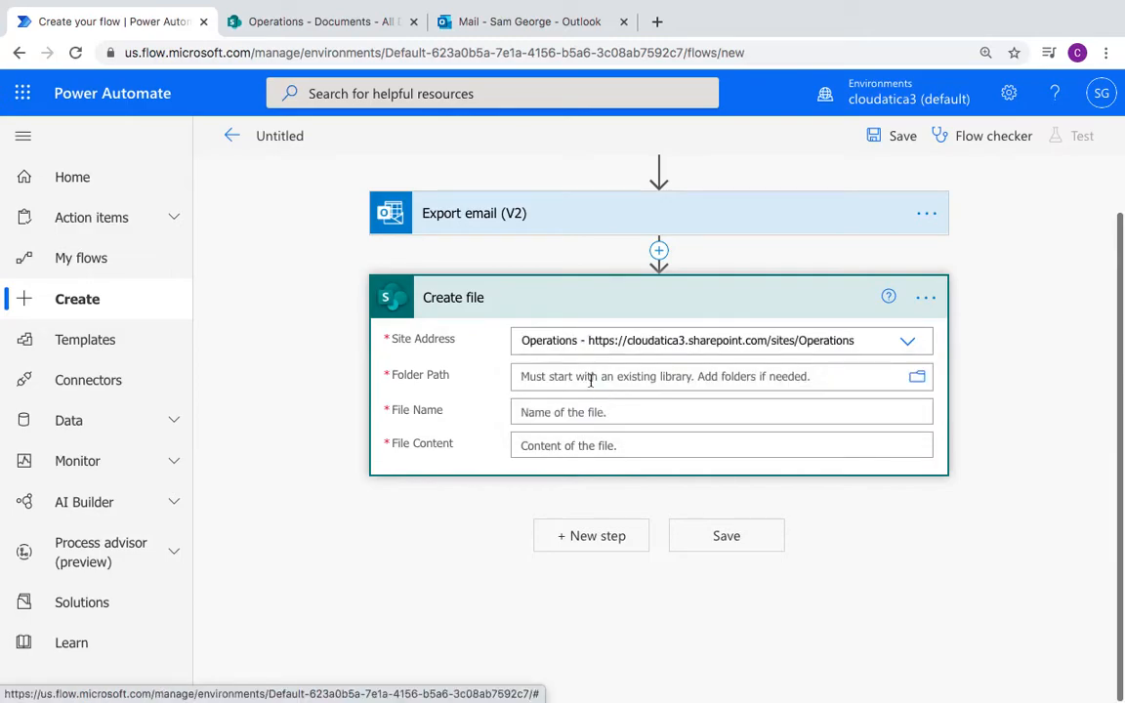
{"action": "left_click", "coordinate": [713, 375]}
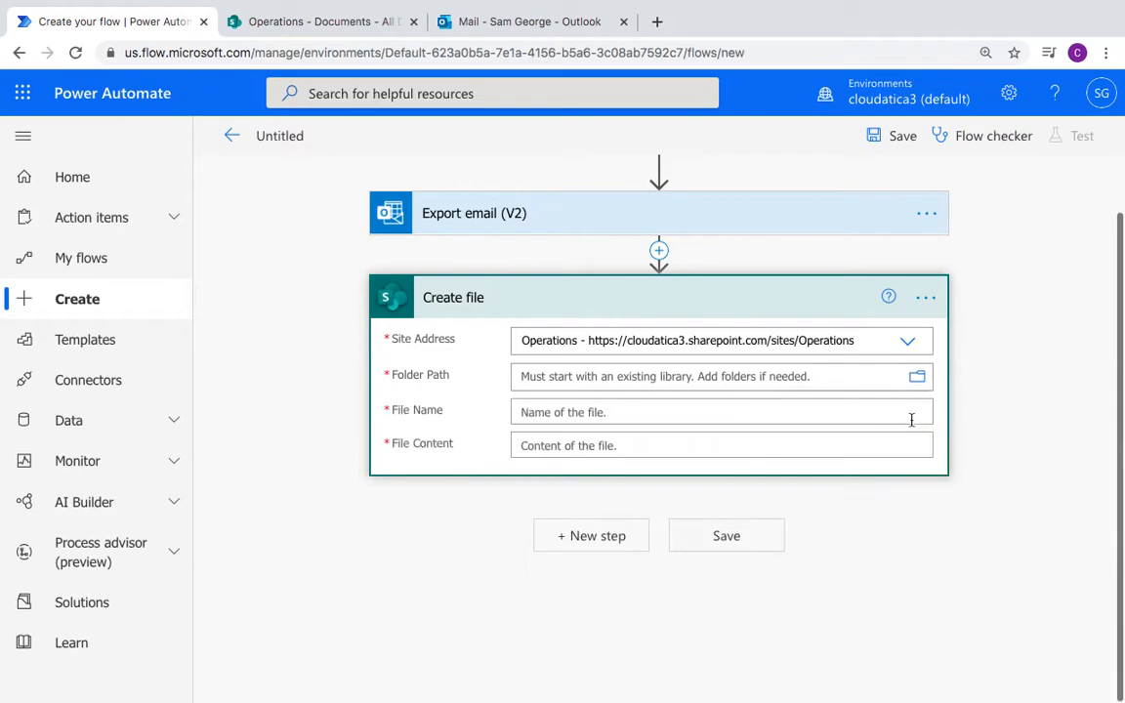
{"action": "left_click", "coordinate": [916, 375]}
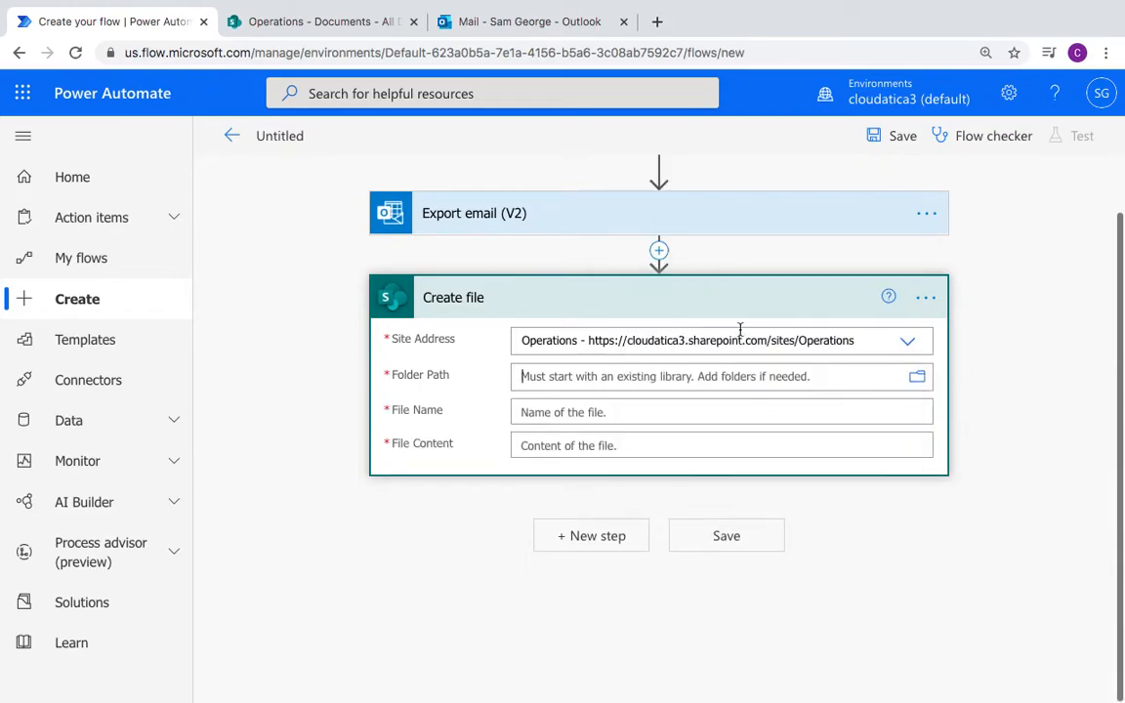
Step: Set the Create file step's File Name to email.msg
{"action": "left_click", "coordinate": [640, 432]}
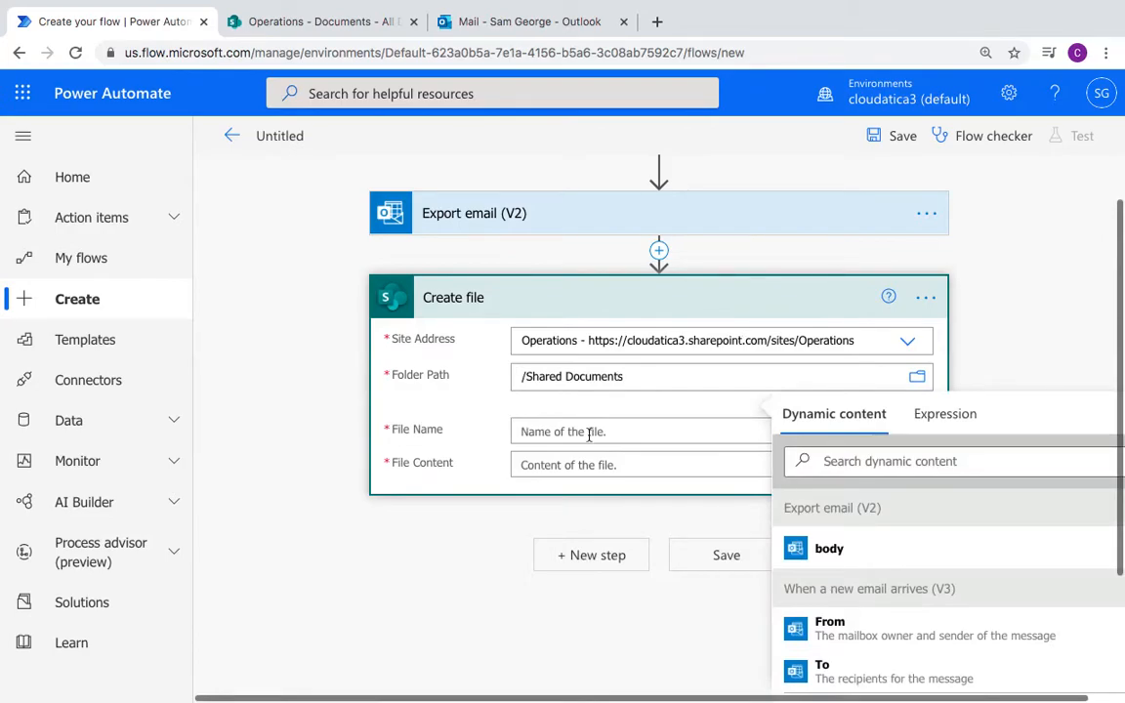
{"action": "scroll", "scroll_direction": "down", "scroll_amount": 3}
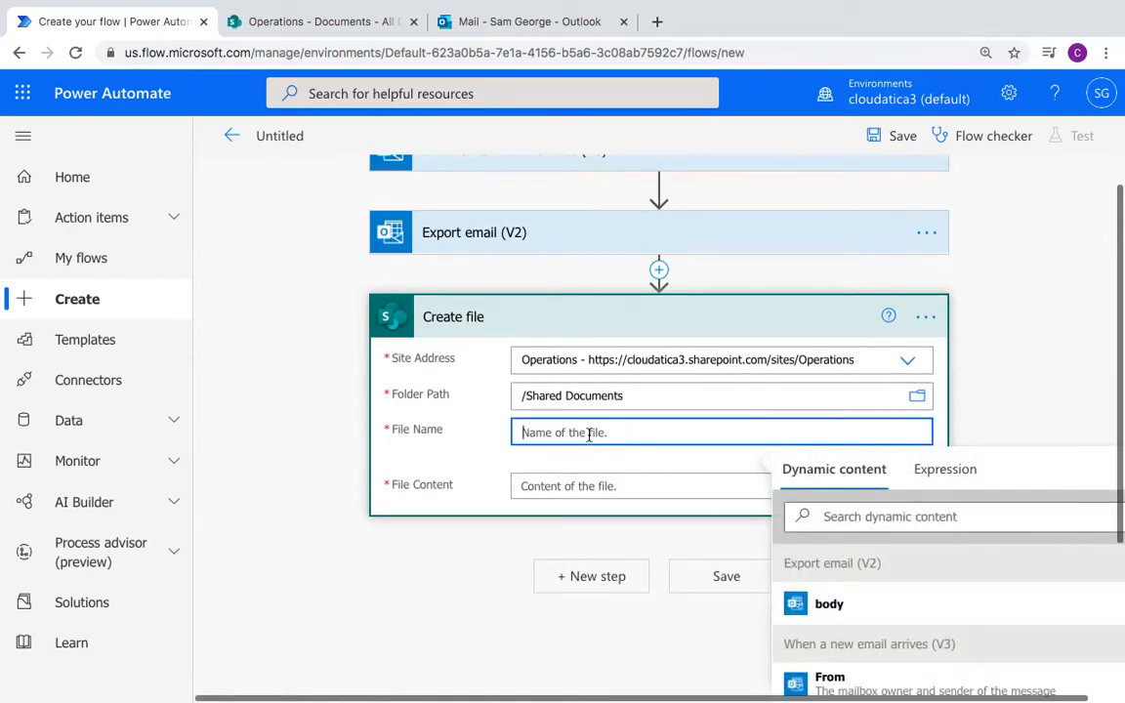
{"action": "type", "text": "email"}
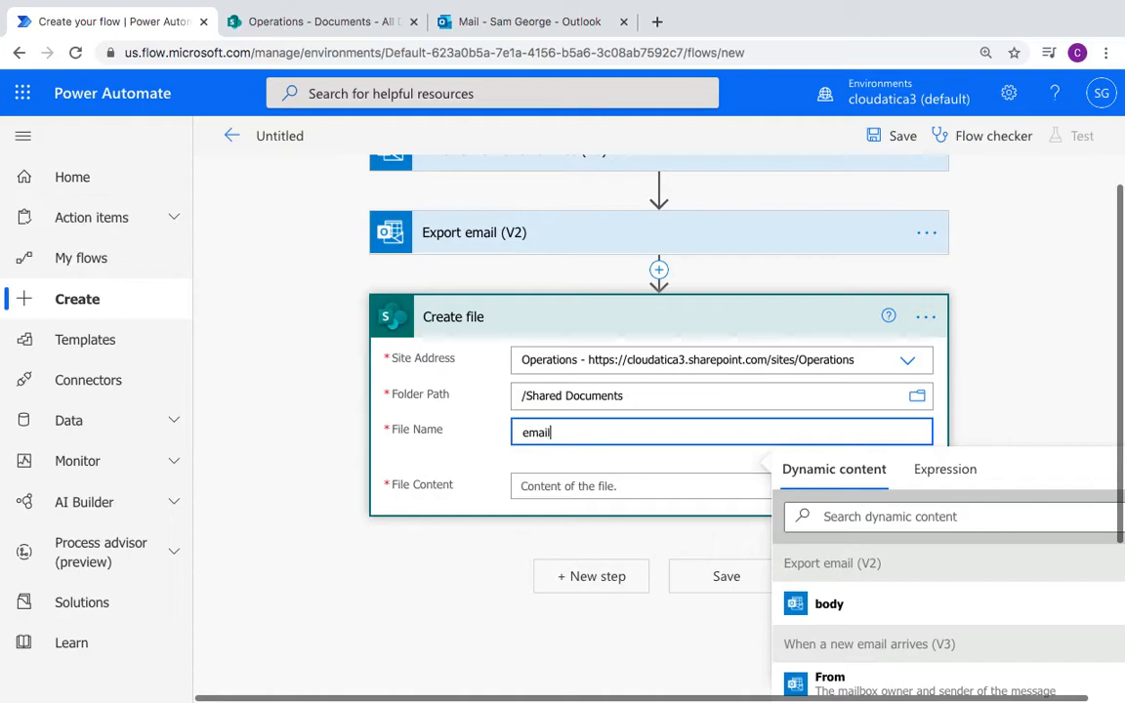
{"action": "type", "text": ".ms"}
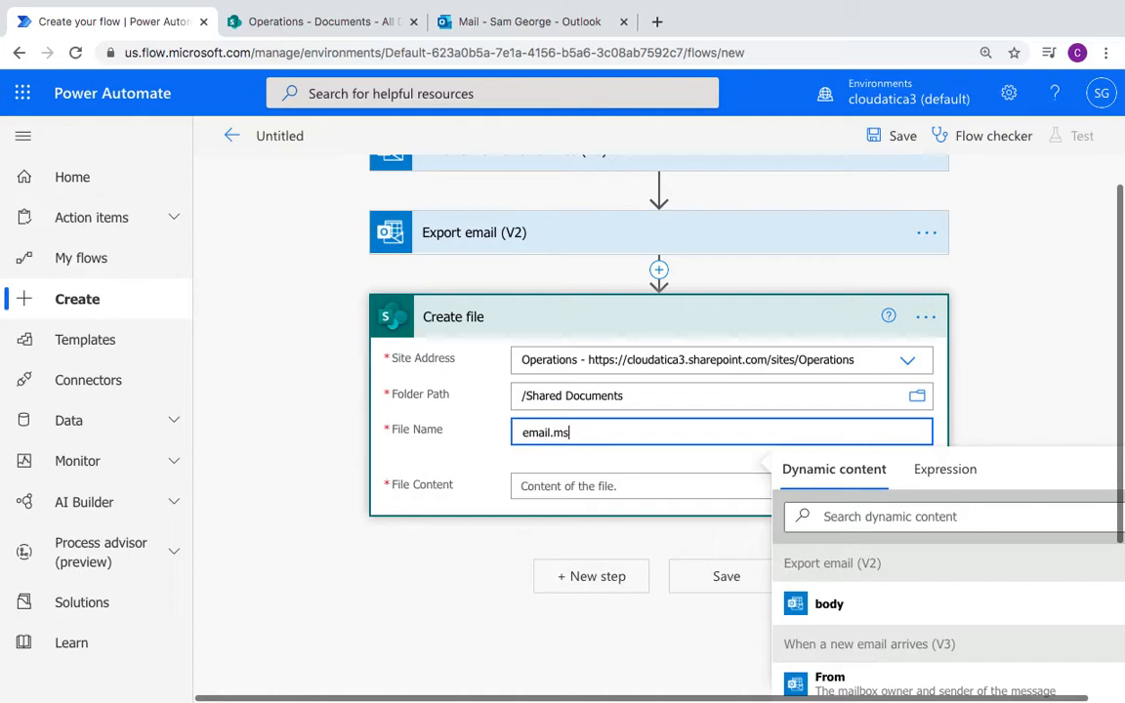
{"action": "type", "text": "g"}
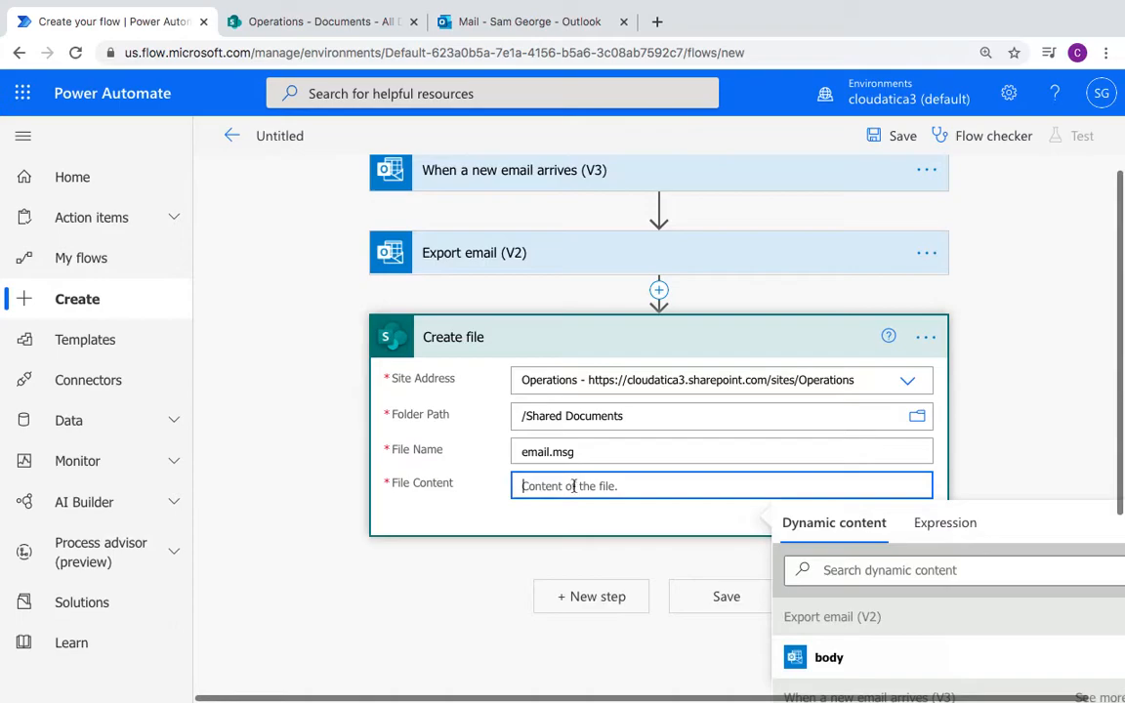
{"action": "mouse_move", "coordinate": [608, 506]}
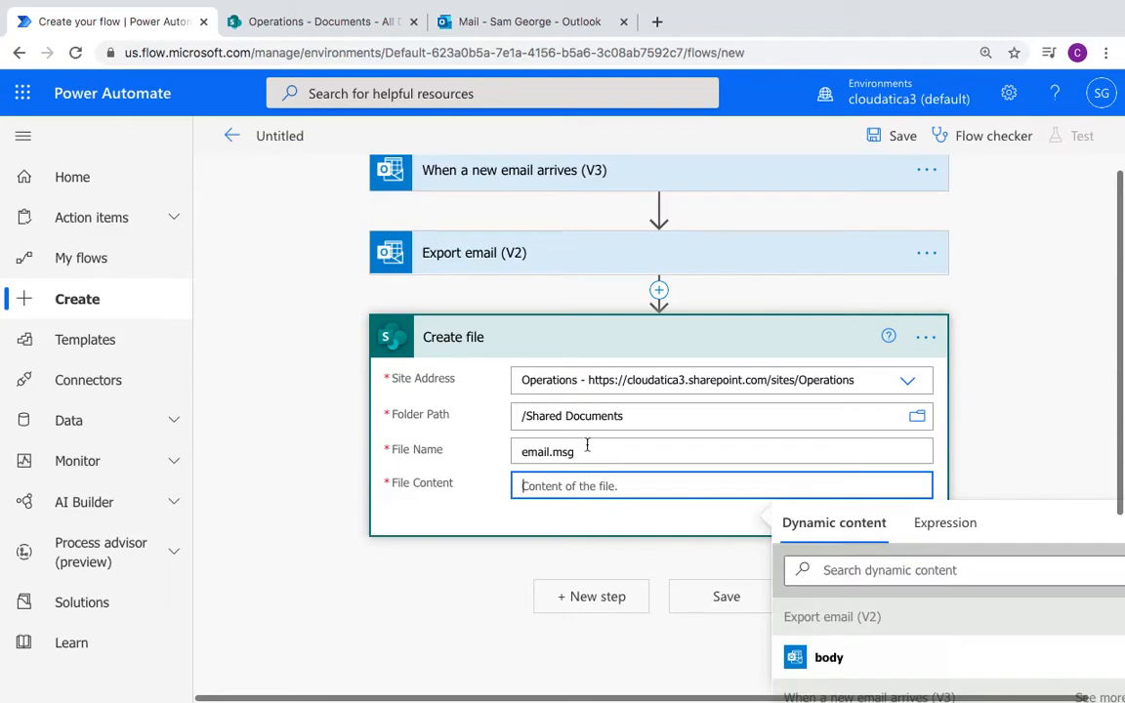
{"action": "mouse_move", "coordinate": [571, 485]}
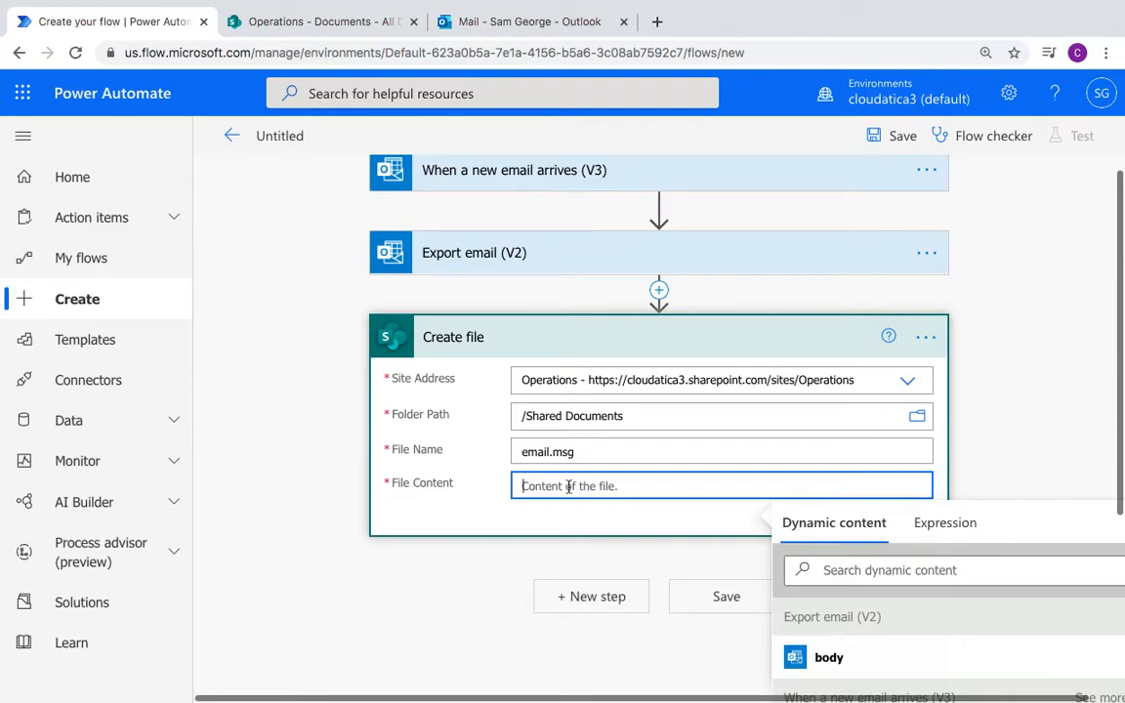
Step: Insert the exported email's body dynamic content as the File Content
{"action": "scroll", "scroll_direction": "down", "scroll_amount": 3}
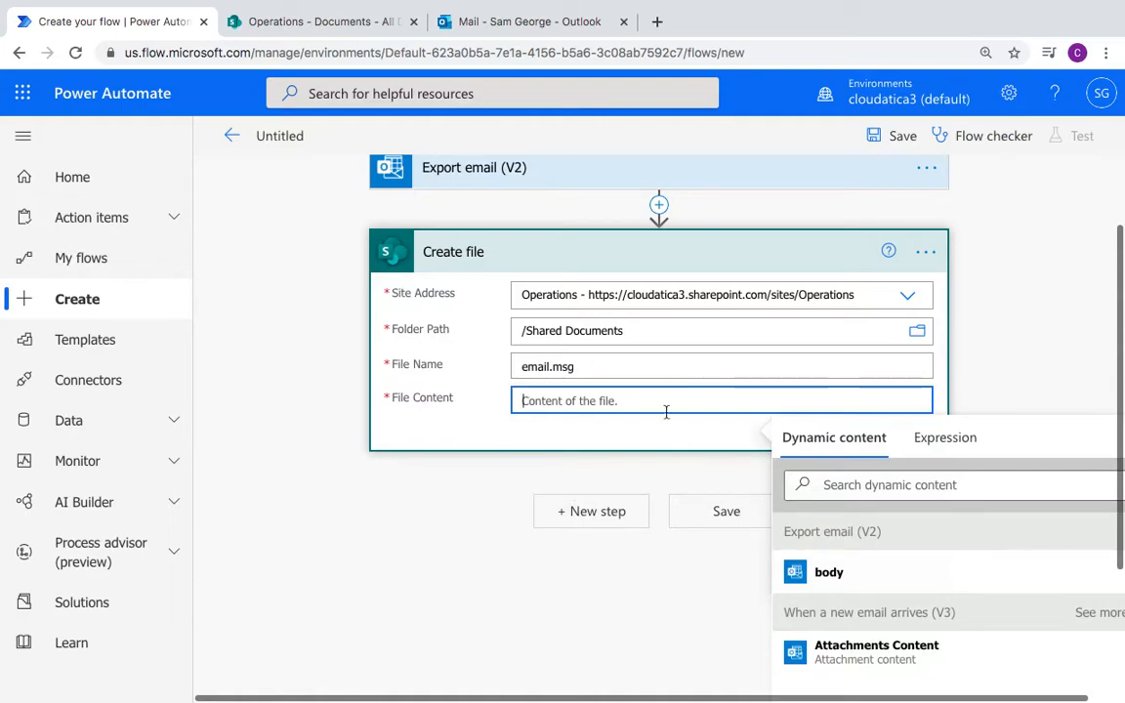
{"action": "mouse_move", "coordinate": [666, 410]}
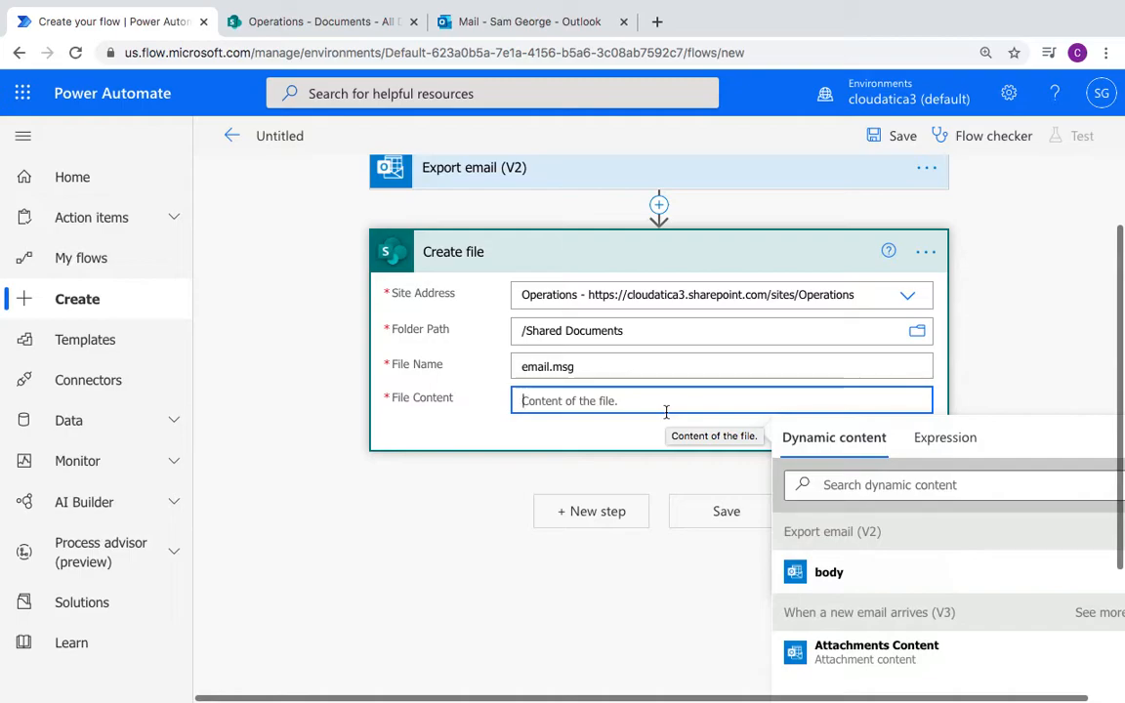
{"action": "mouse_move", "coordinate": [559, 438]}
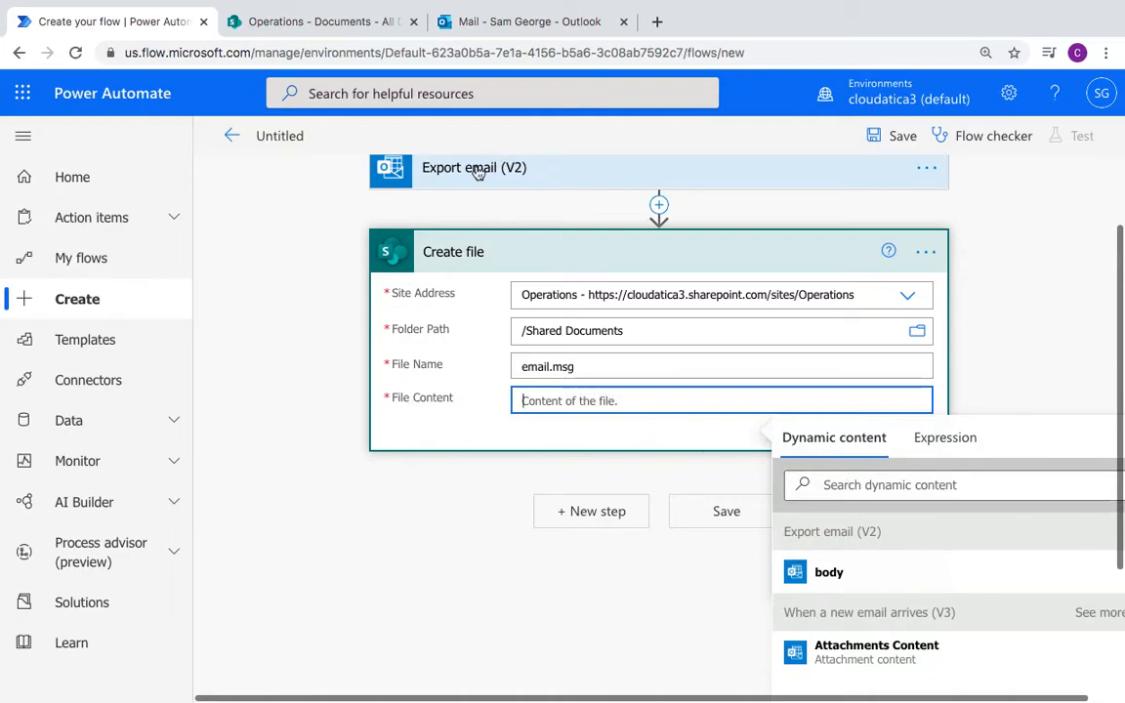
{"action": "scroll", "scroll_direction": "up", "scroll_amount": 3}
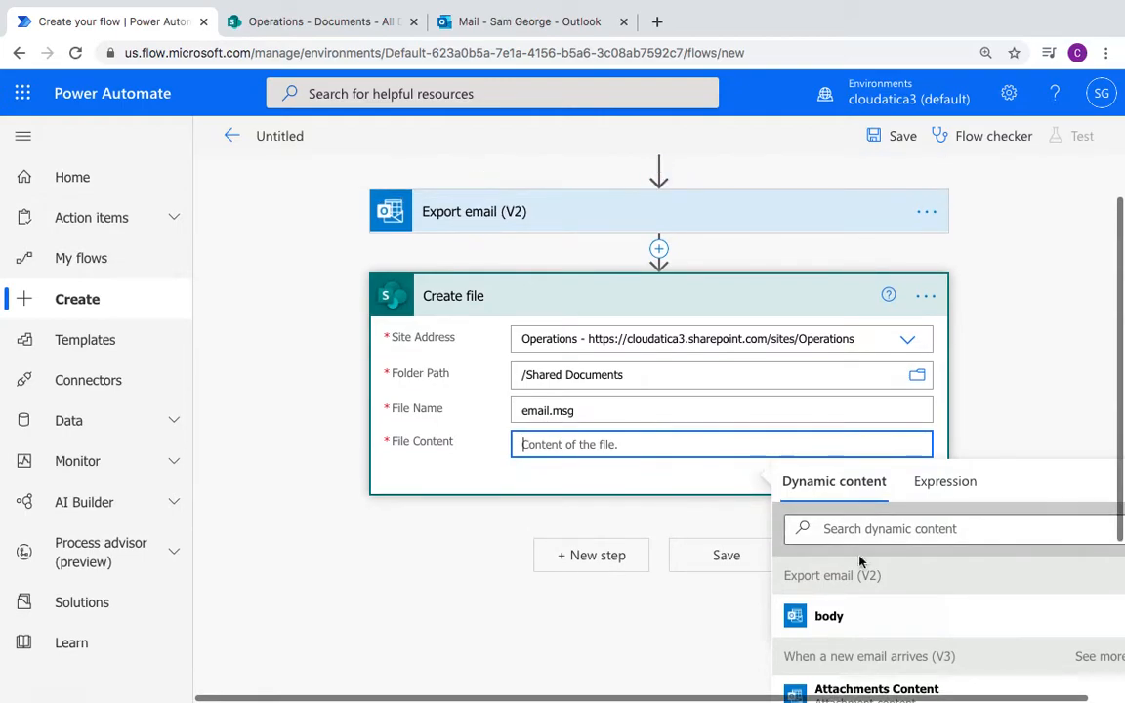
{"action": "scroll", "scroll_direction": "down", "scroll_amount": 3}
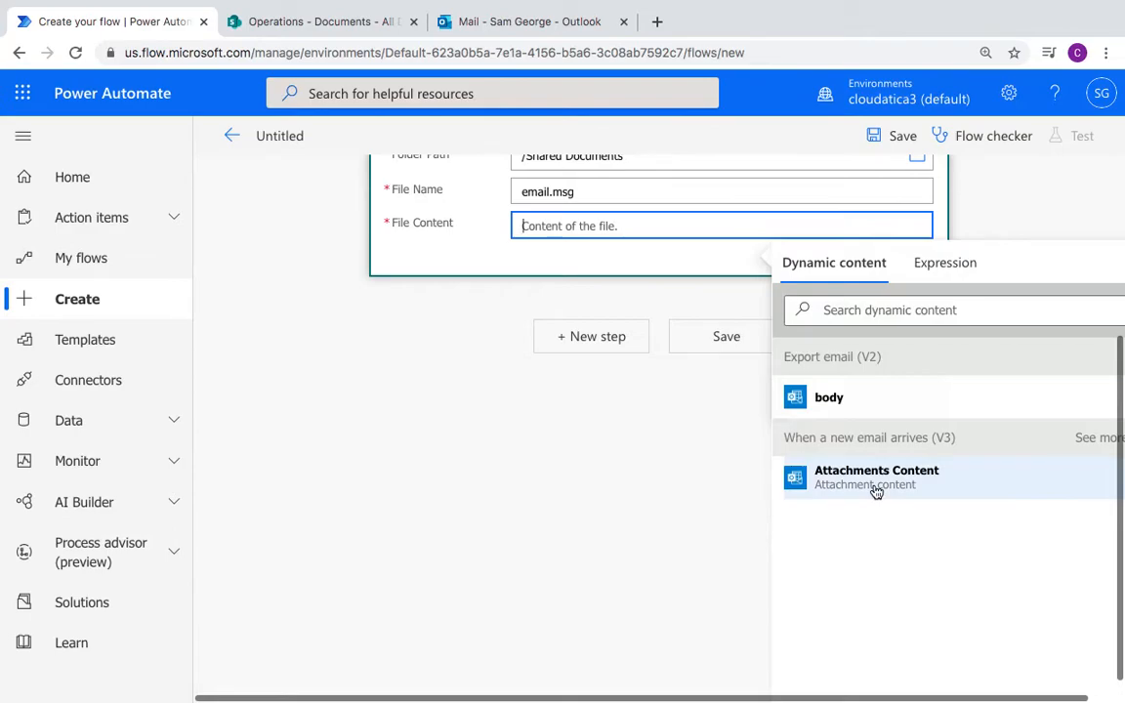
{"action": "mouse_move", "coordinate": [883, 485]}
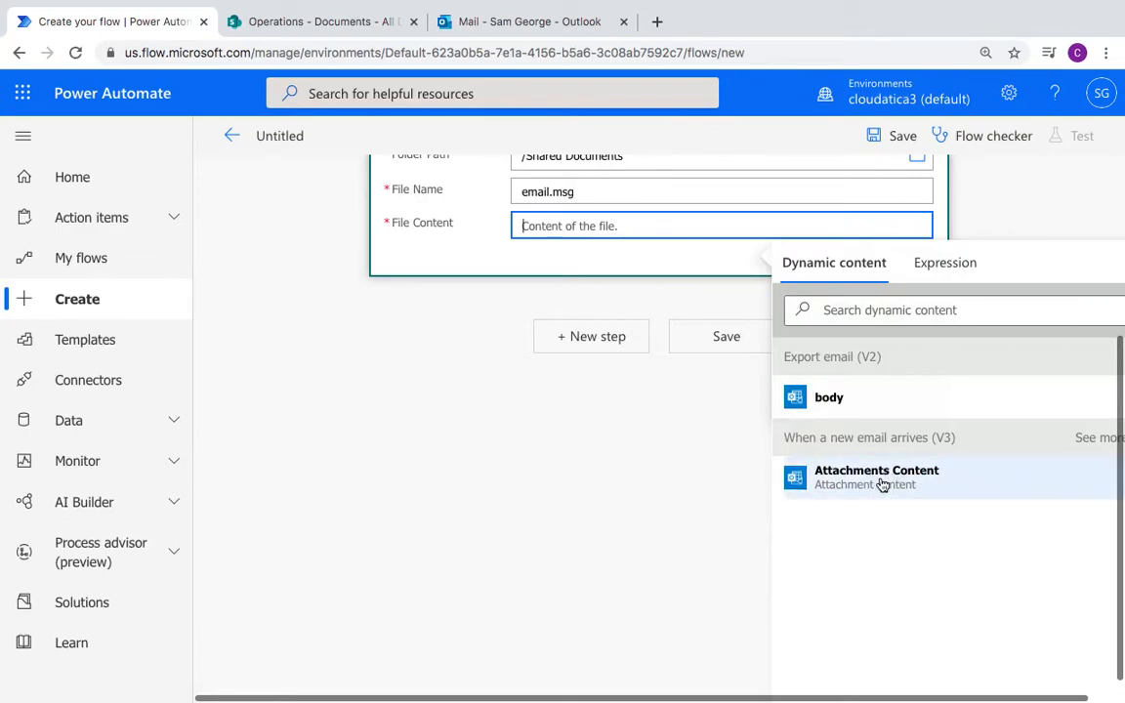
{"action": "mouse_move", "coordinate": [852, 507]}
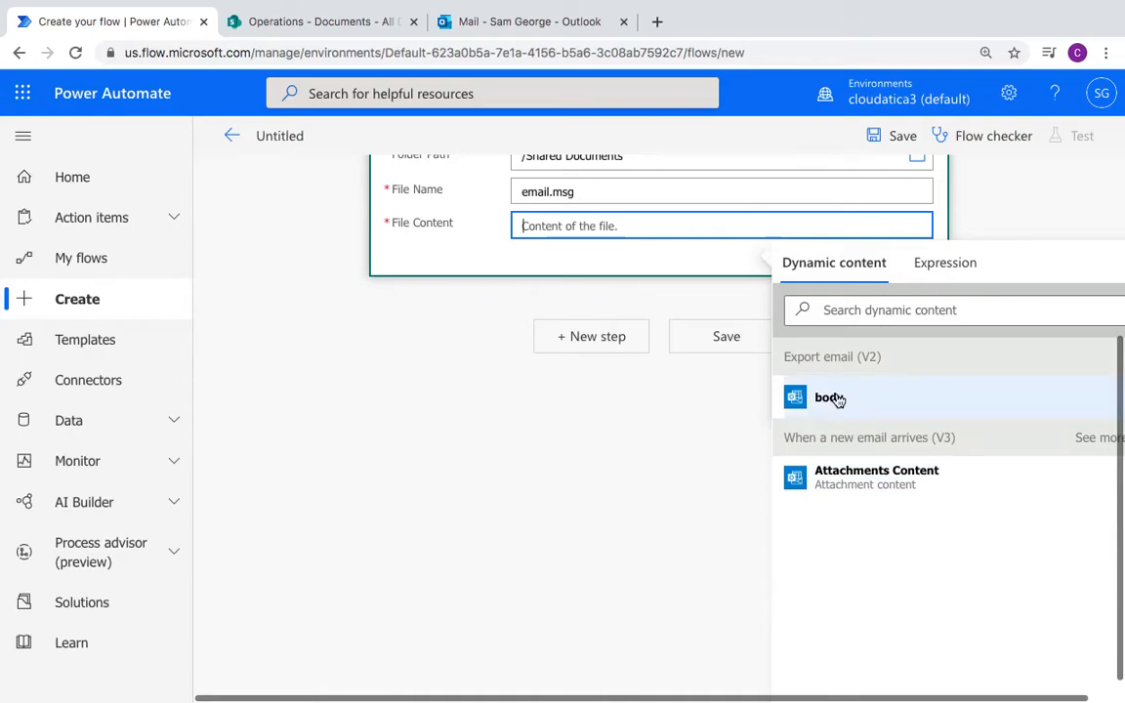
{"action": "left_click", "coordinate": [828, 397]}
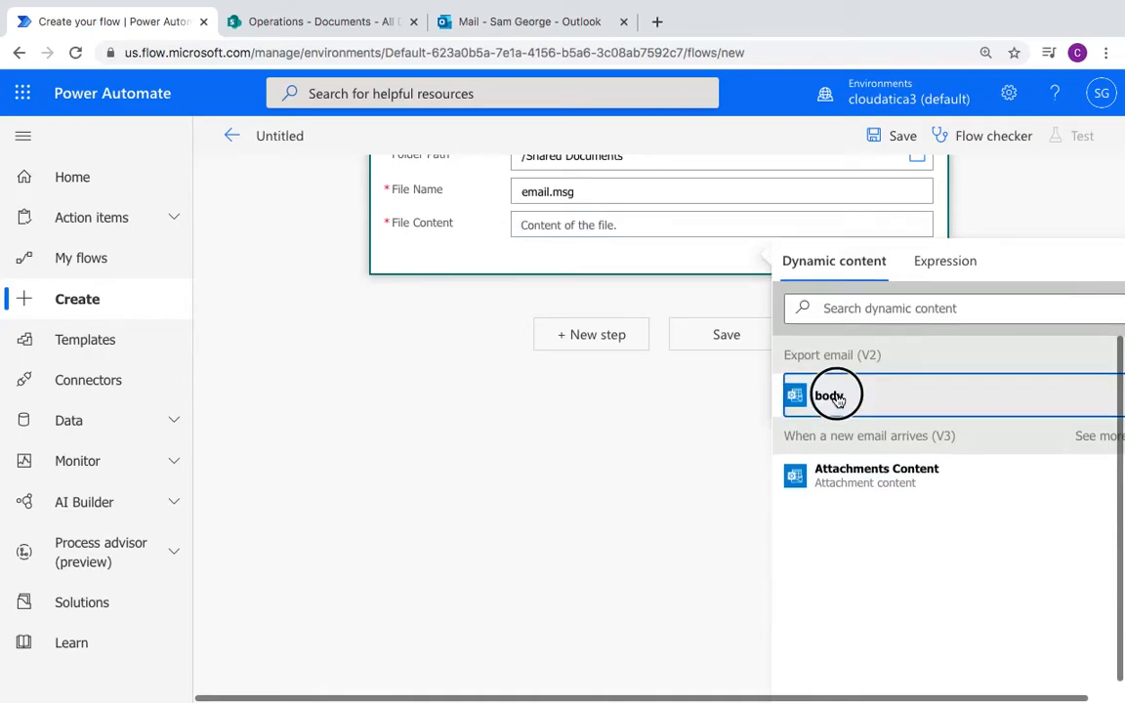
{"action": "left_click", "coordinate": [828, 395]}
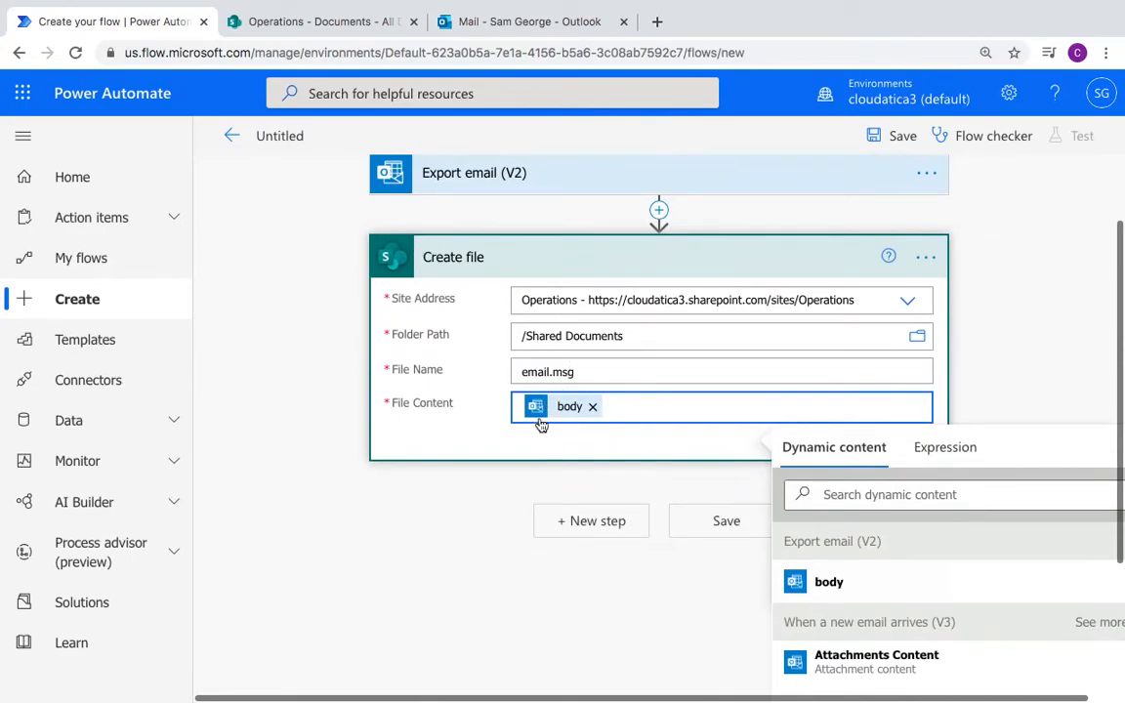
{"action": "mouse_move", "coordinate": [566, 415]}
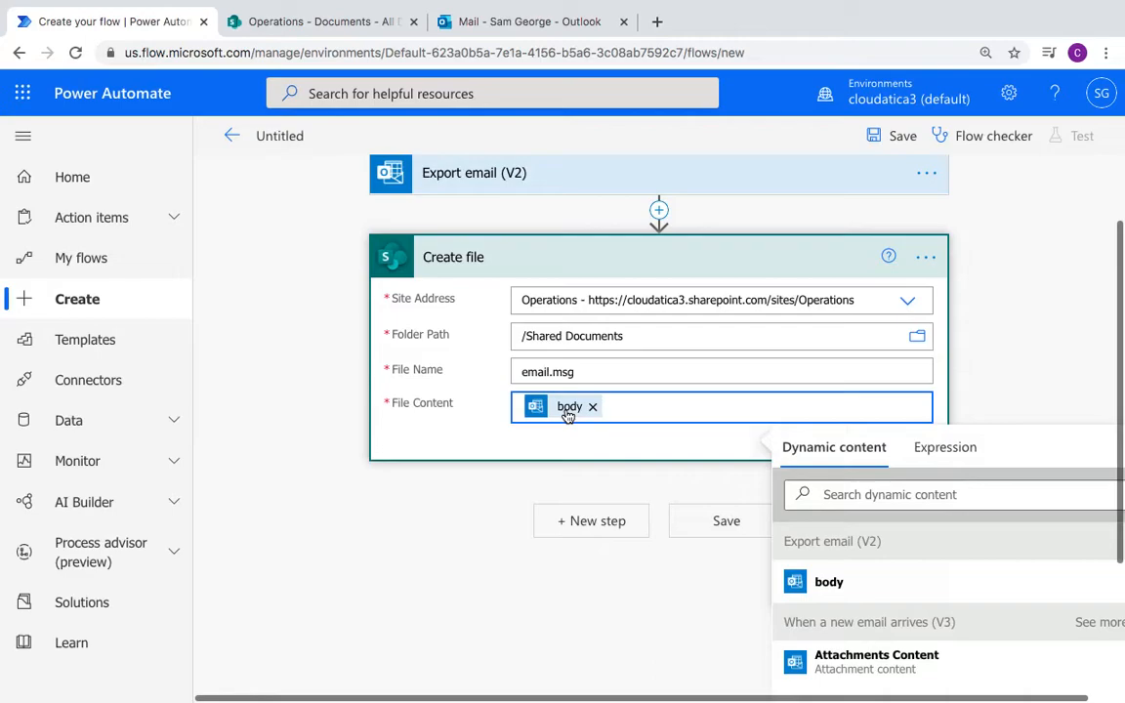
Step: Save the flow and bring up its Test options
{"action": "left_click", "coordinate": [727, 517]}
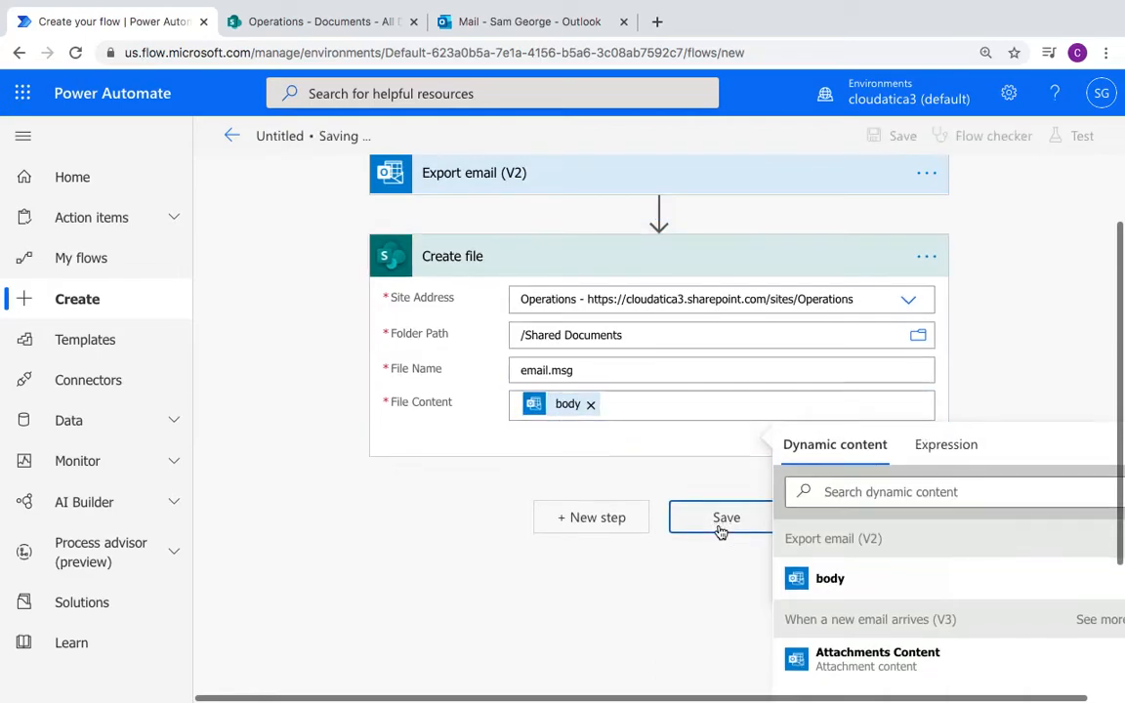
{"action": "left_click", "coordinate": [727, 516]}
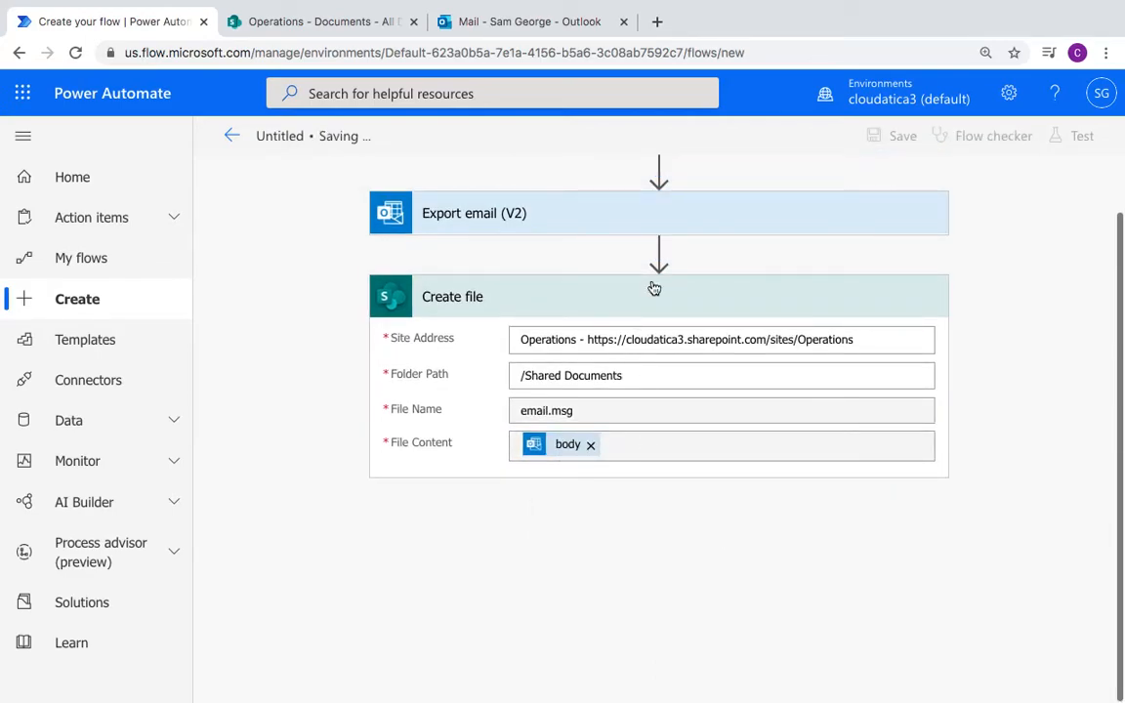
{"action": "left_click", "coordinate": [903, 137]}
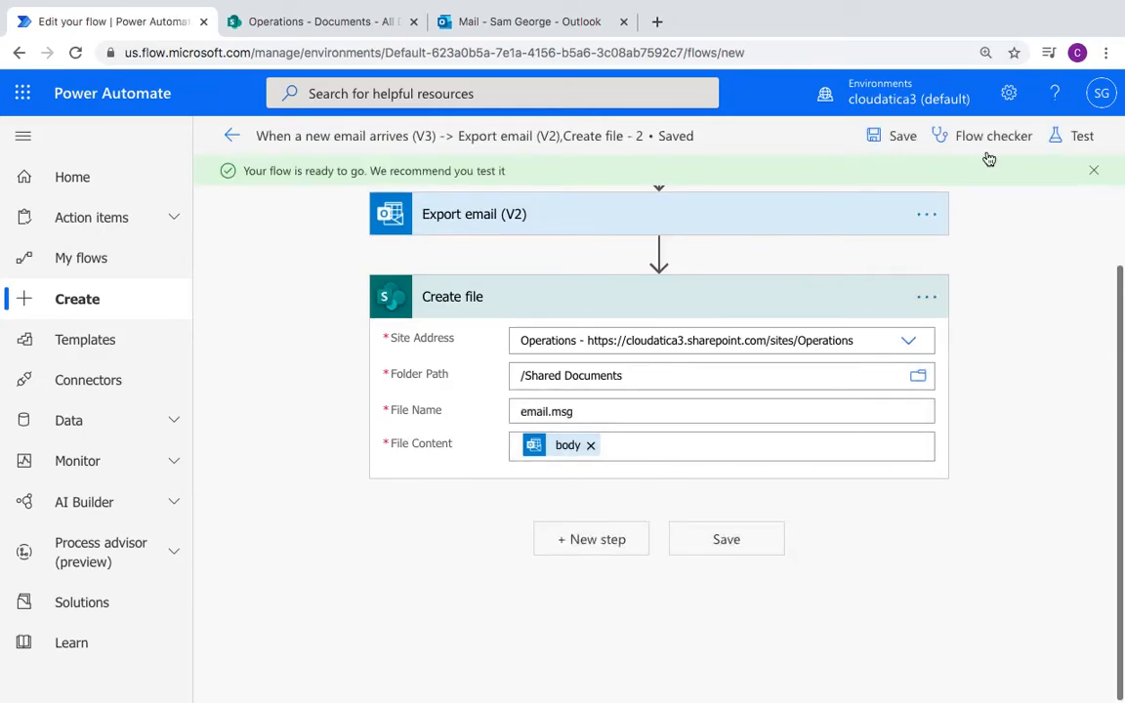
{"action": "left_click", "coordinate": [1083, 137]}
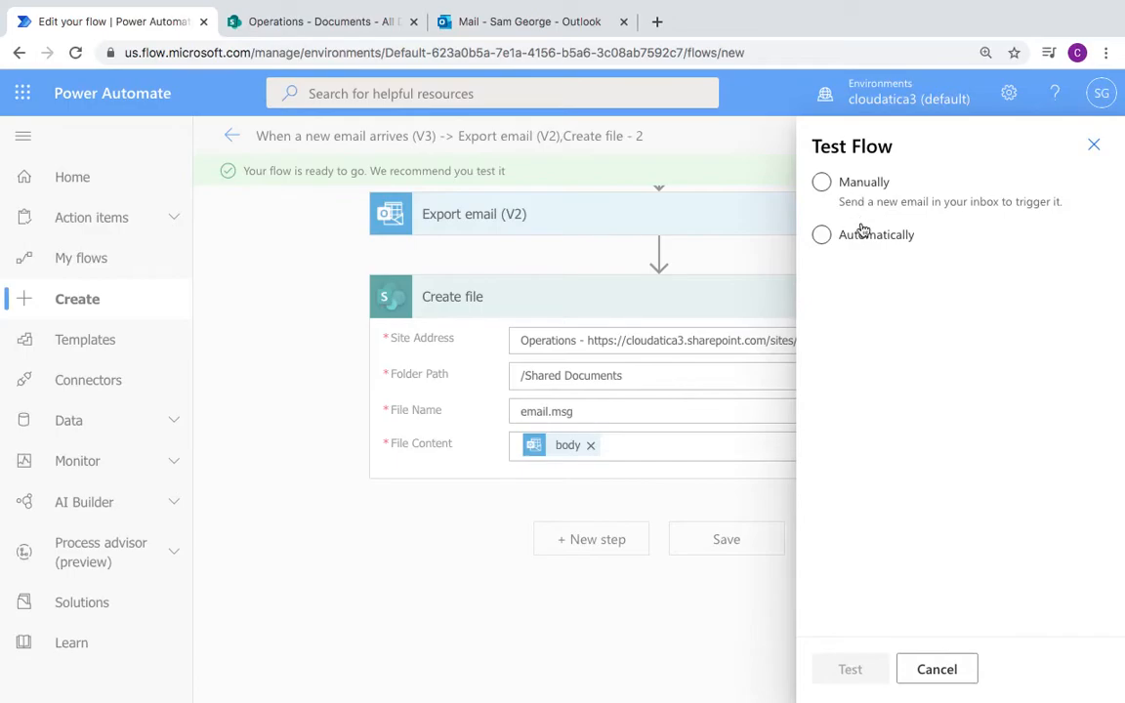
Step: Choose the manual trigger option and start the test, waiting for a new email
{"action": "left_click", "coordinate": [821, 182]}
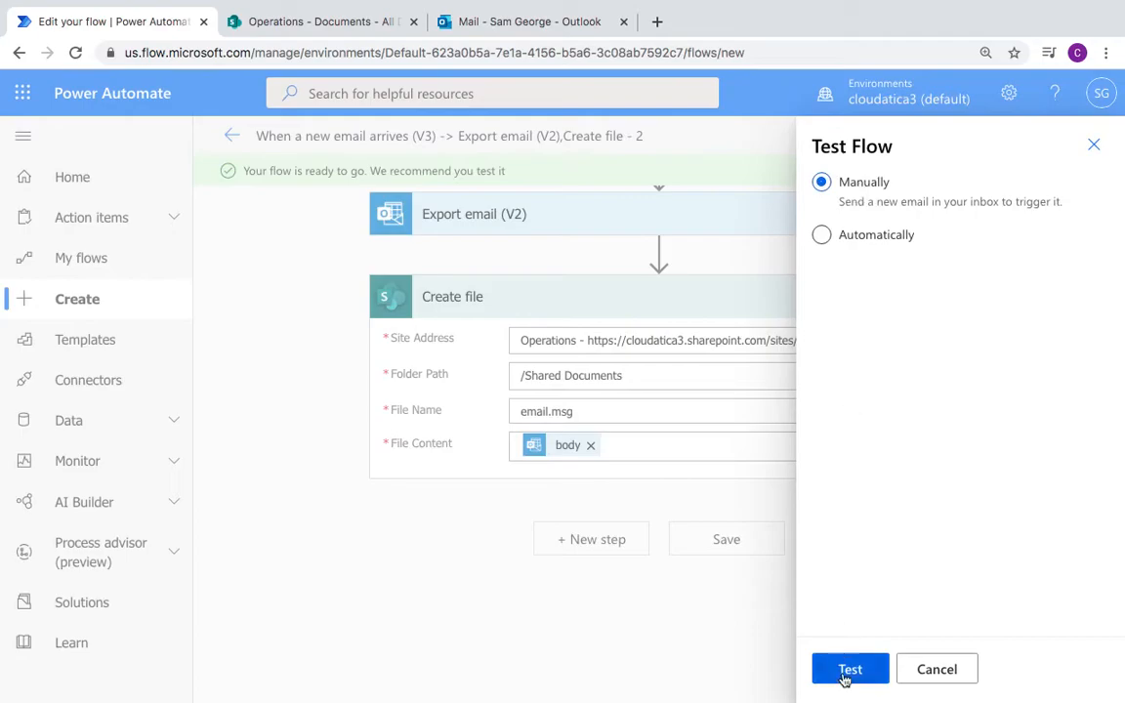
{"action": "mouse_move", "coordinate": [811, 625]}
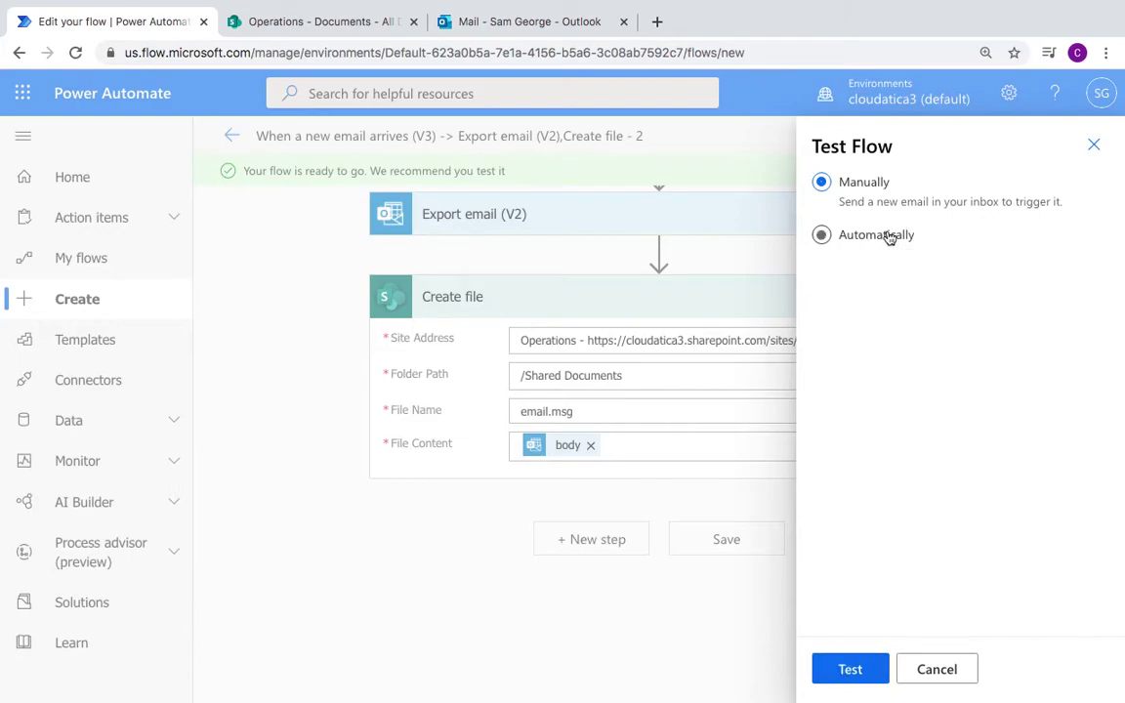
{"action": "left_click", "coordinate": [821, 235]}
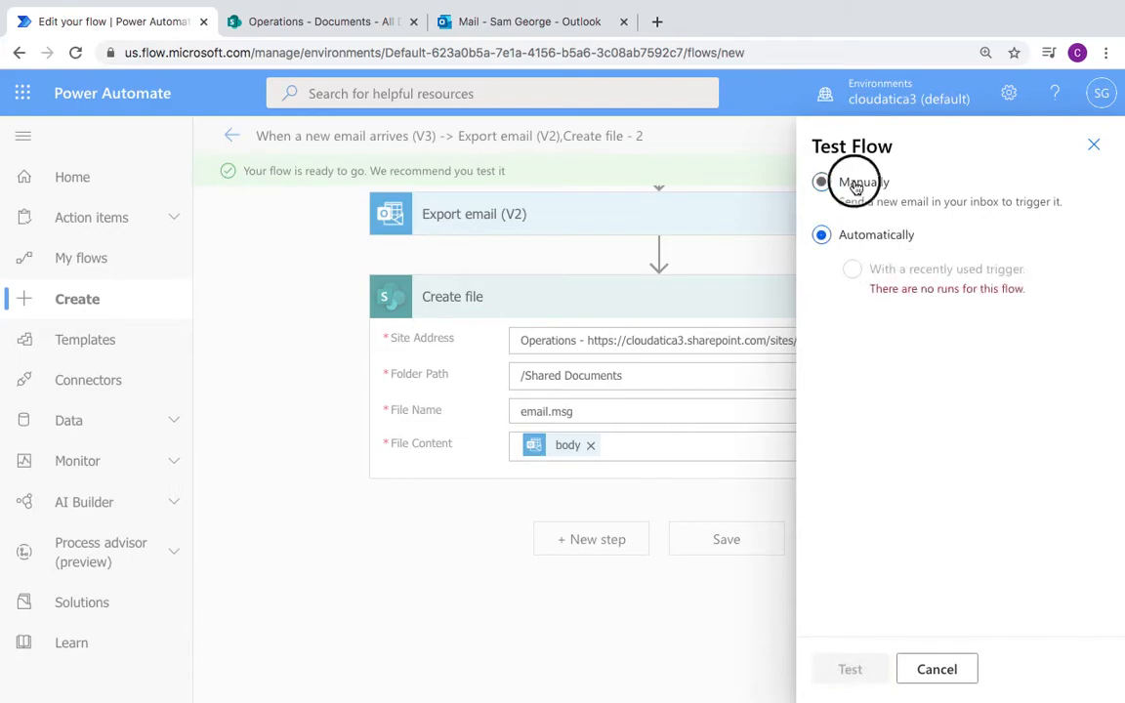
{"action": "left_click", "coordinate": [820, 184]}
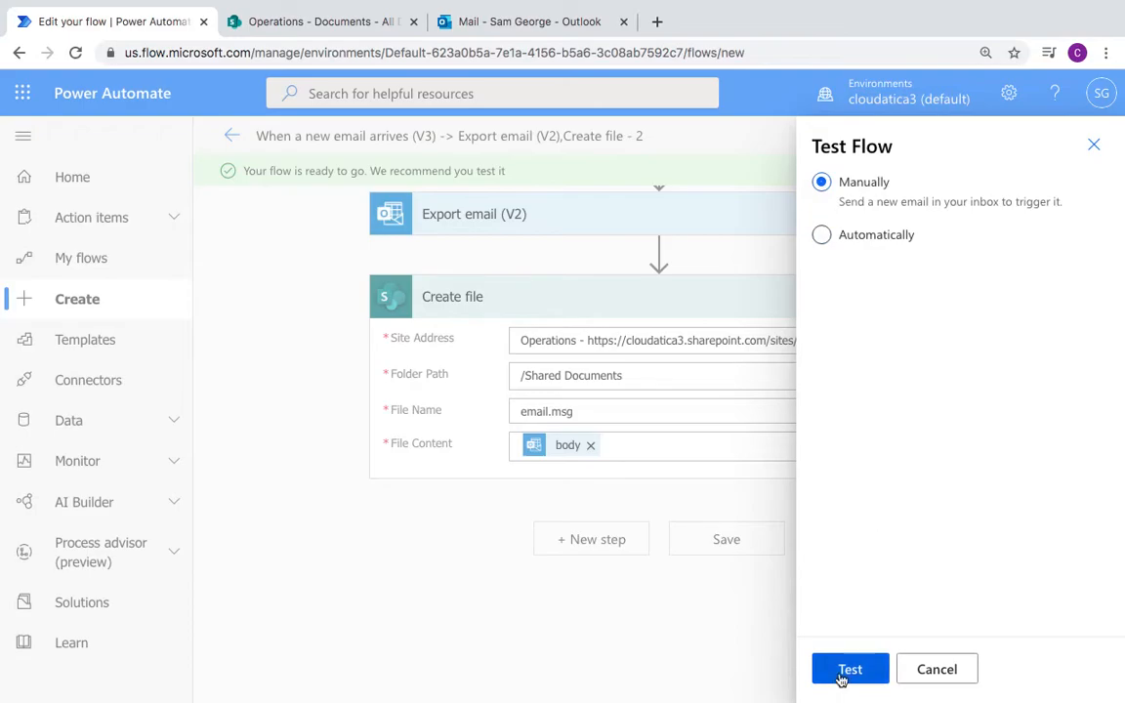
{"action": "left_click", "coordinate": [848, 668]}
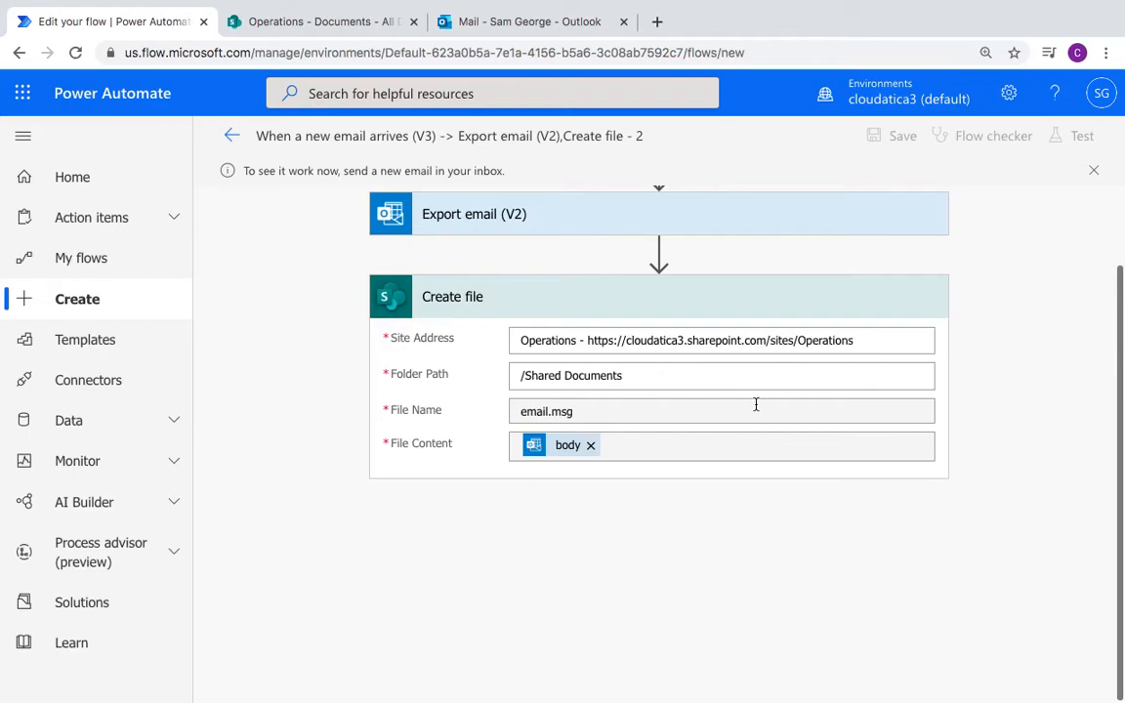
{"action": "mouse_move", "coordinate": [289, 166]}
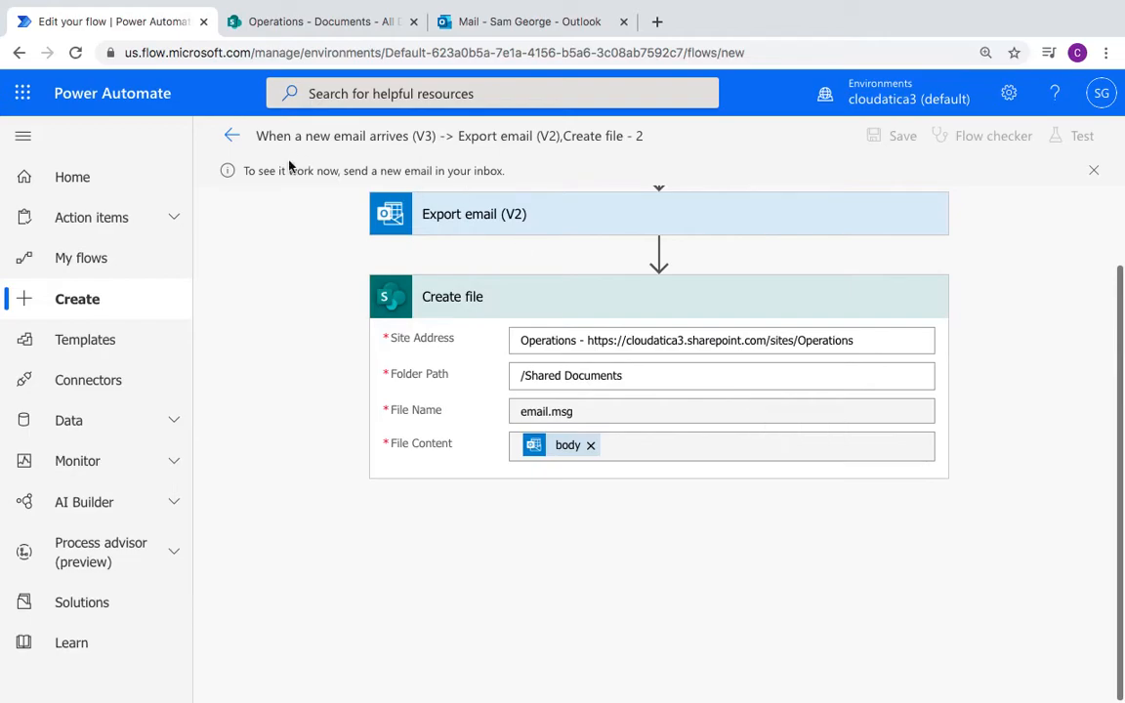
Step: Switch to the Outlook mailbox and start composing a new message
{"action": "left_click", "coordinate": [231, 136]}
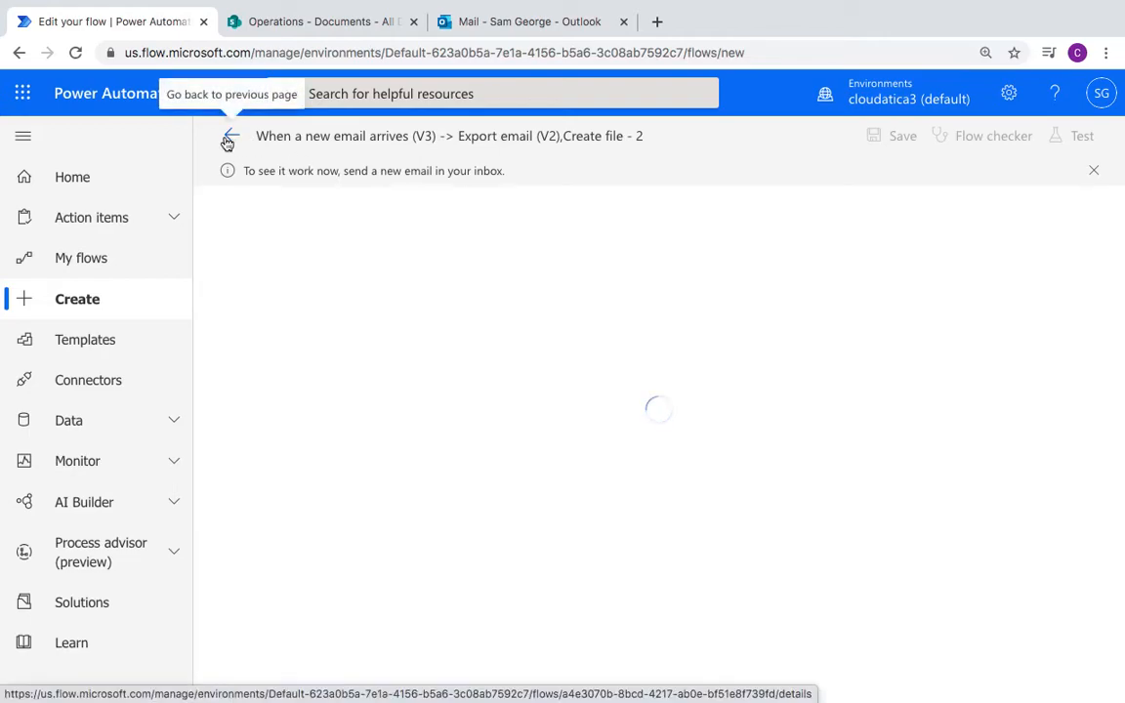
{"action": "left_click", "coordinate": [529, 19]}
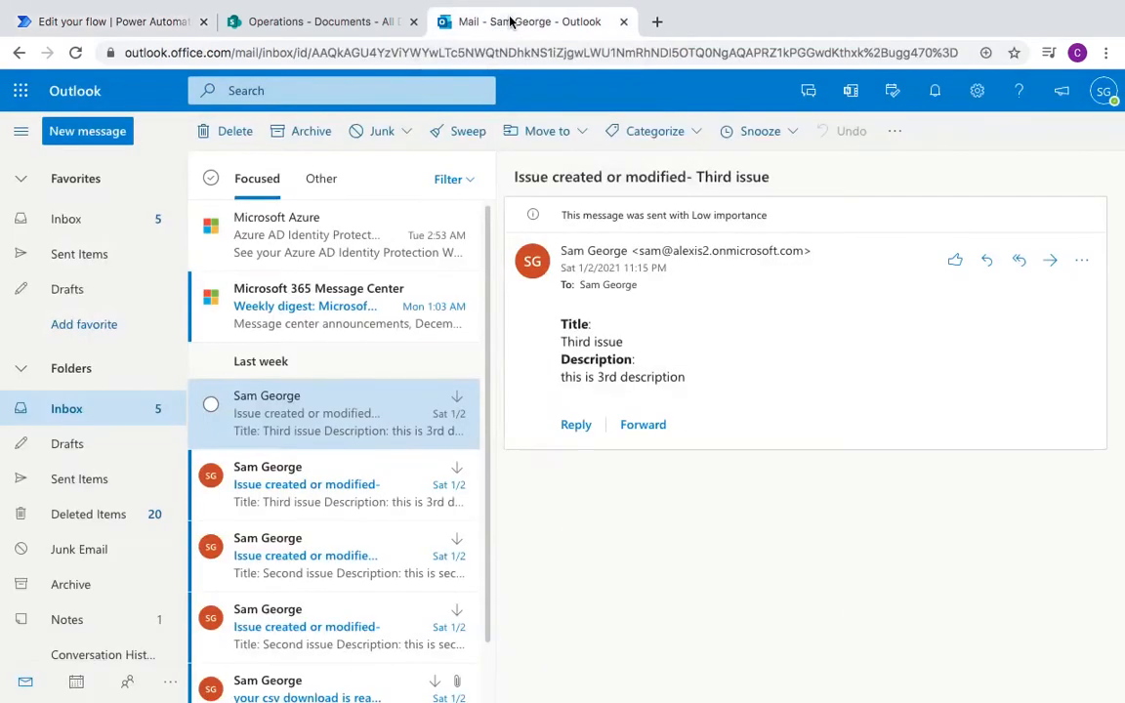
{"action": "left_click", "coordinate": [307, 234]}
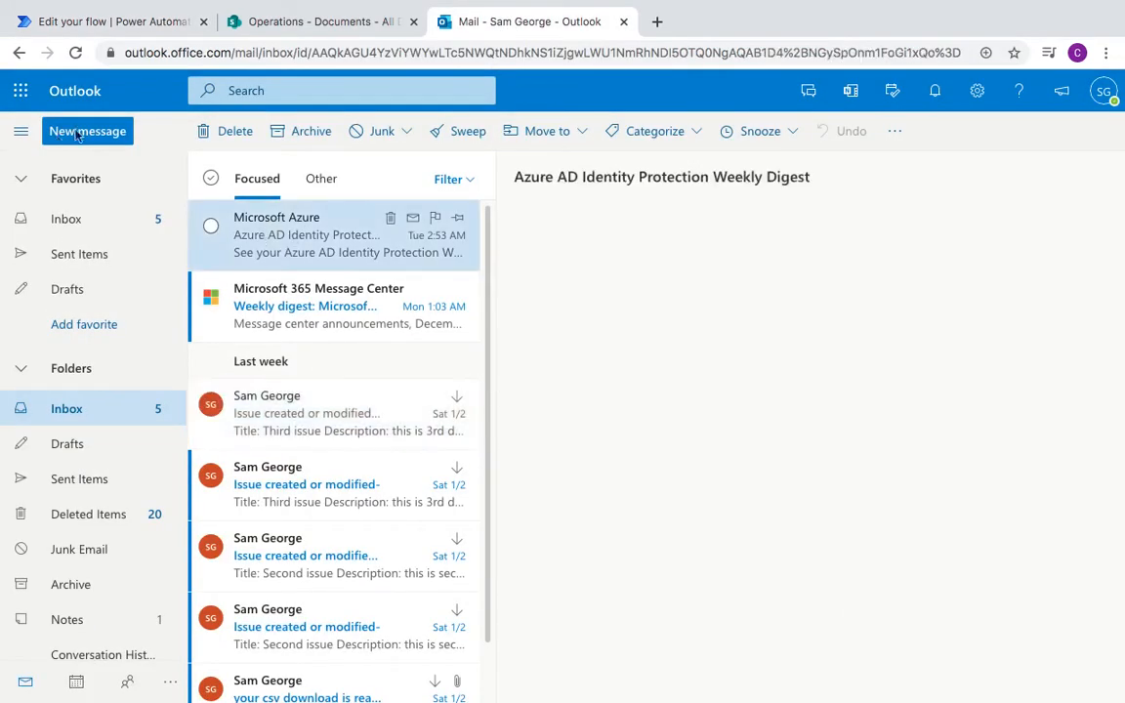
{"action": "left_click", "coordinate": [322, 235]}
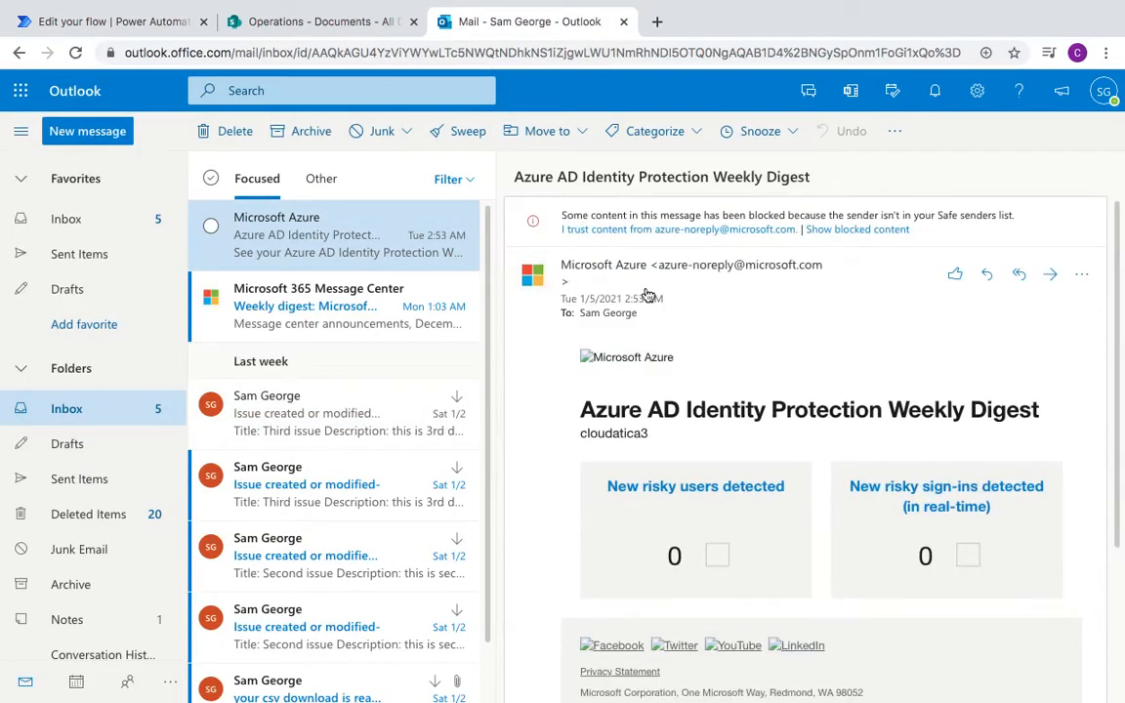
{"action": "left_click", "coordinate": [86, 131]}
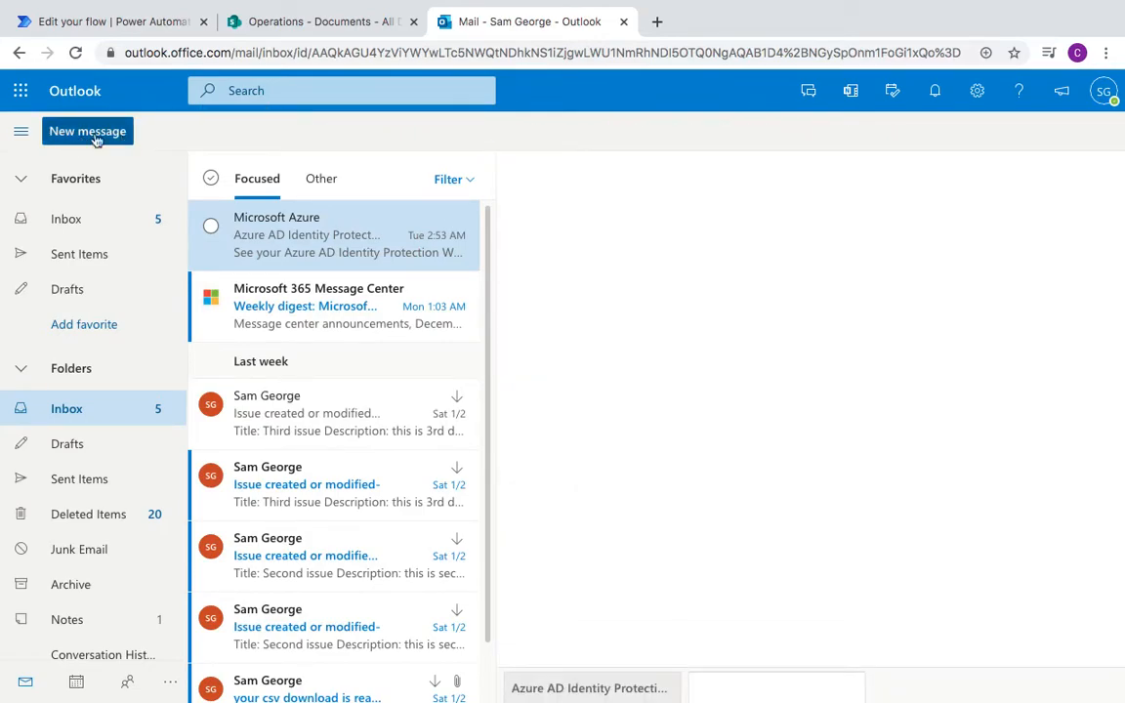
{"action": "left_click", "coordinate": [86, 131]}
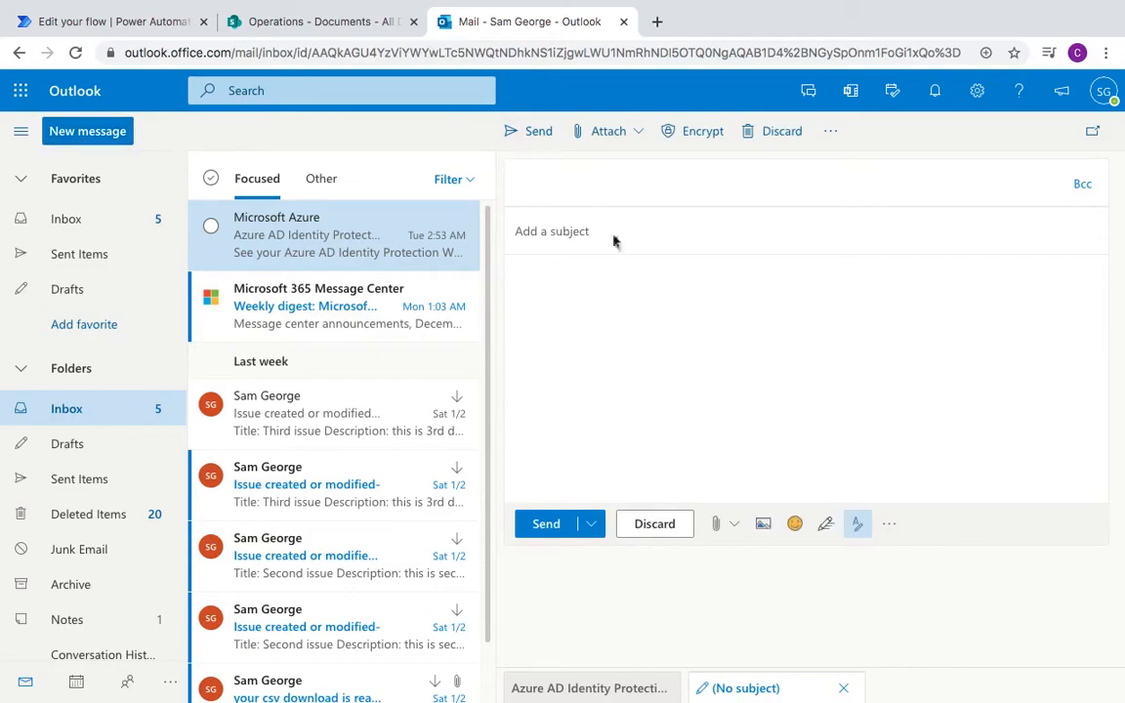
{"action": "type", "text": "s"}
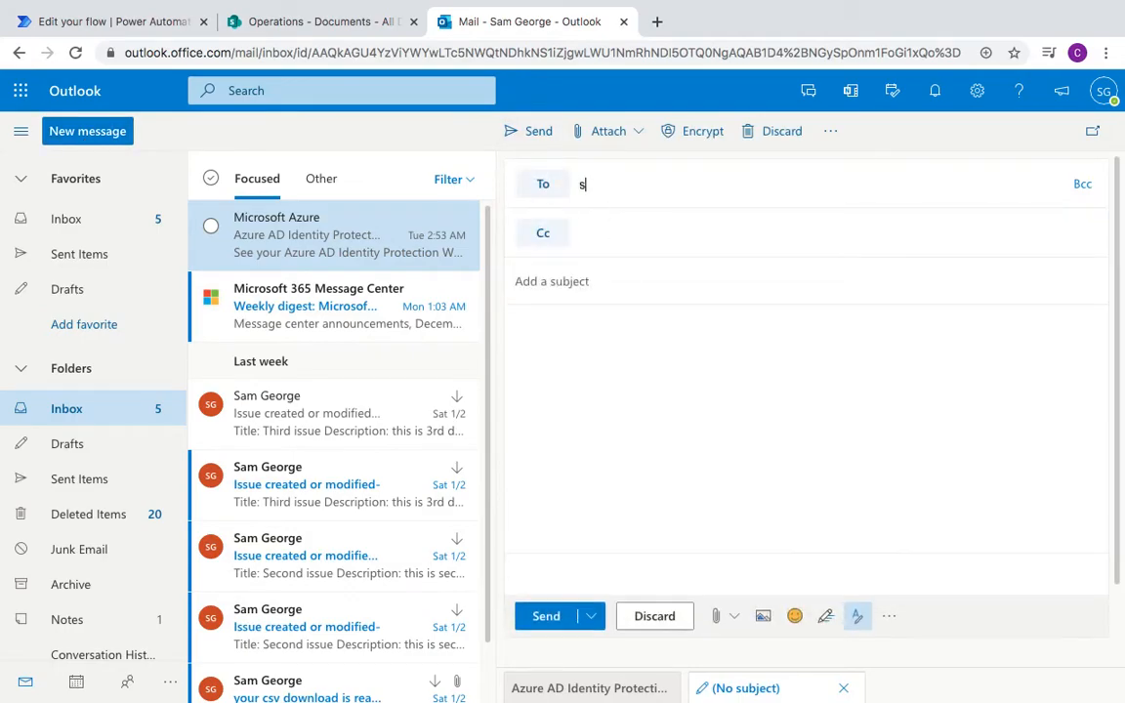
{"action": "type", "text": "am"}
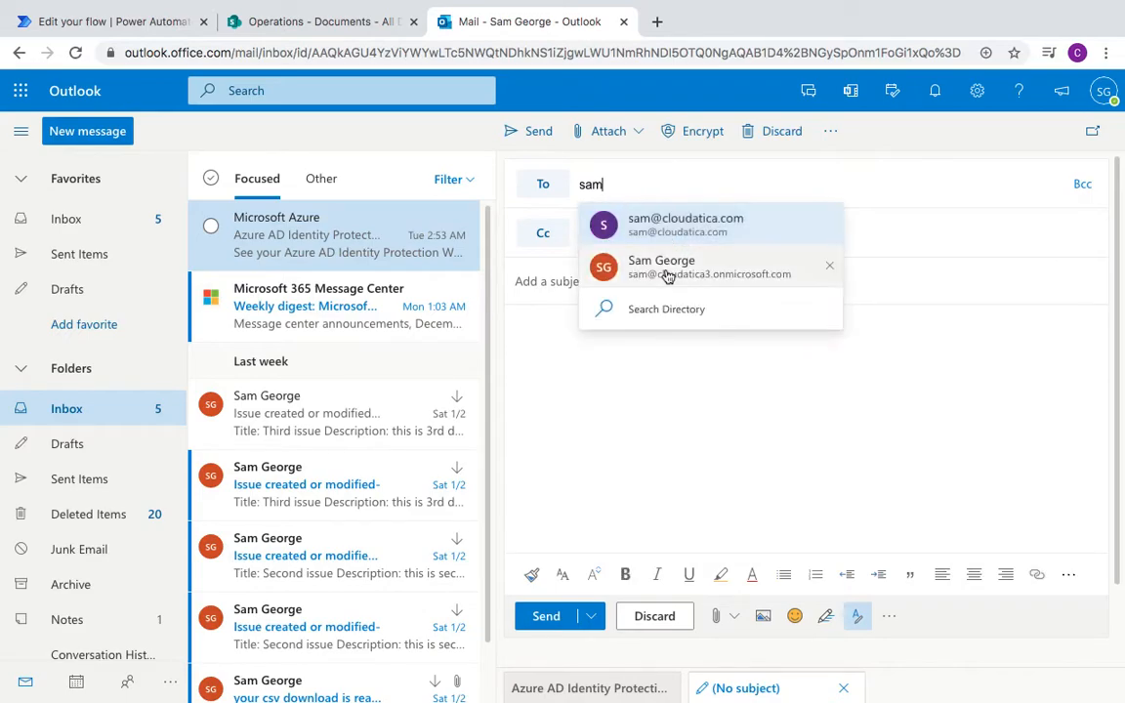
{"action": "left_click", "coordinate": [661, 266]}
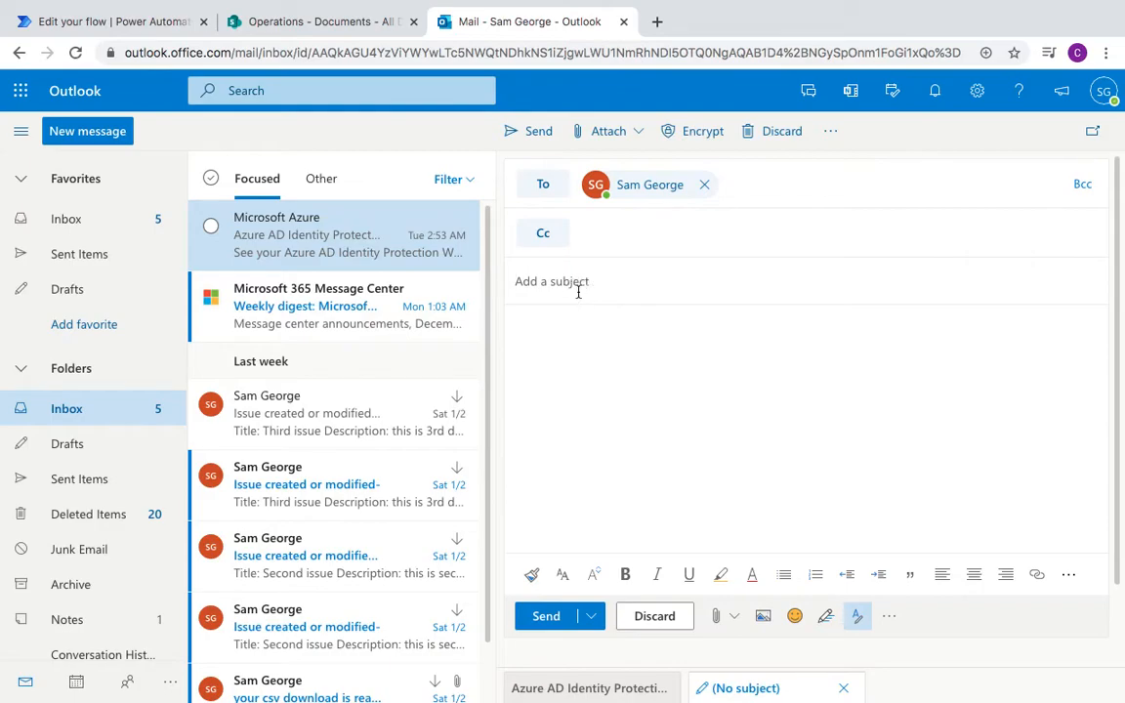
{"action": "type", "text": "Test"}
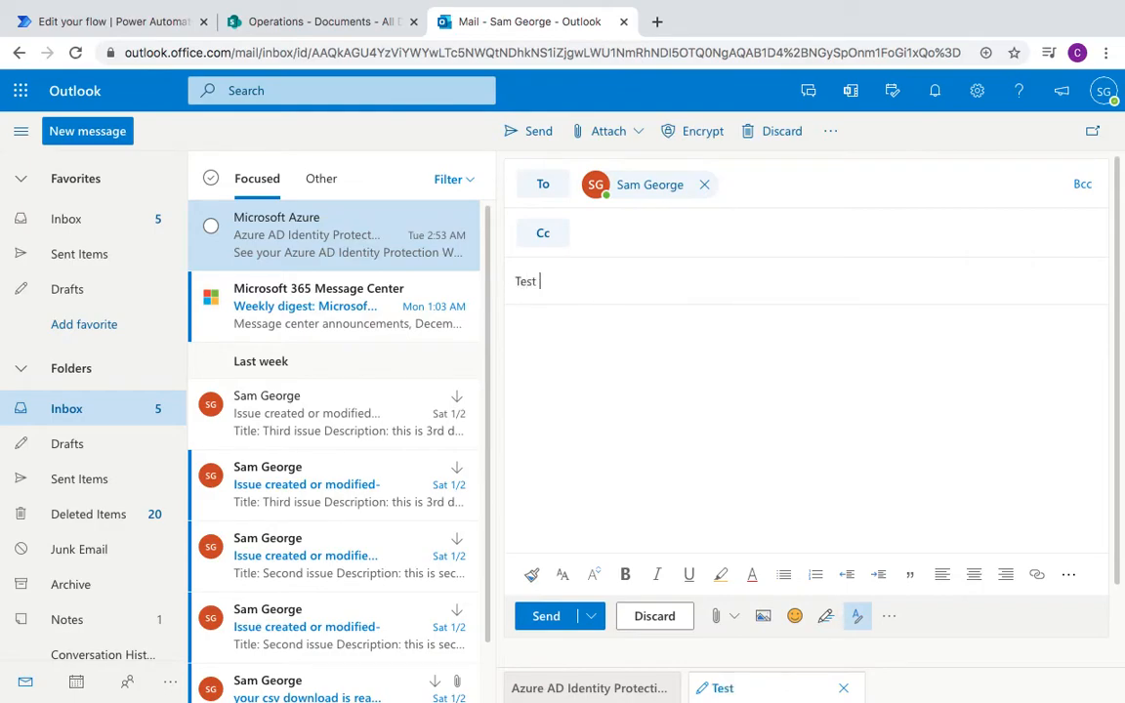
{"action": "type", "text": "email for saving"}
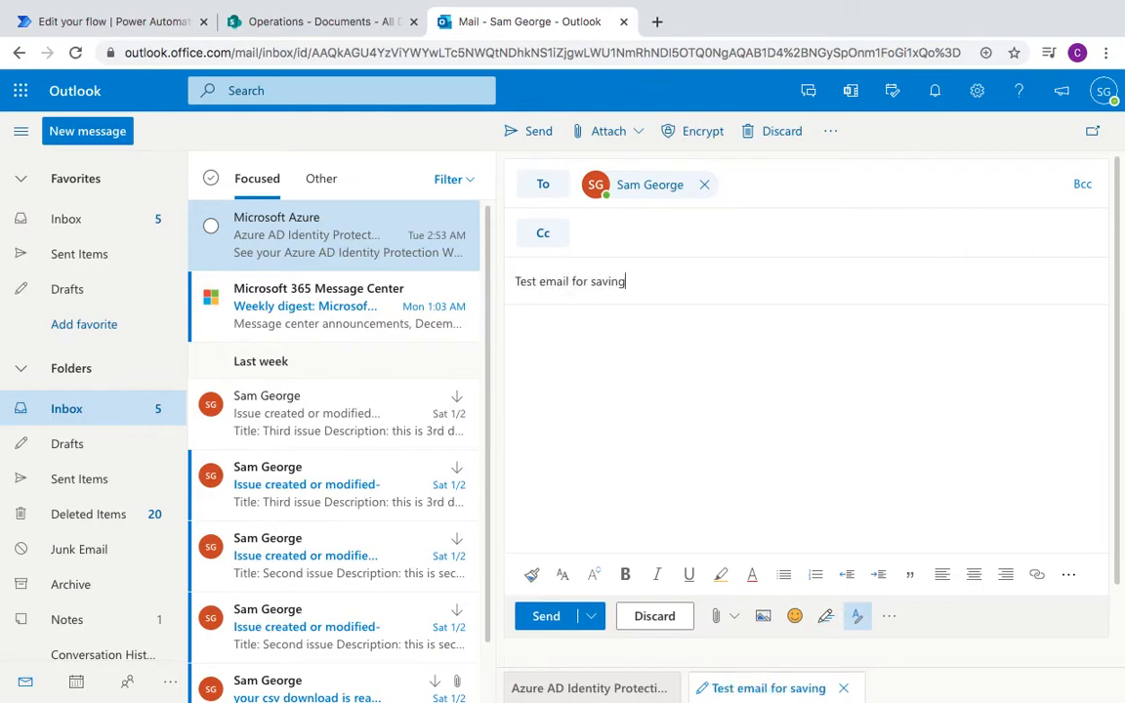
Step: Write the body 'Test email body for saving'
{"action": "left_click", "coordinate": [575, 330]}
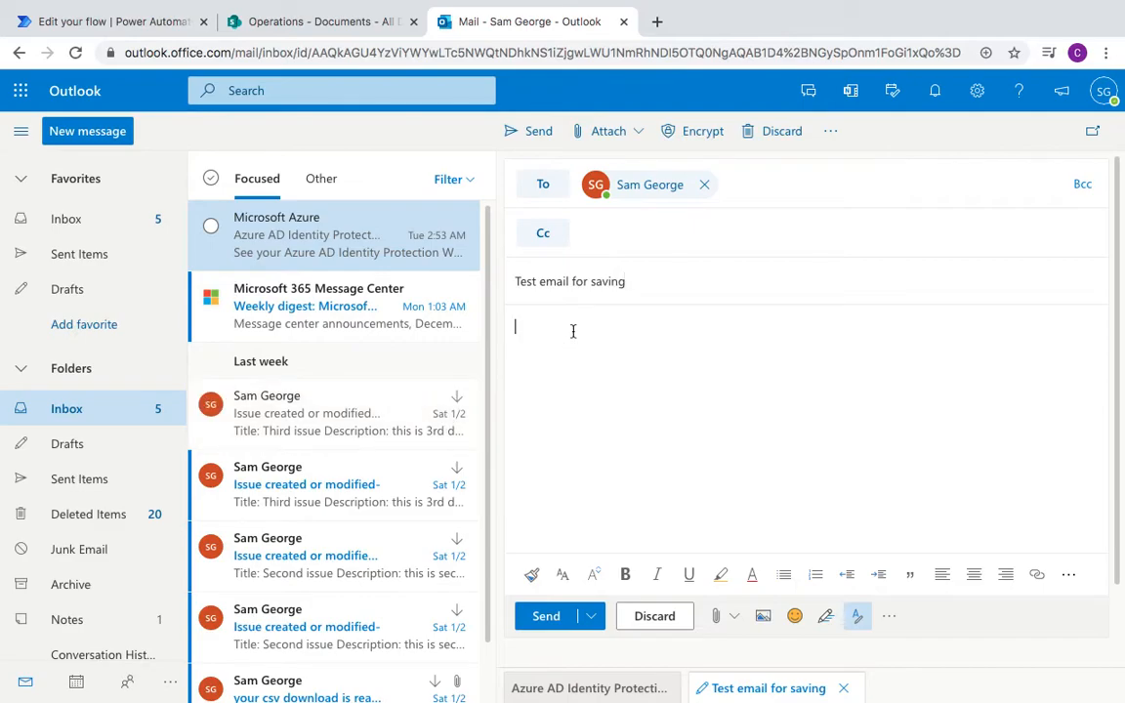
{"action": "type", "text": "Test email bod"}
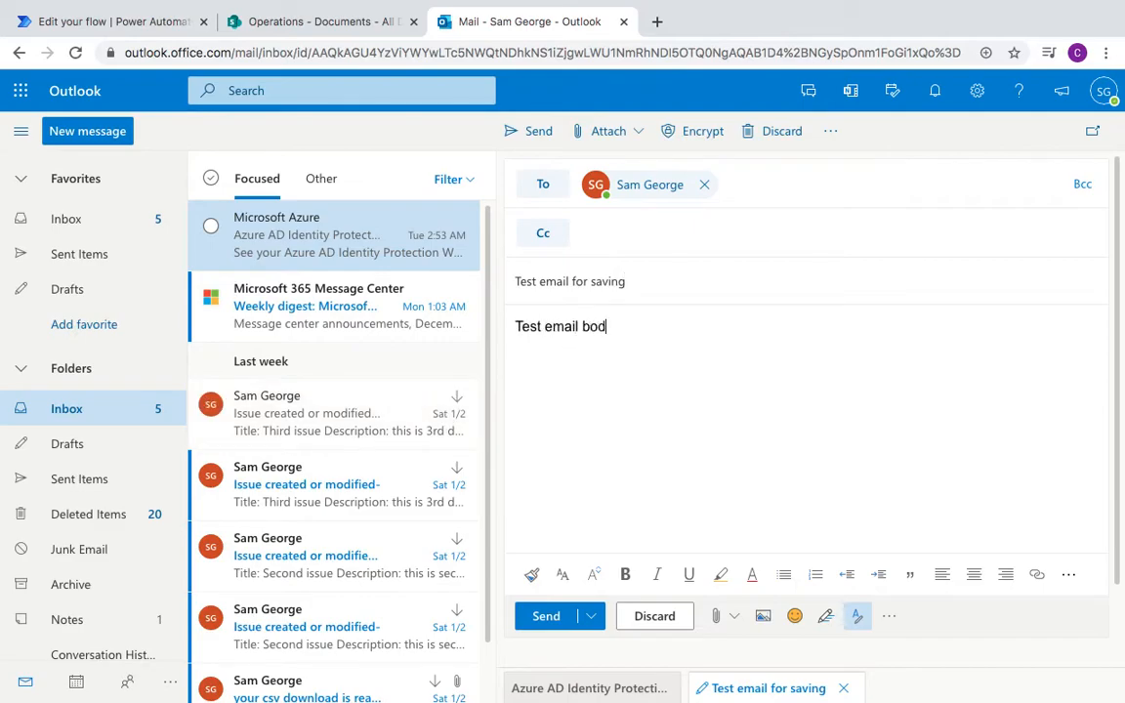
{"action": "type", "text": "y for sav"}
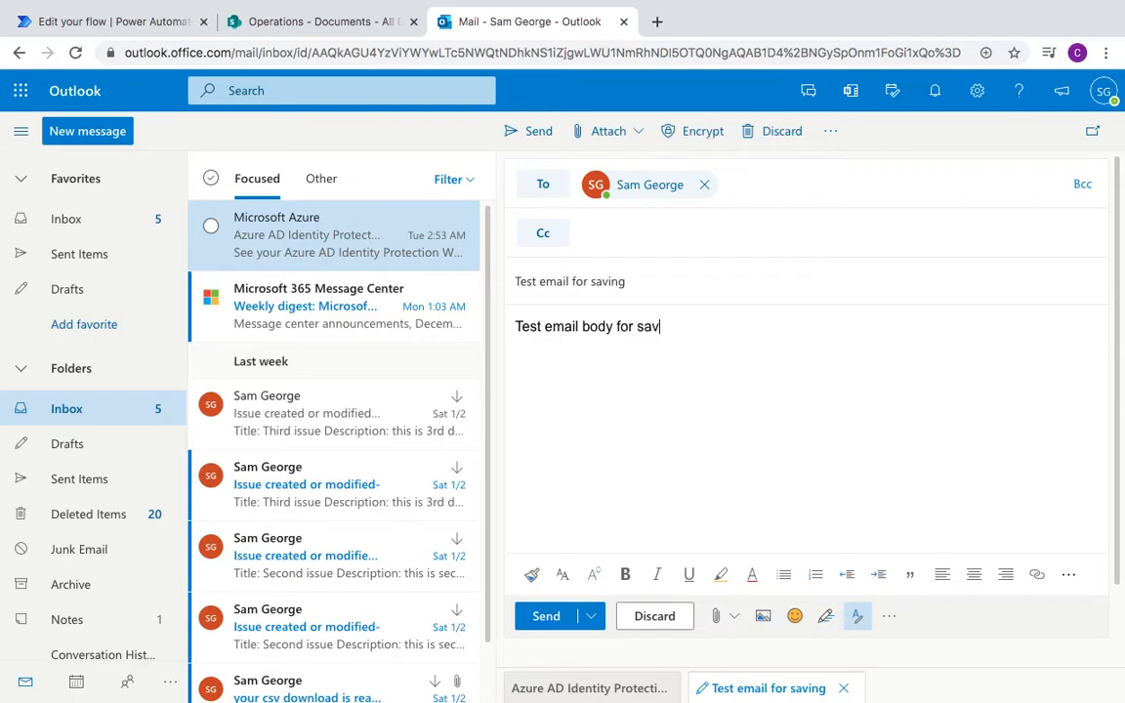
{"action": "type", "text": "ing"}
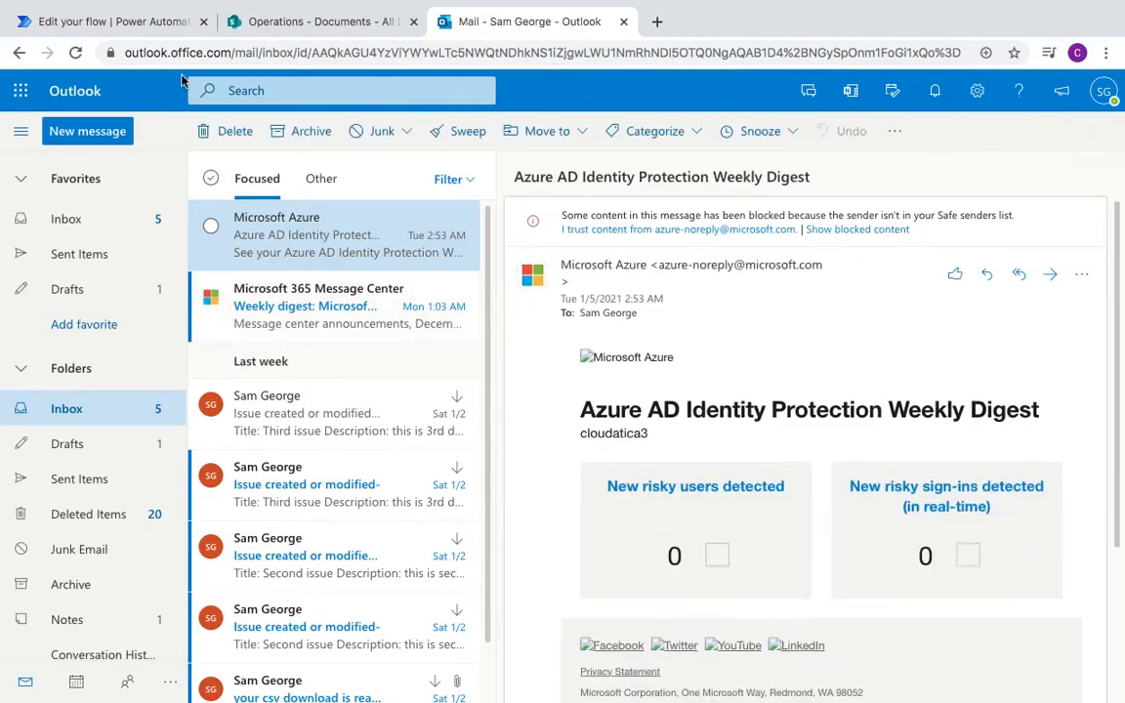
Step: Review the successful run down to the Create file inputs showing email.msg saved to Shared Documents
{"action": "left_click", "coordinate": [109, 19]}
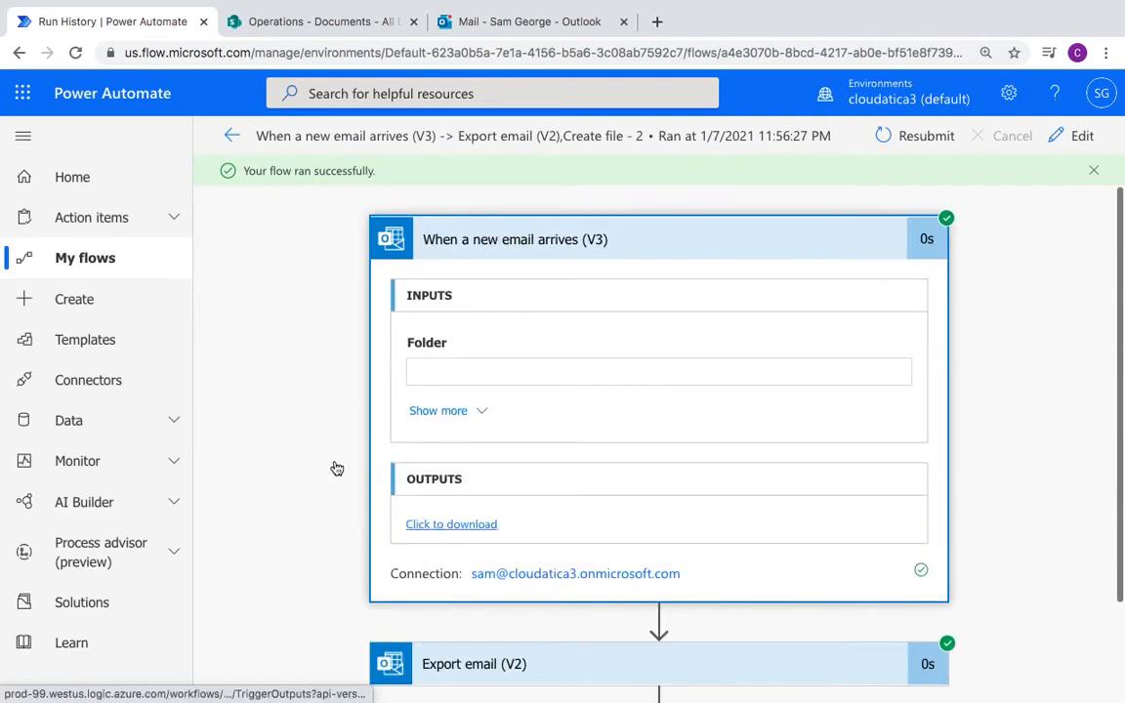
{"action": "scroll", "scroll_direction": "down", "scroll_amount": 3}
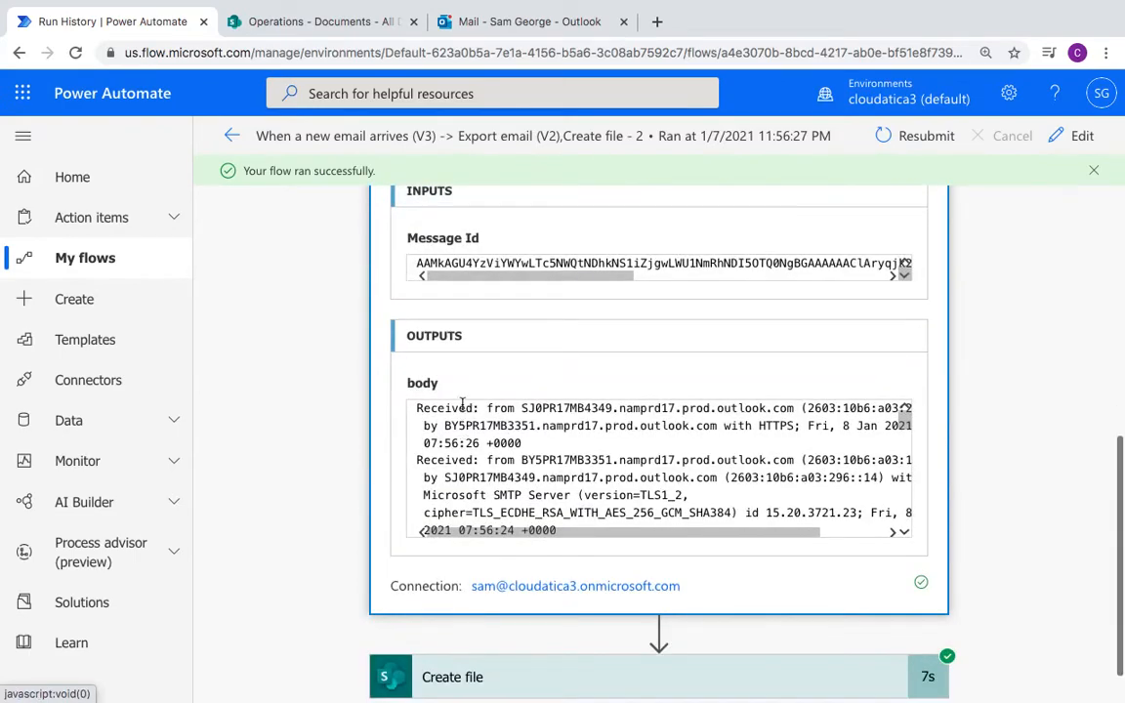
{"action": "scroll", "scroll_direction": "down", "scroll_amount": 3}
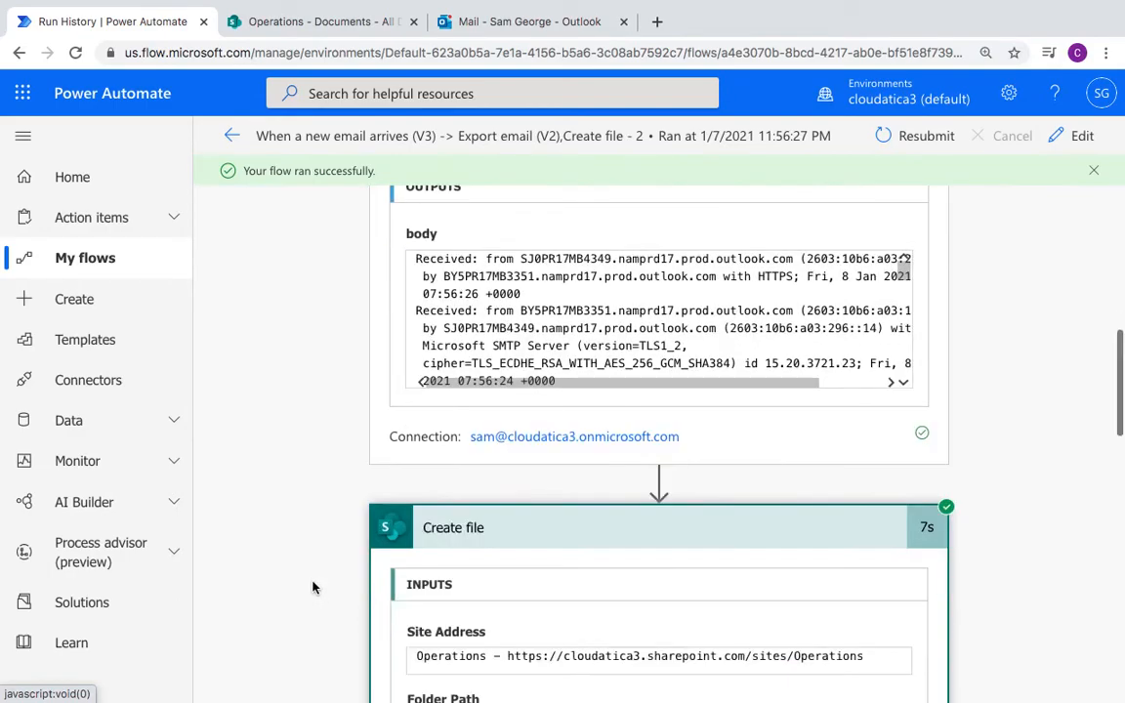
{"action": "scroll", "scroll_direction": "down", "scroll_amount": 3}
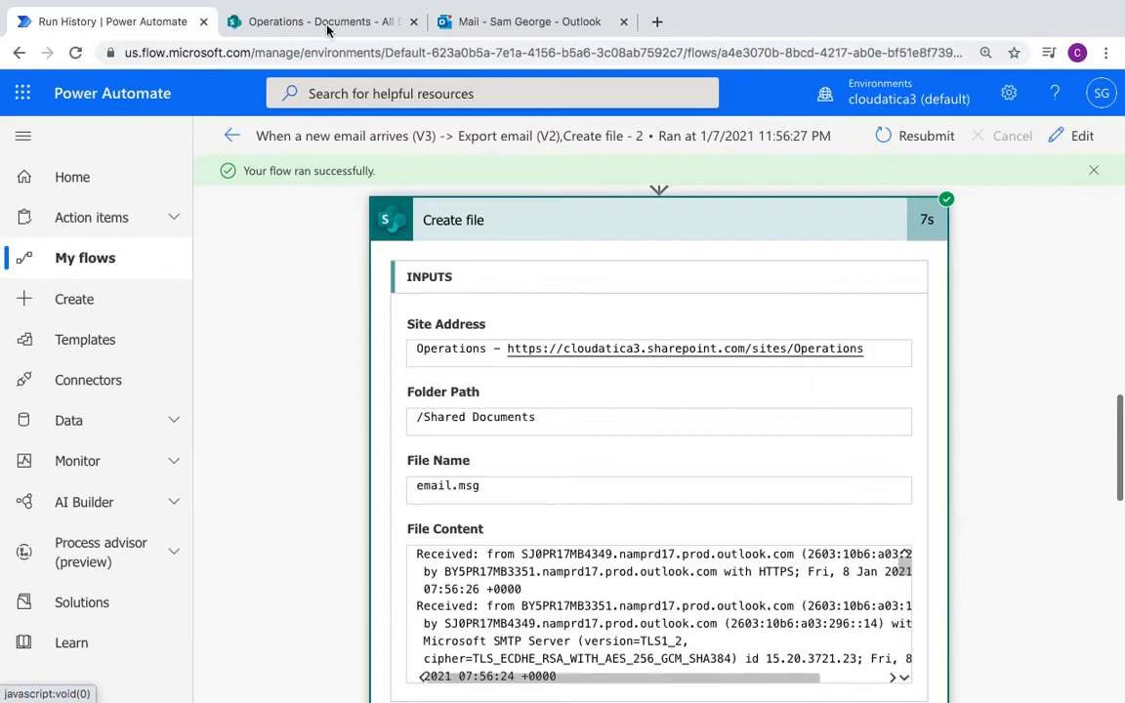
{"action": "left_click", "coordinate": [322, 22]}
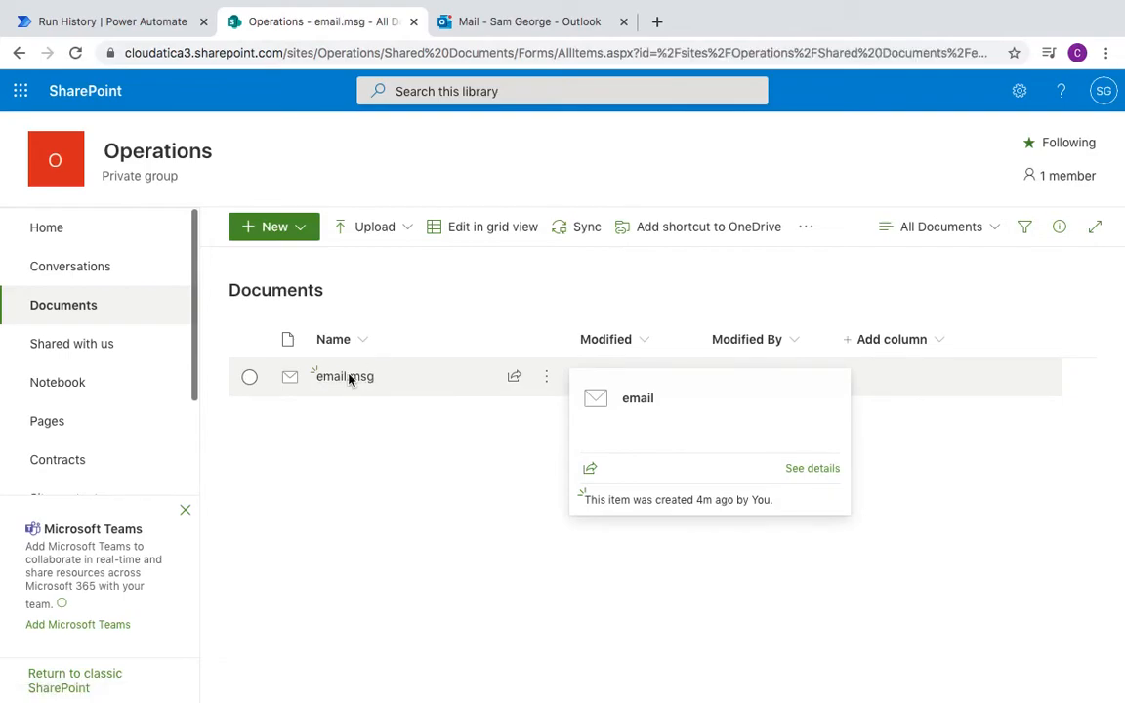
{"action": "left_click", "coordinate": [344, 376]}
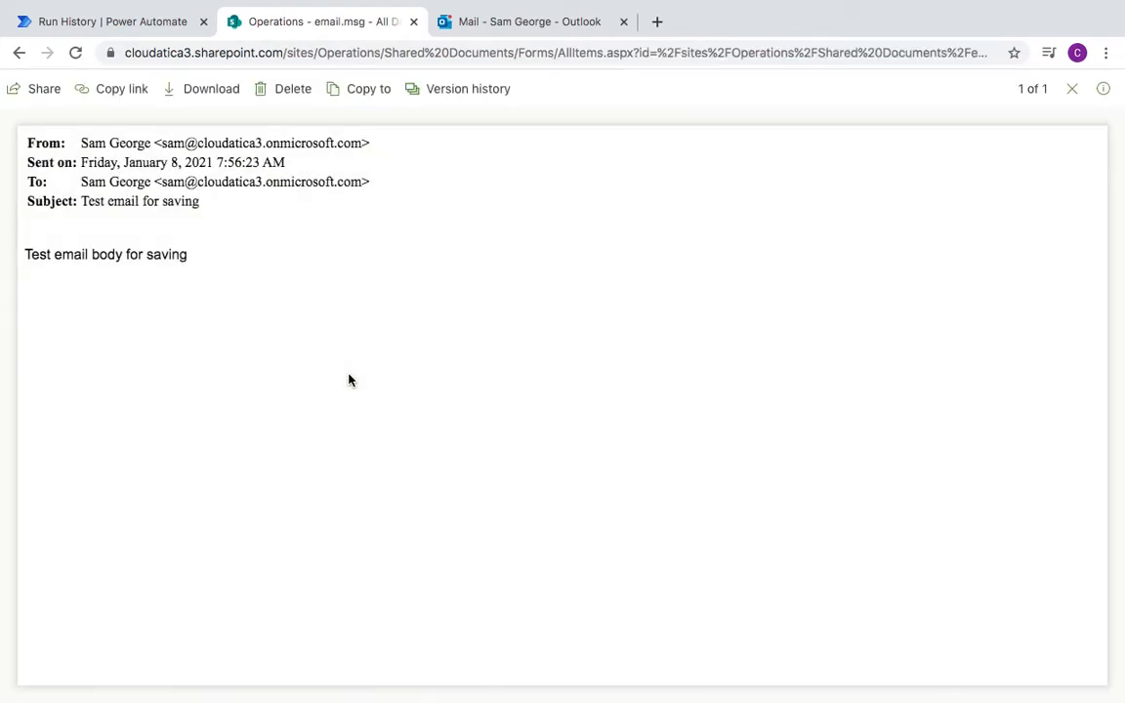
{"action": "mouse_move", "coordinate": [155, 274]}
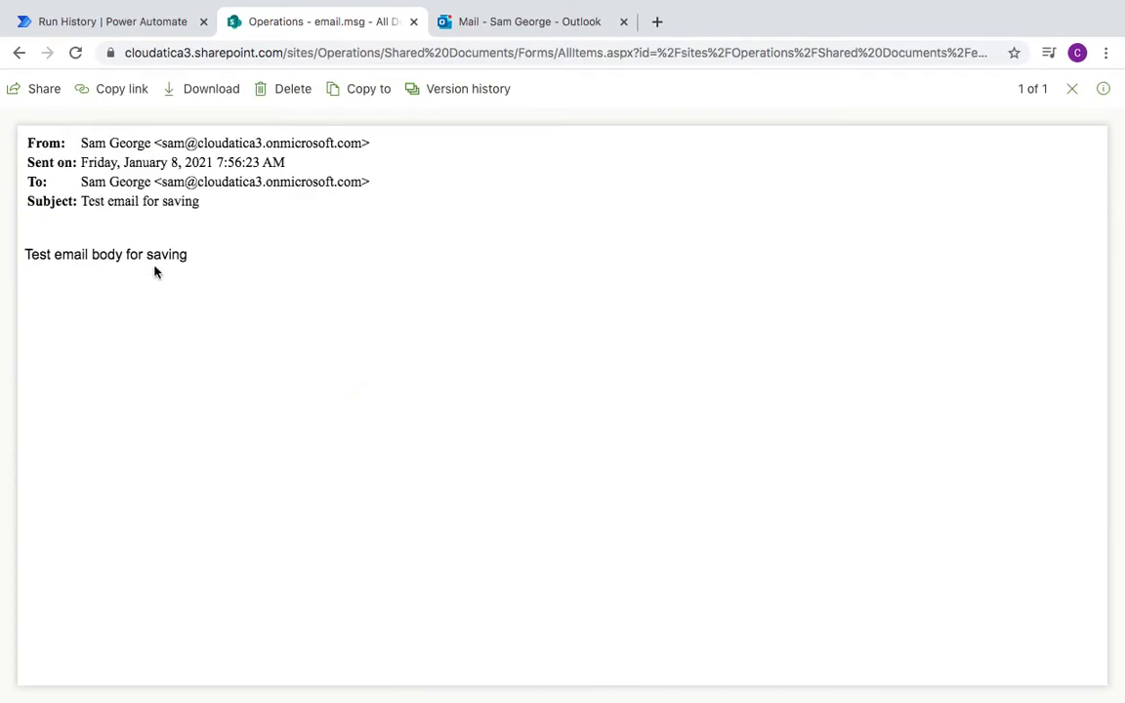
{"action": "mouse_move", "coordinate": [188, 226]}
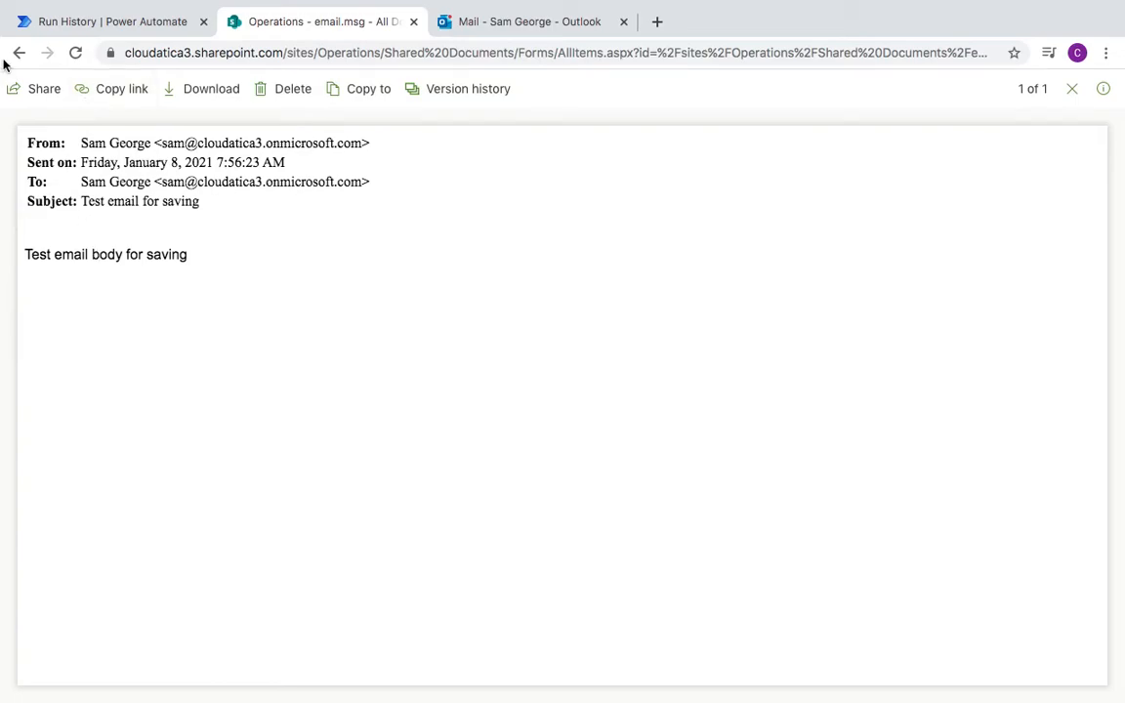
{"action": "mouse_move", "coordinate": [17, 52]}
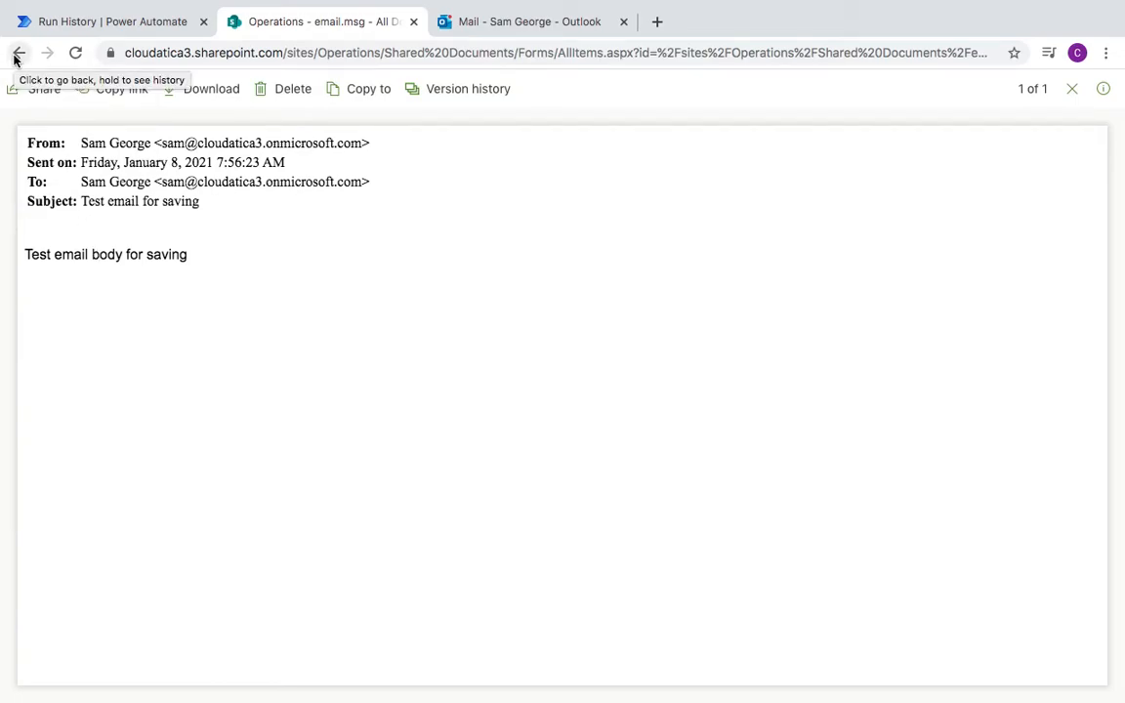
{"action": "left_click", "coordinate": [16, 53]}
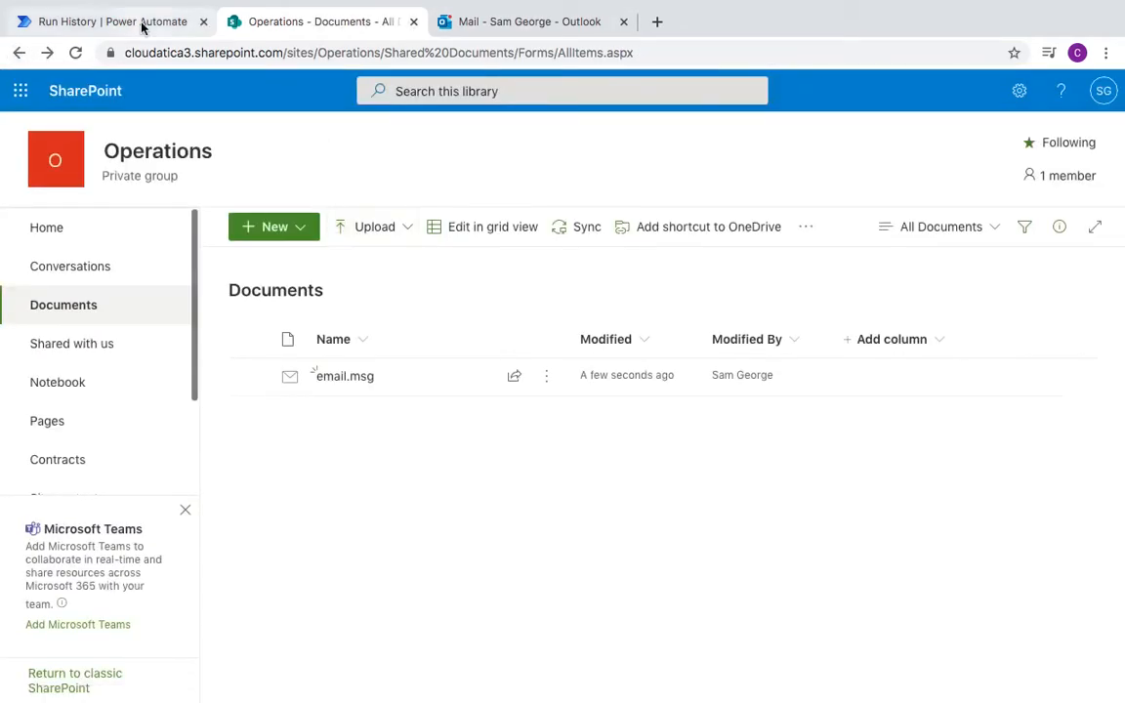
Step: Delete the two top inbox conversations including 'Test email for saving'
{"action": "left_click", "coordinate": [528, 22]}
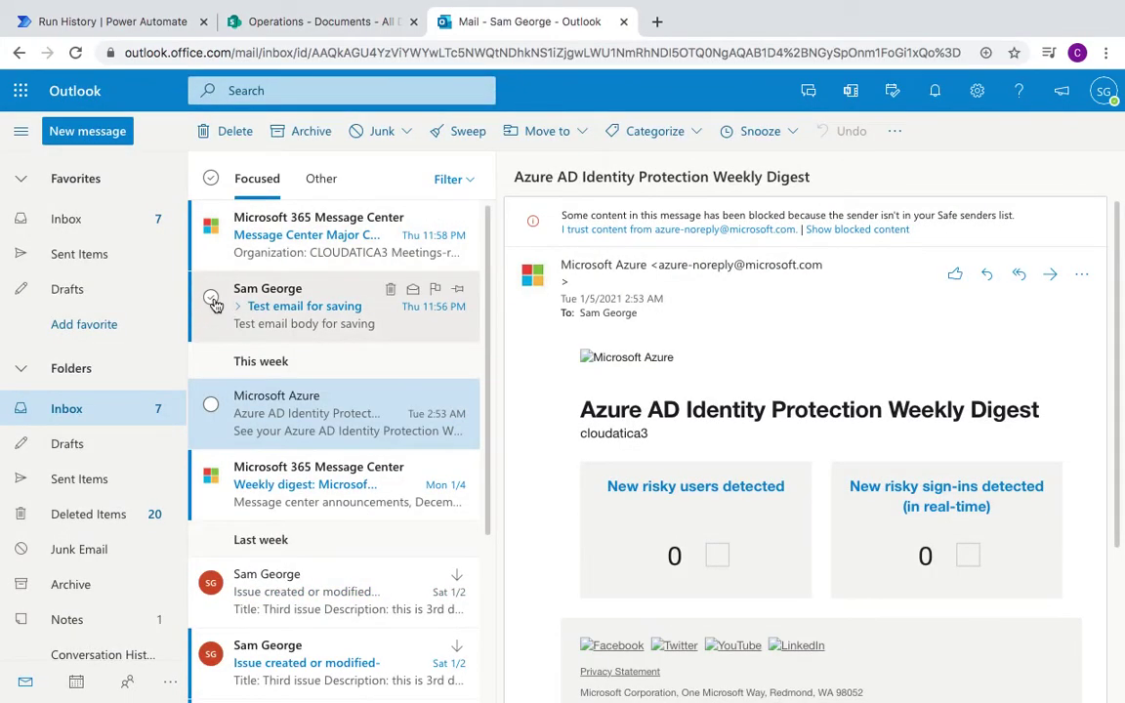
{"action": "left_click", "coordinate": [211, 296]}
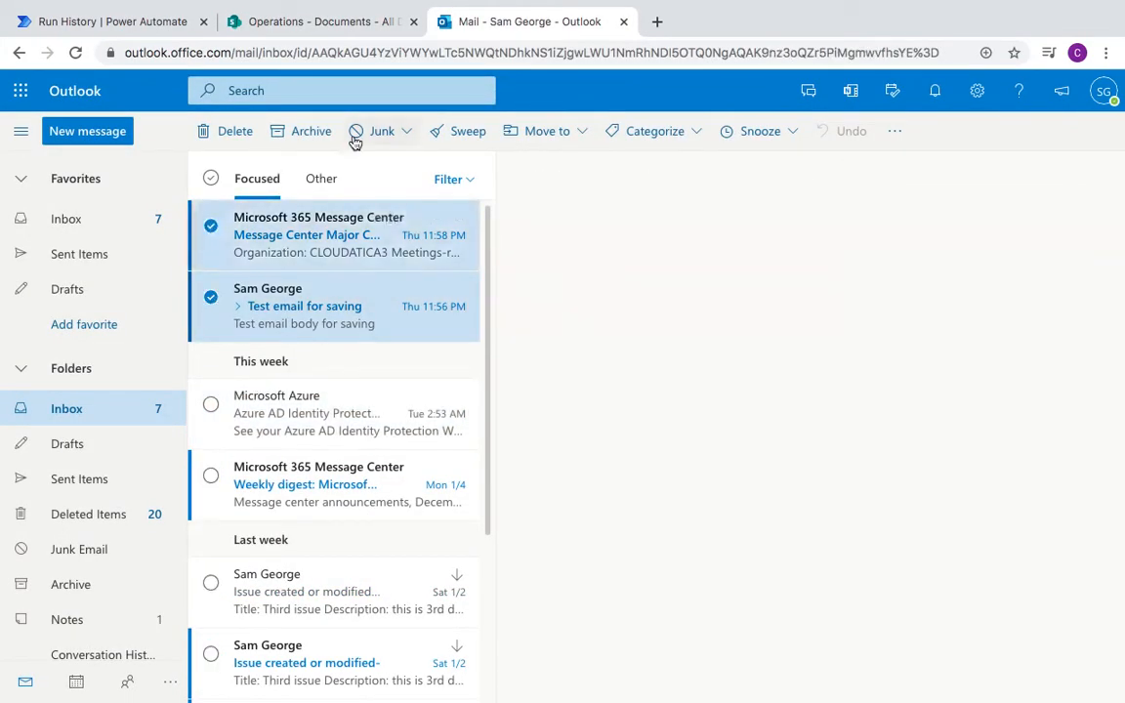
{"action": "left_click", "coordinate": [235, 131]}
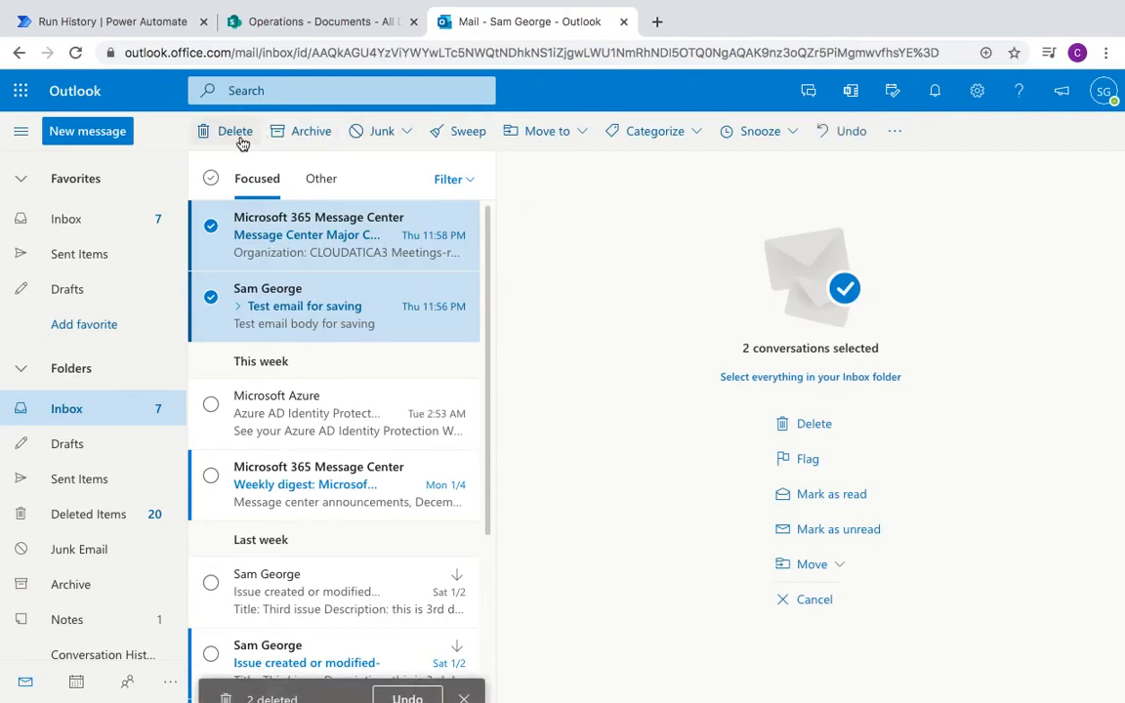
{"action": "left_click", "coordinate": [235, 131]}
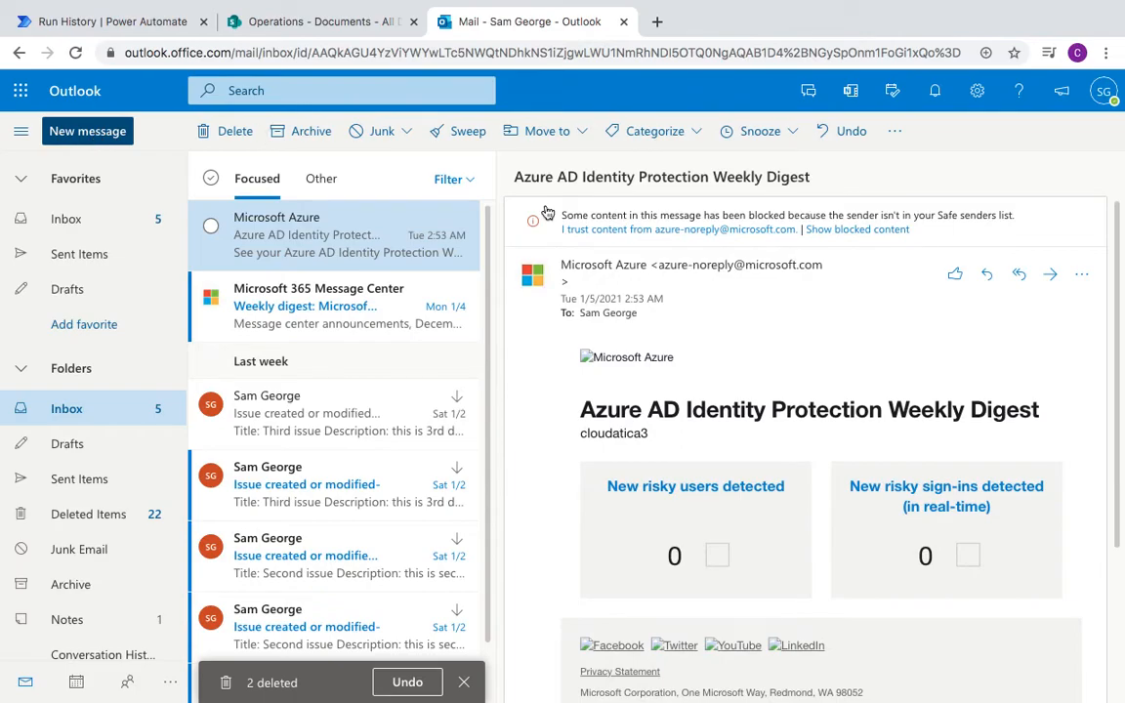
Step: Compose a new email to Sam with subject 'another test' and a short body
{"action": "left_click", "coordinate": [86, 130]}
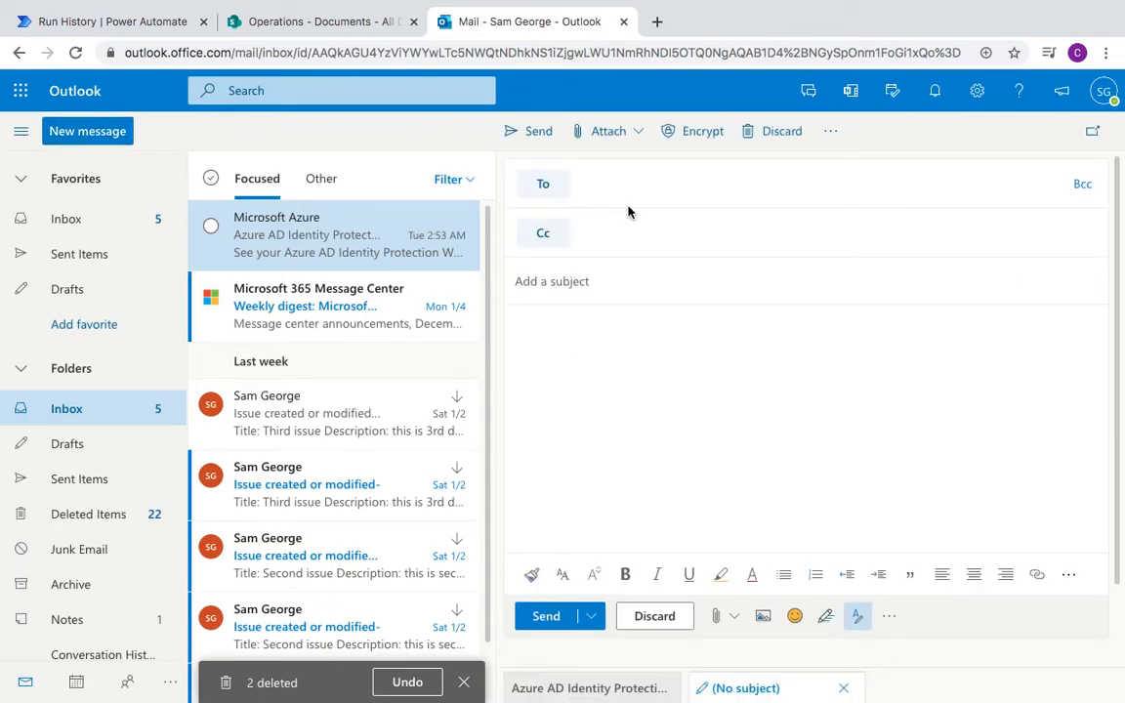
{"action": "type", "text": "sam"}
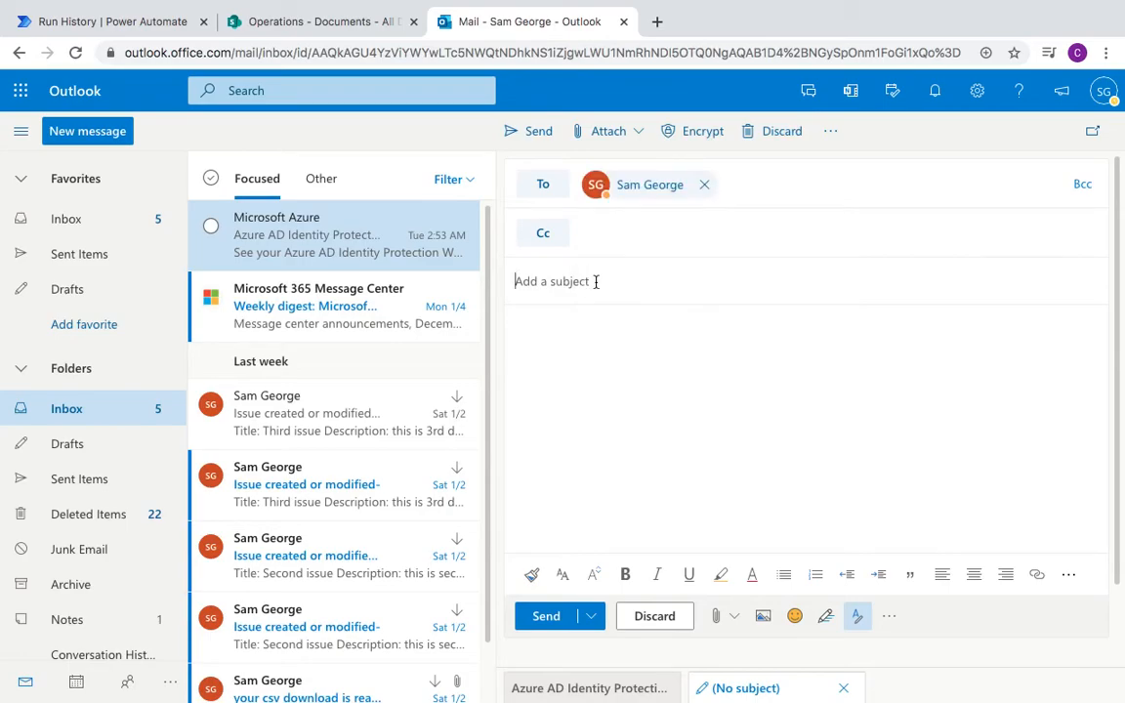
{"action": "type", "text": "another test"}
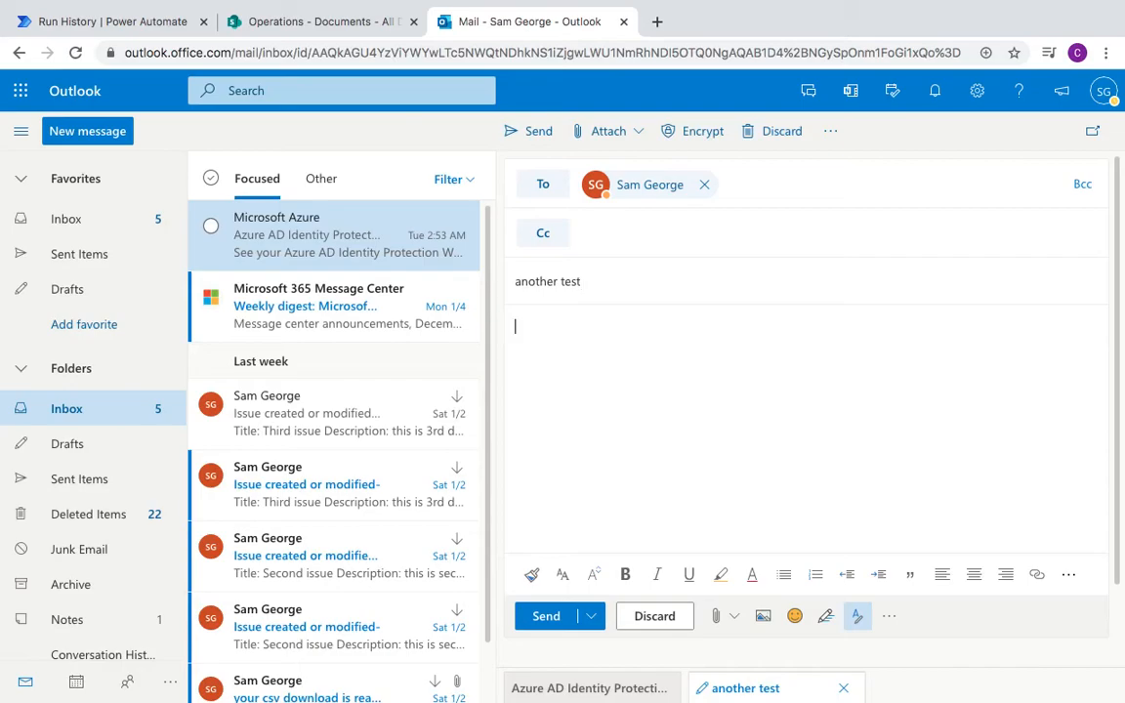
{"action": "type", "text": "another test bi"}
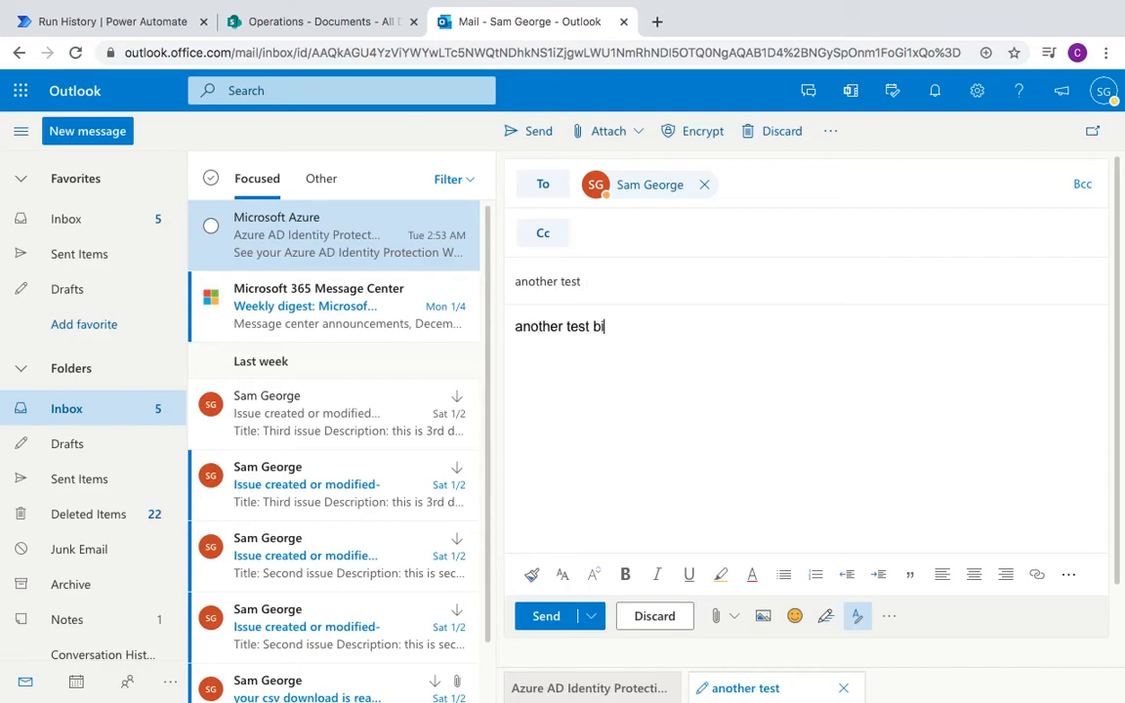
{"action": "type", "text": "od"}
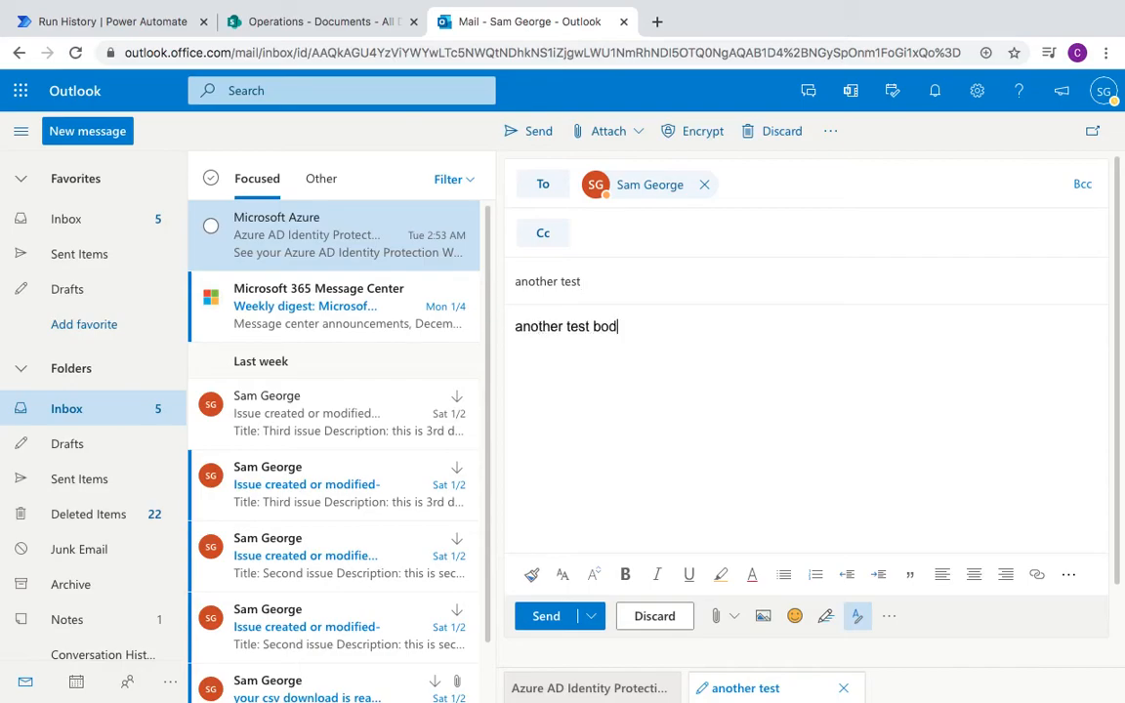
{"action": "type", "text": "y"}
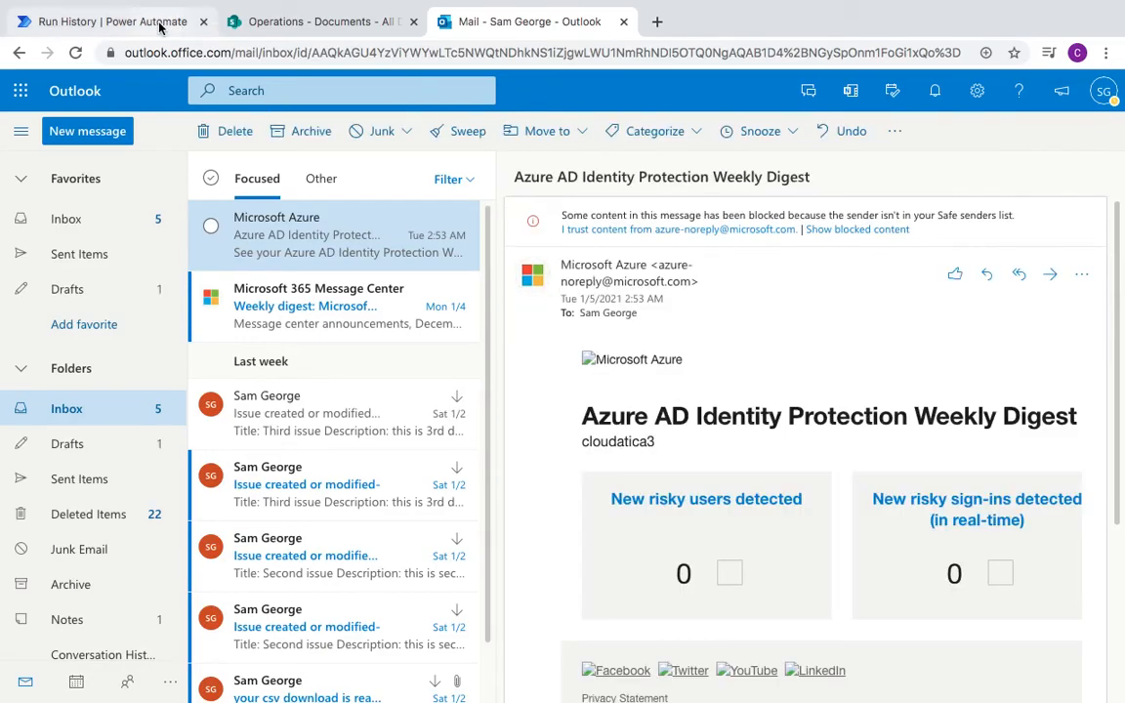
Step: Check the latest run failed because email.msg already exists, then view the SharePoint library
{"action": "left_click", "coordinate": [109, 21]}
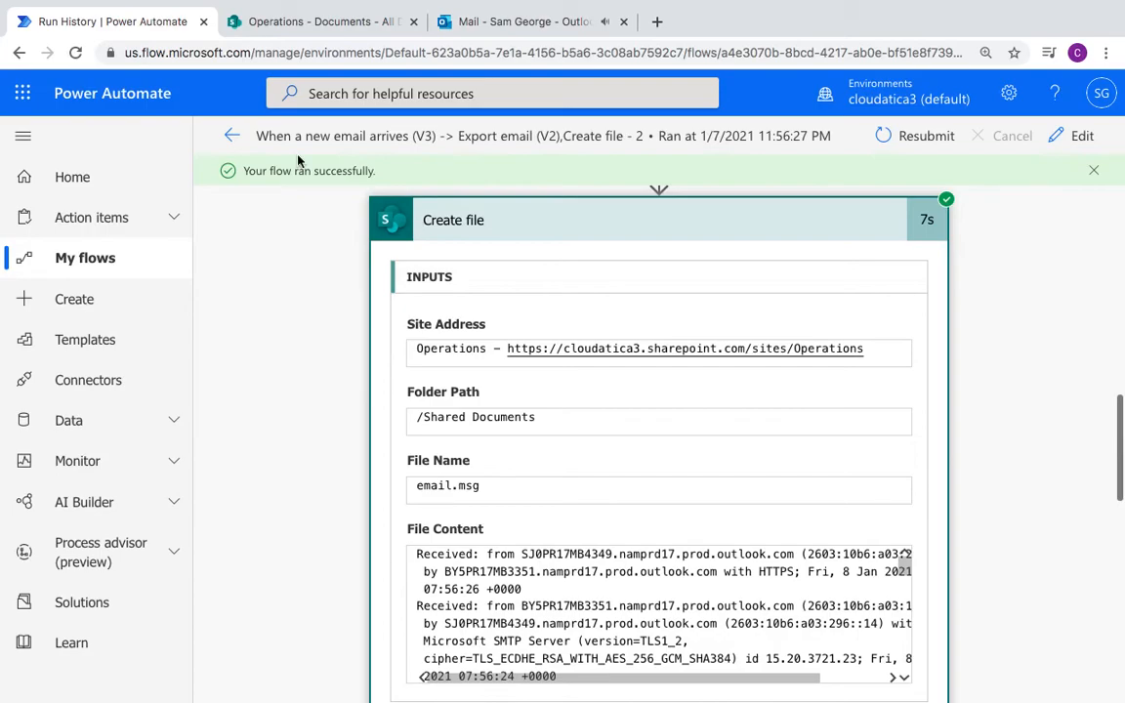
{"action": "mouse_move", "coordinate": [231, 136]}
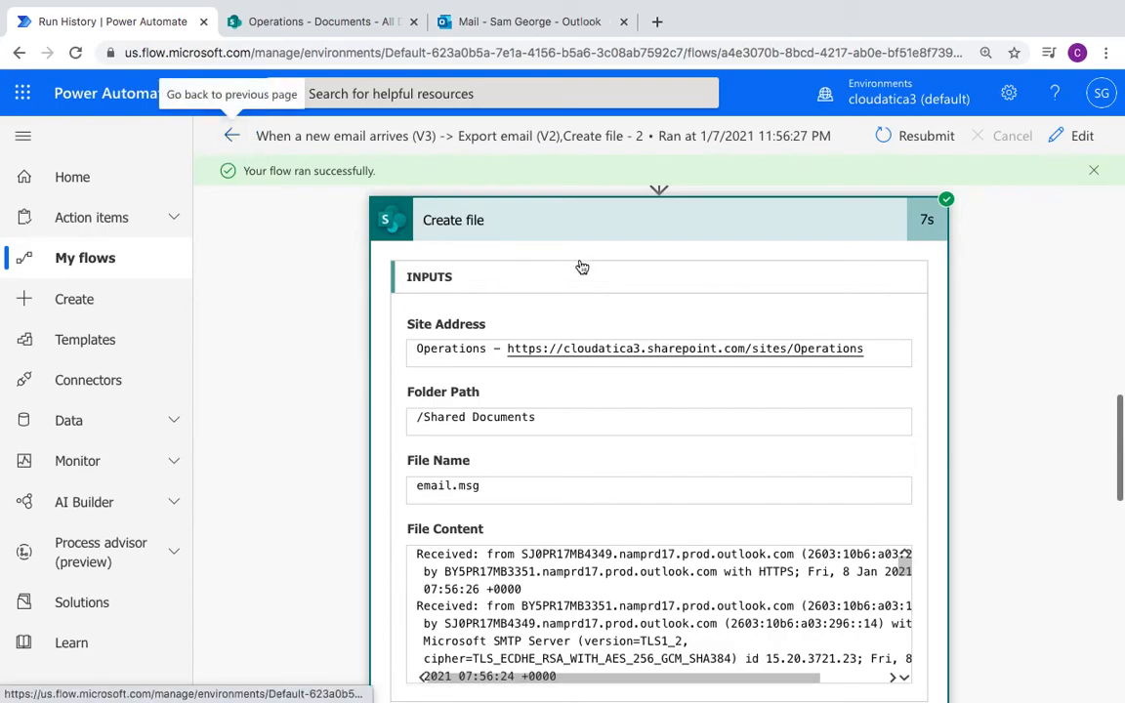
{"action": "left_click", "coordinate": [230, 135]}
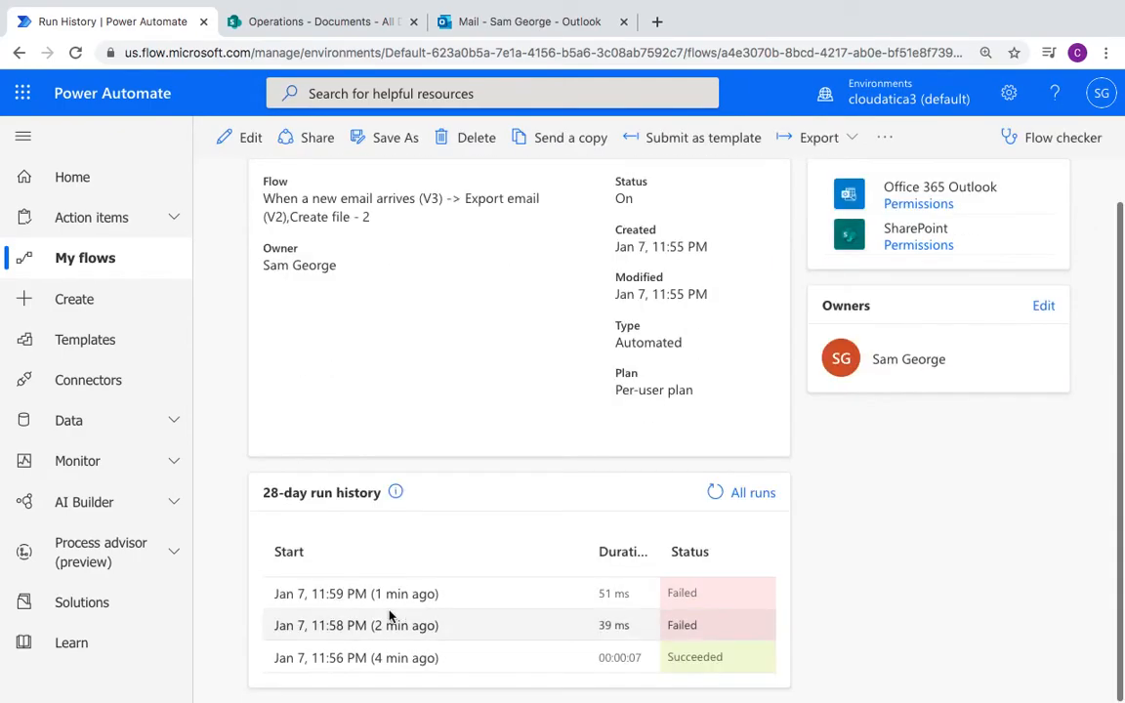
{"action": "mouse_move", "coordinate": [391, 594]}
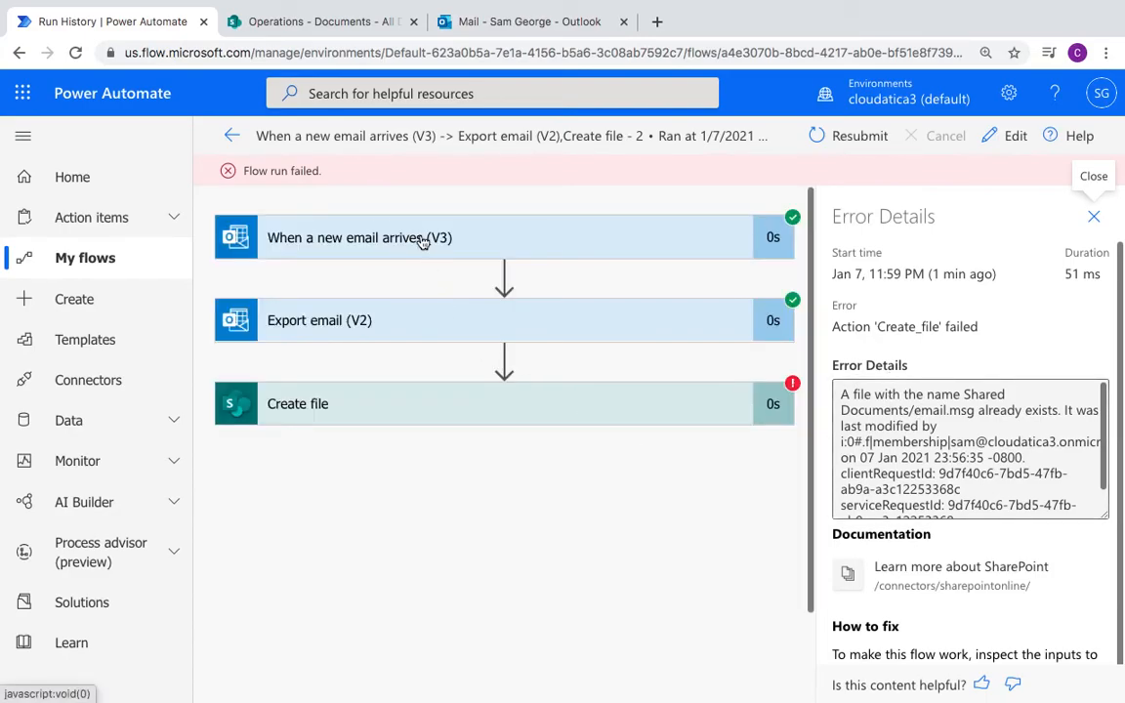
{"action": "mouse_move", "coordinate": [379, 342]}
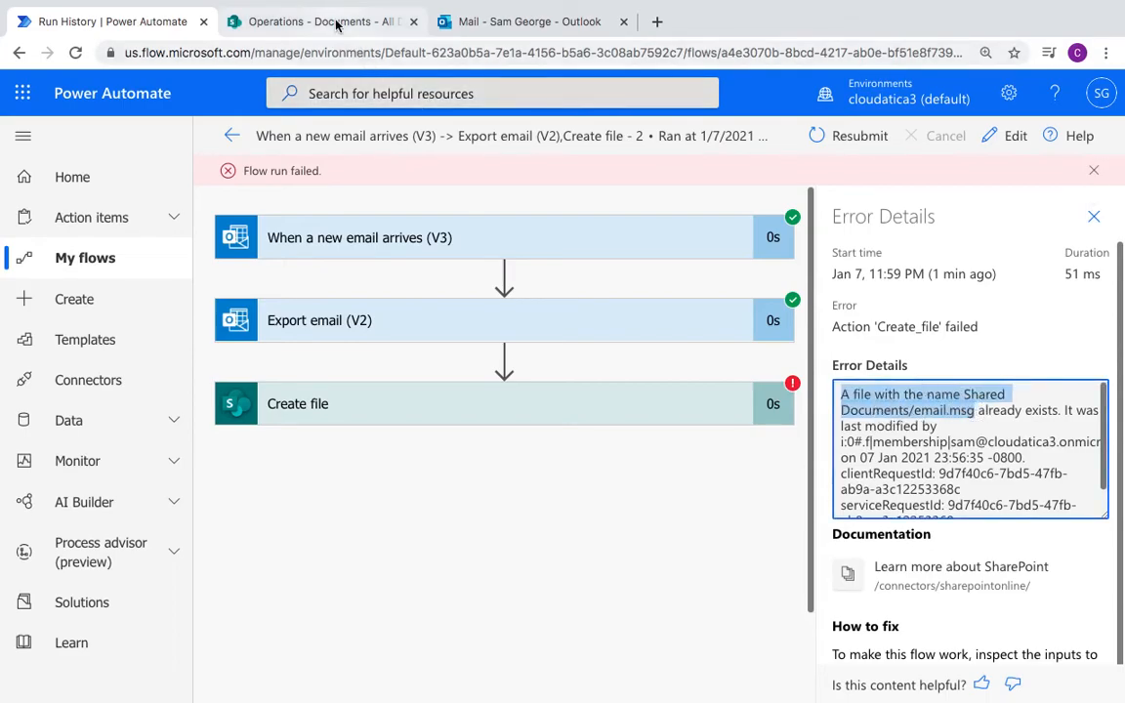
{"action": "left_click", "coordinate": [322, 22]}
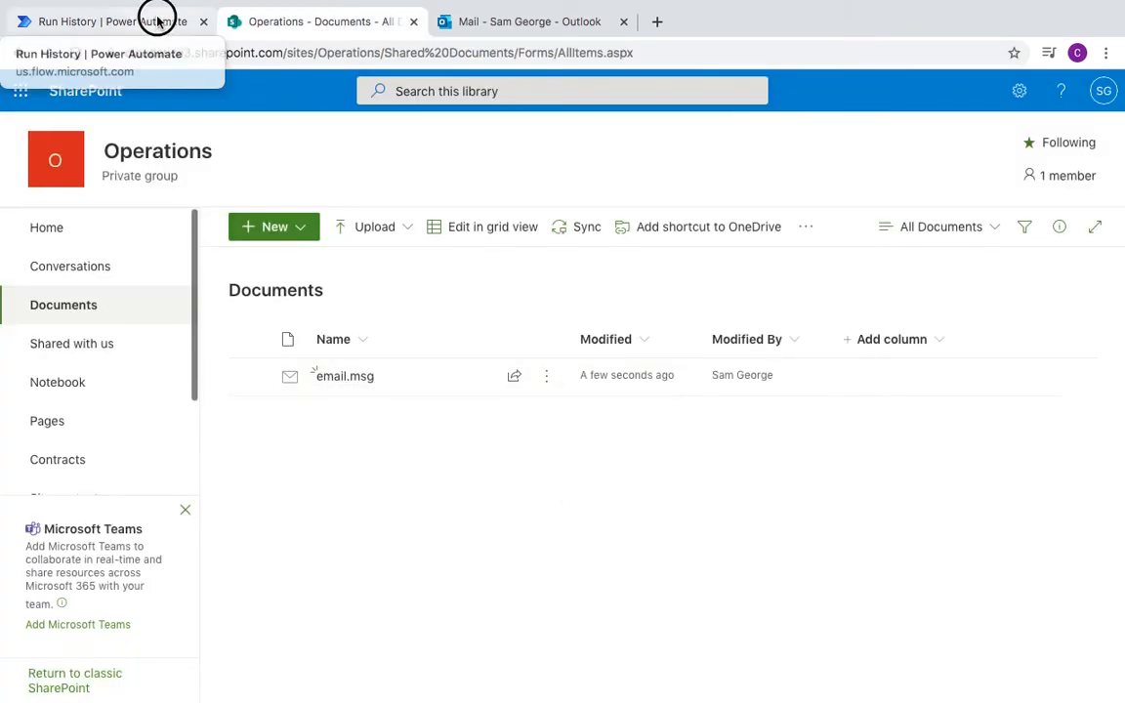
Step: Edit the flow and expand Create file to show its fixed file name email.msg
{"action": "left_click", "coordinate": [108, 21]}
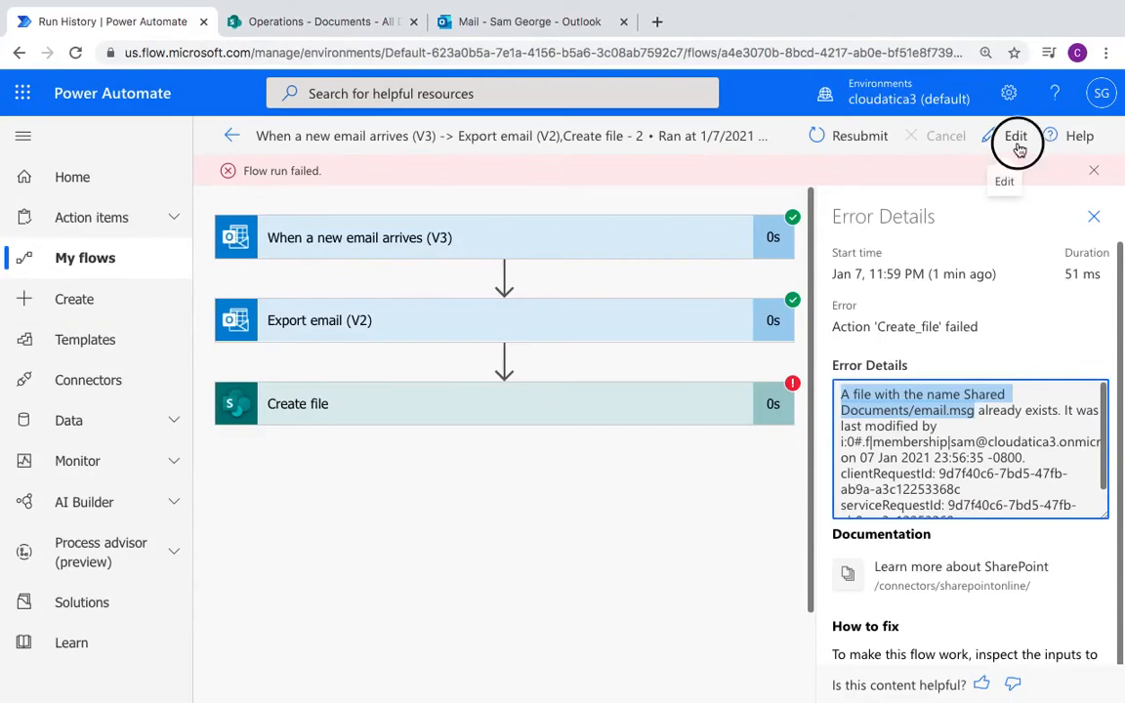
{"action": "left_click", "coordinate": [1016, 137]}
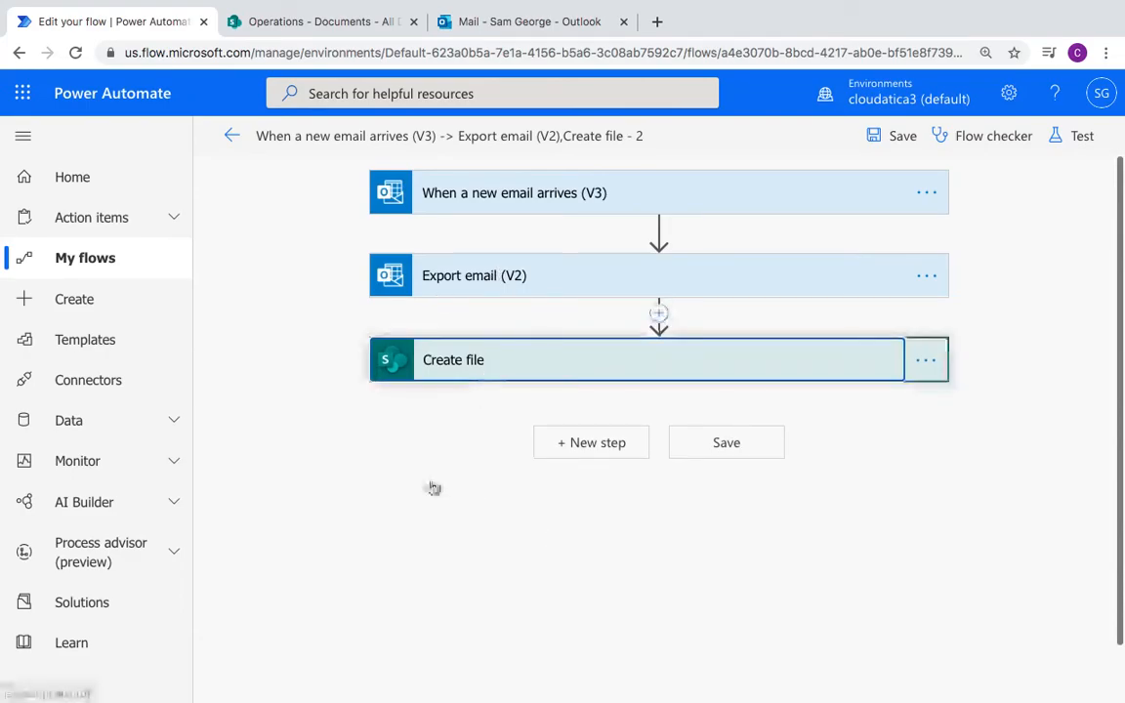
{"action": "left_click", "coordinate": [635, 359]}
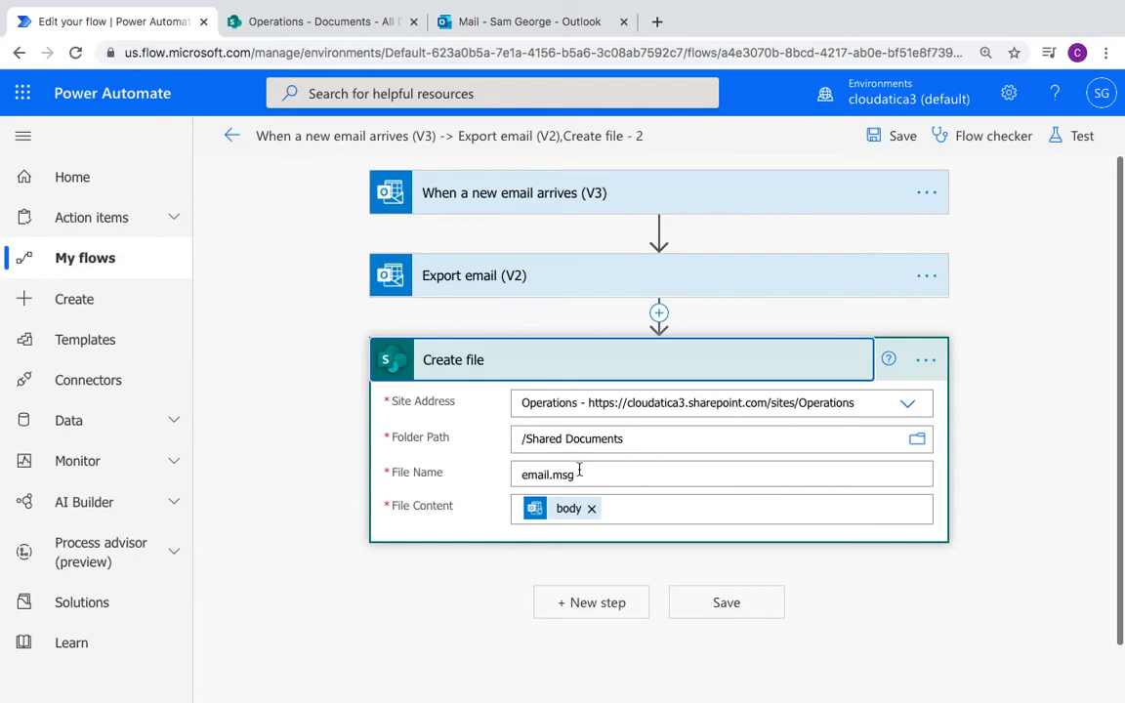
{"action": "mouse_move", "coordinate": [577, 475]}
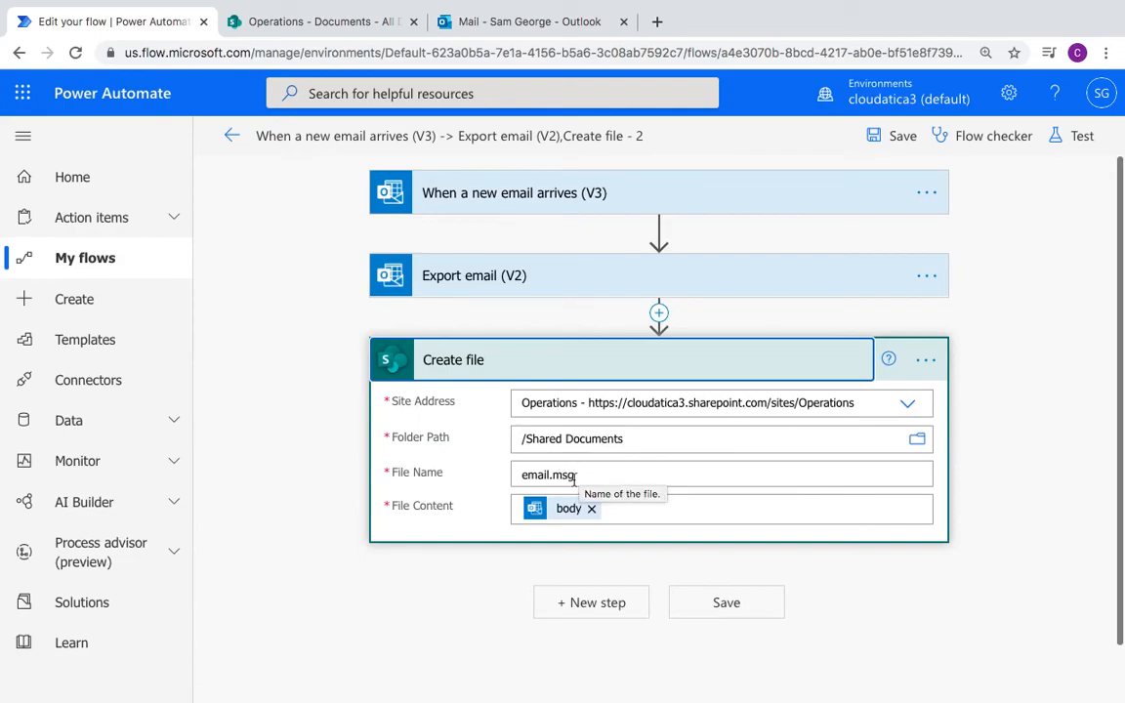
{"action": "mouse_move", "coordinate": [553, 431]}
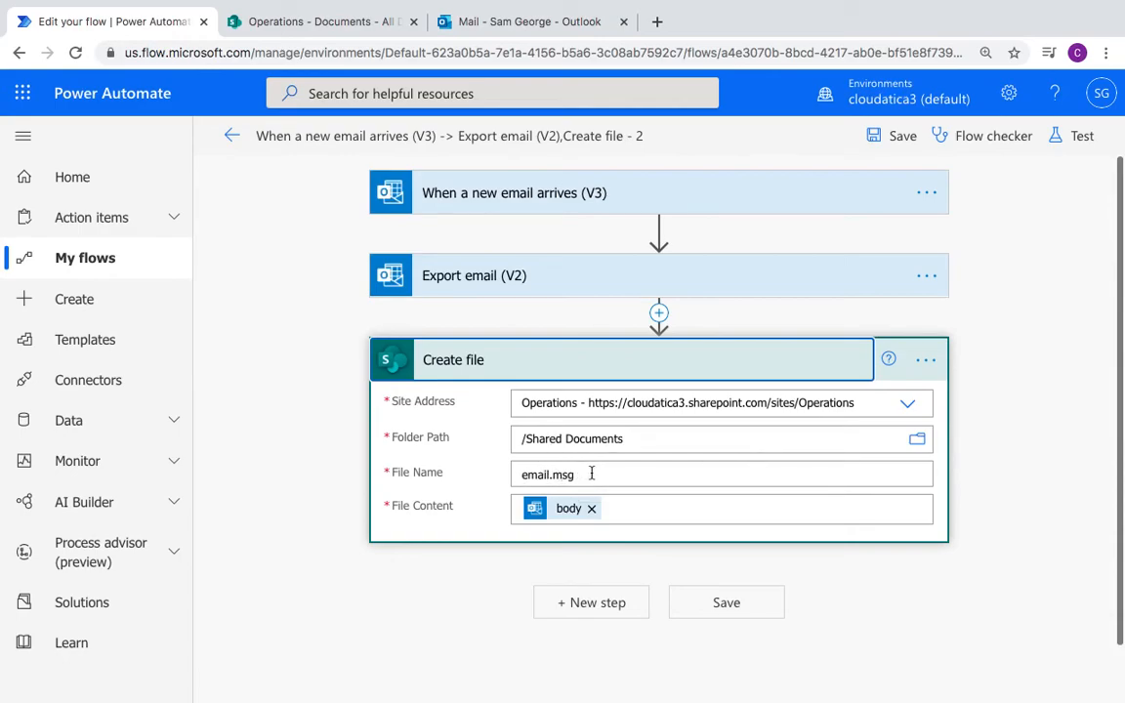
{"action": "mouse_move", "coordinate": [460, 459]}
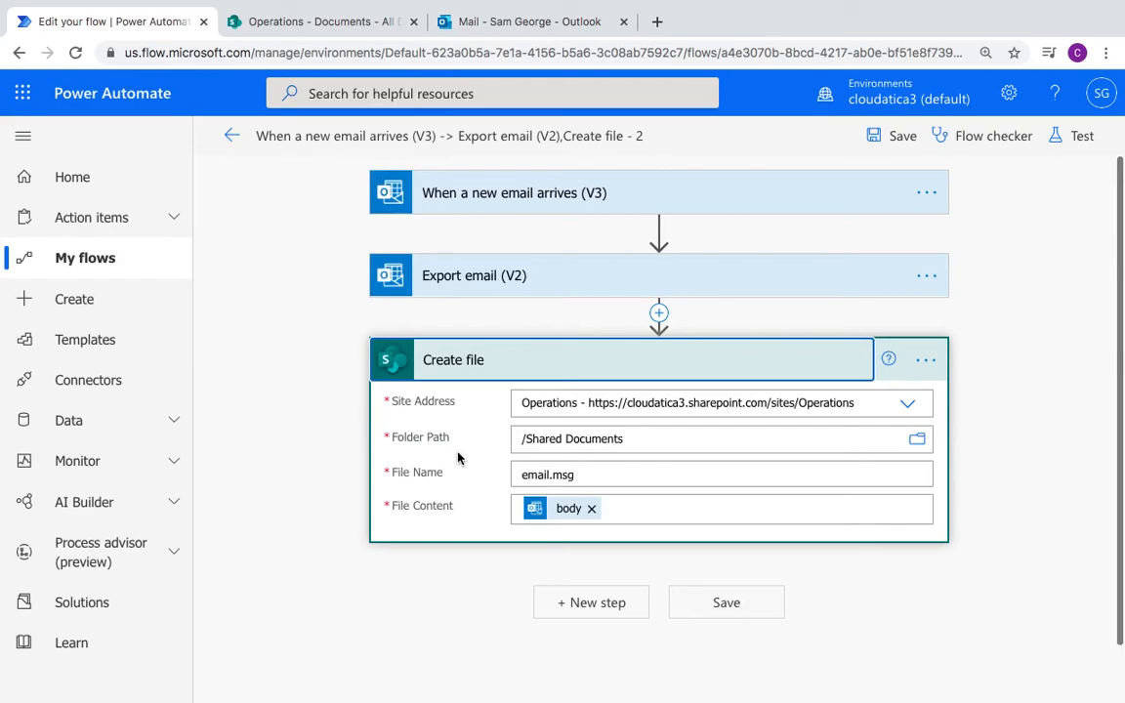